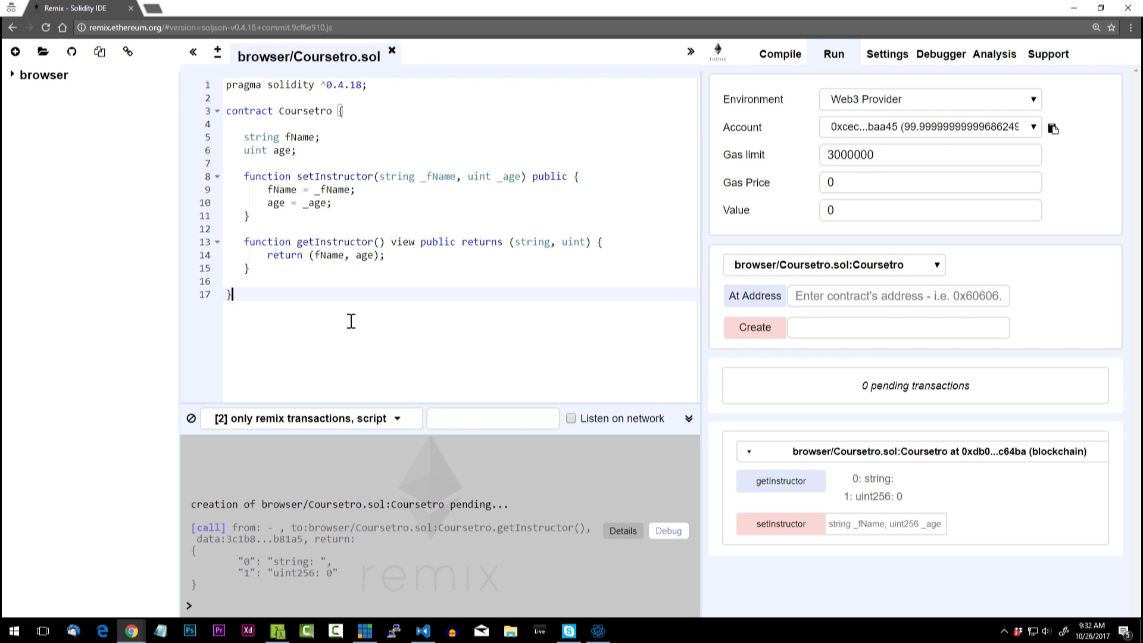
Step: Place the caret after the age variable, ready to insert blank lines before setInstructor
key("ctrl+a")
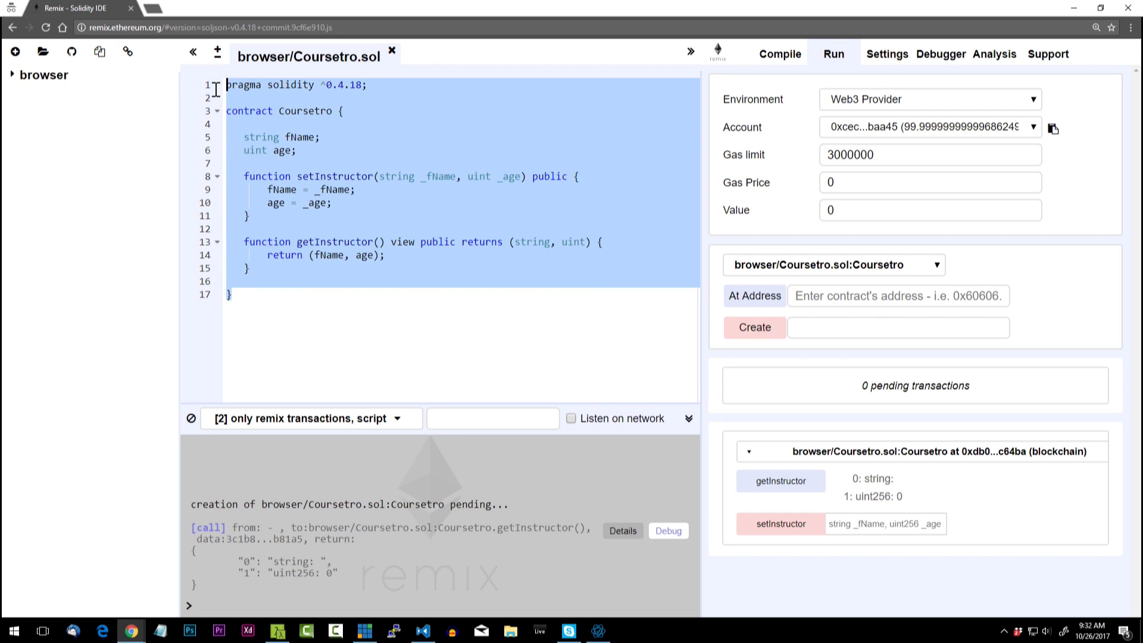
left_click(335, 294)
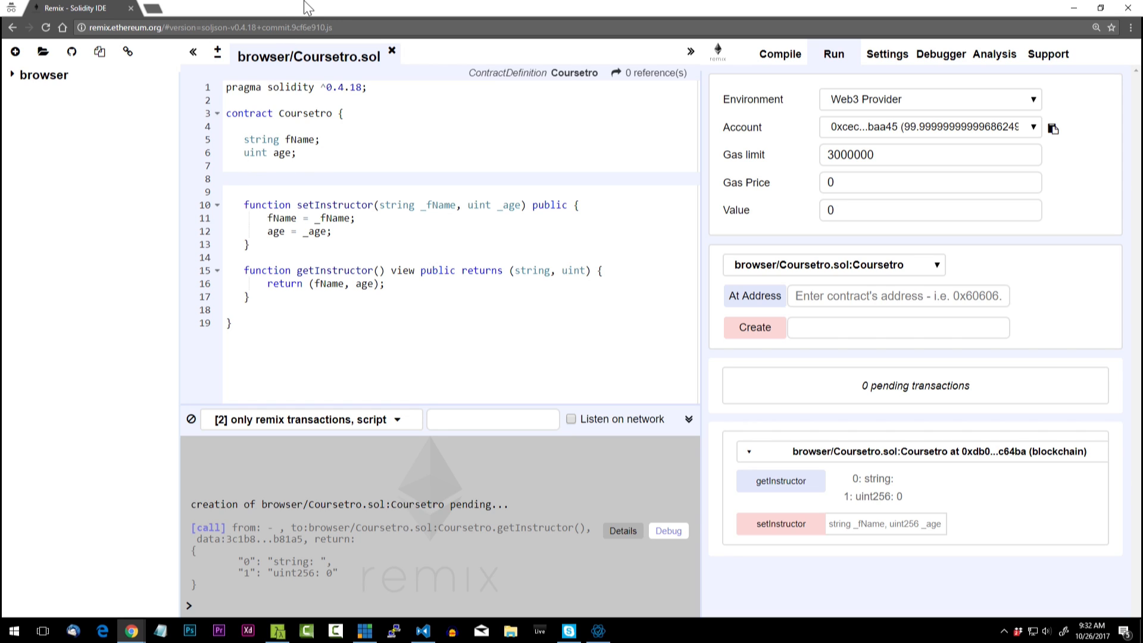
Step: Declare 'event Instructor(string name, uint age);' in the Coursetro contract
type("event")
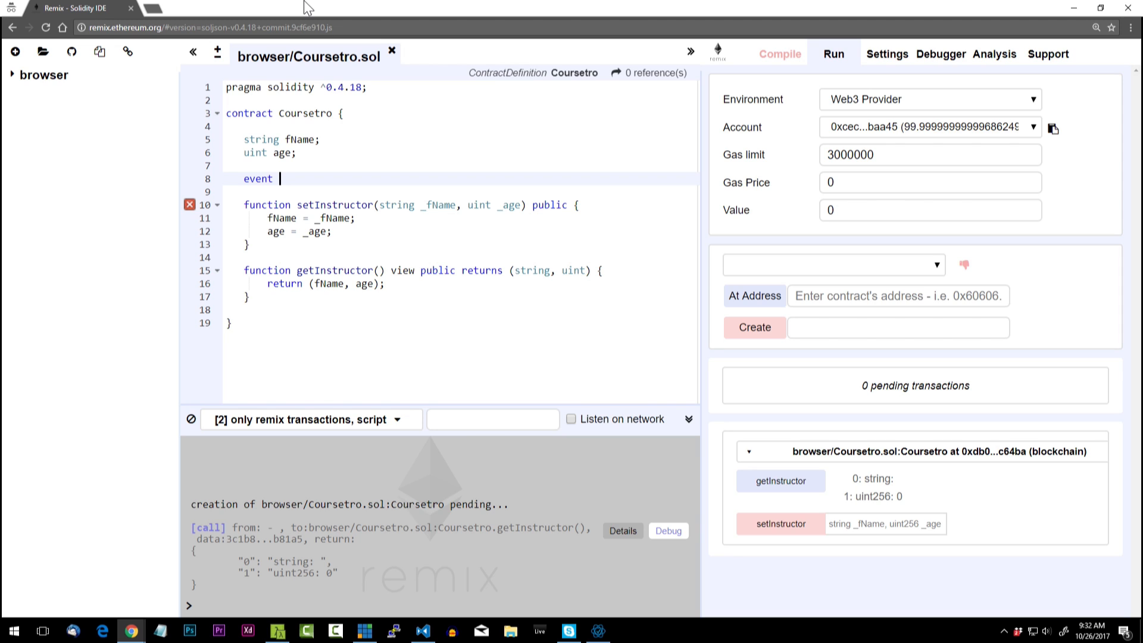
type("Instructor(")
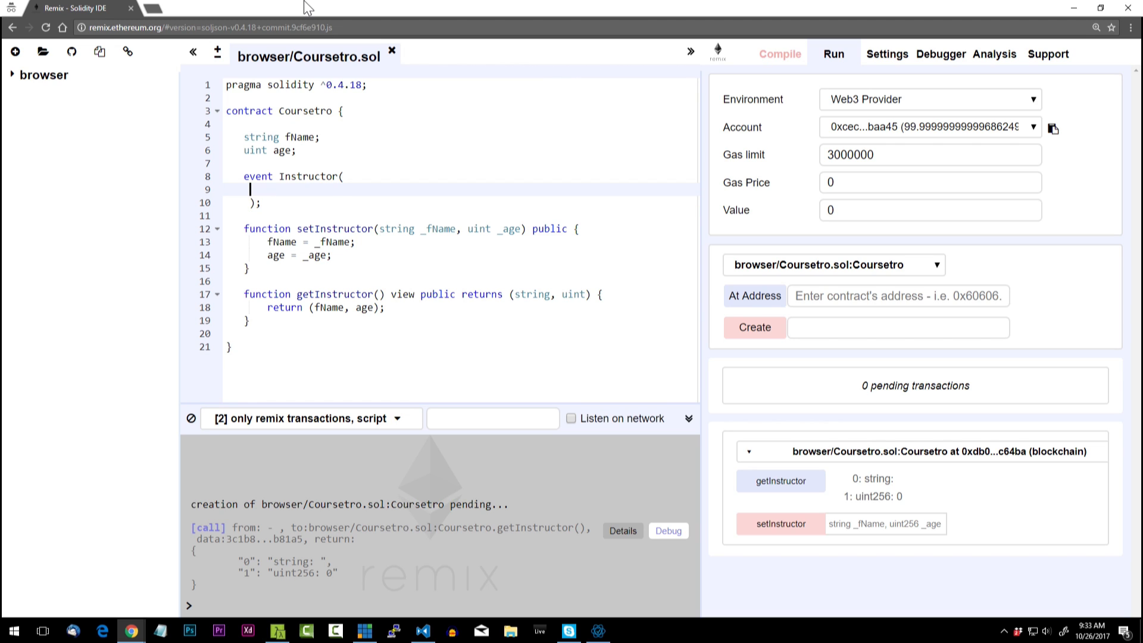
type("string n")
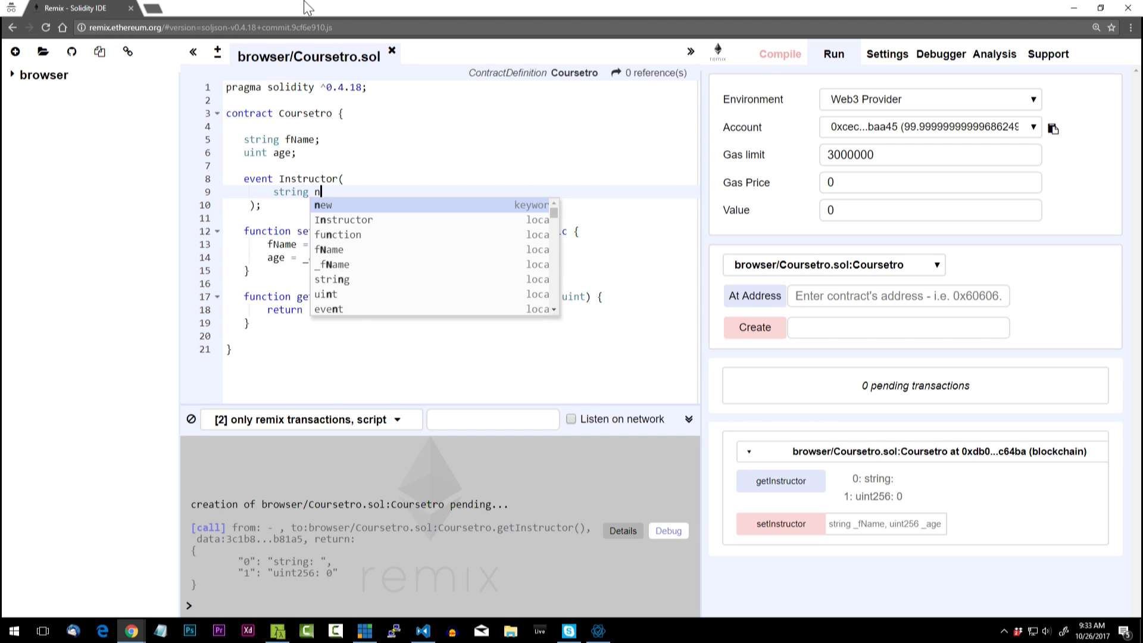
type("name,")
type("uint")
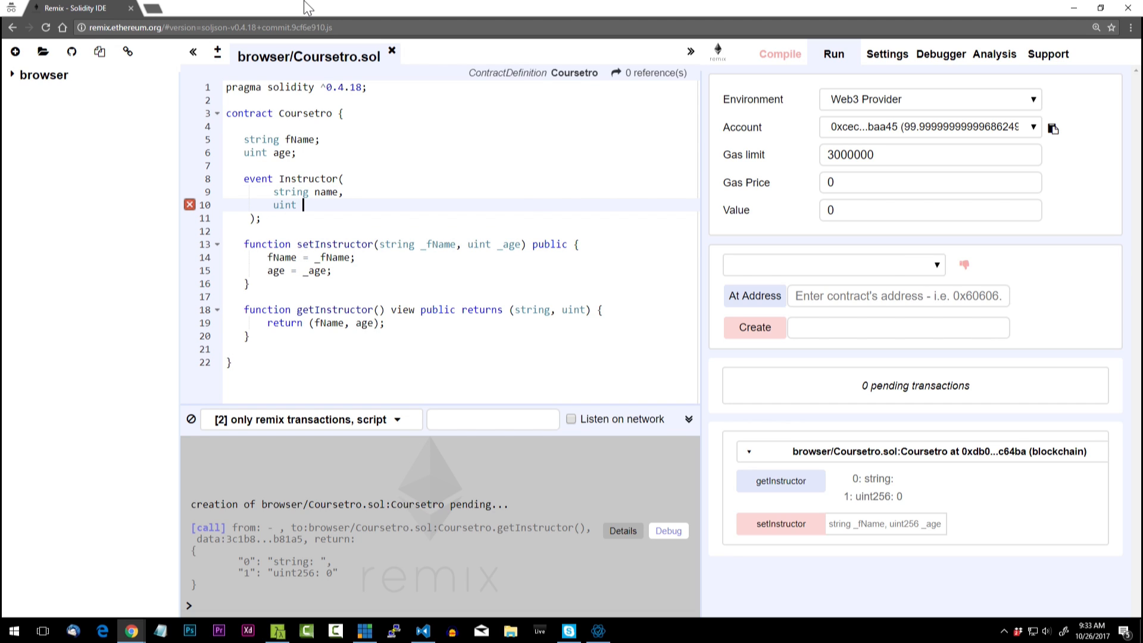
type("age")
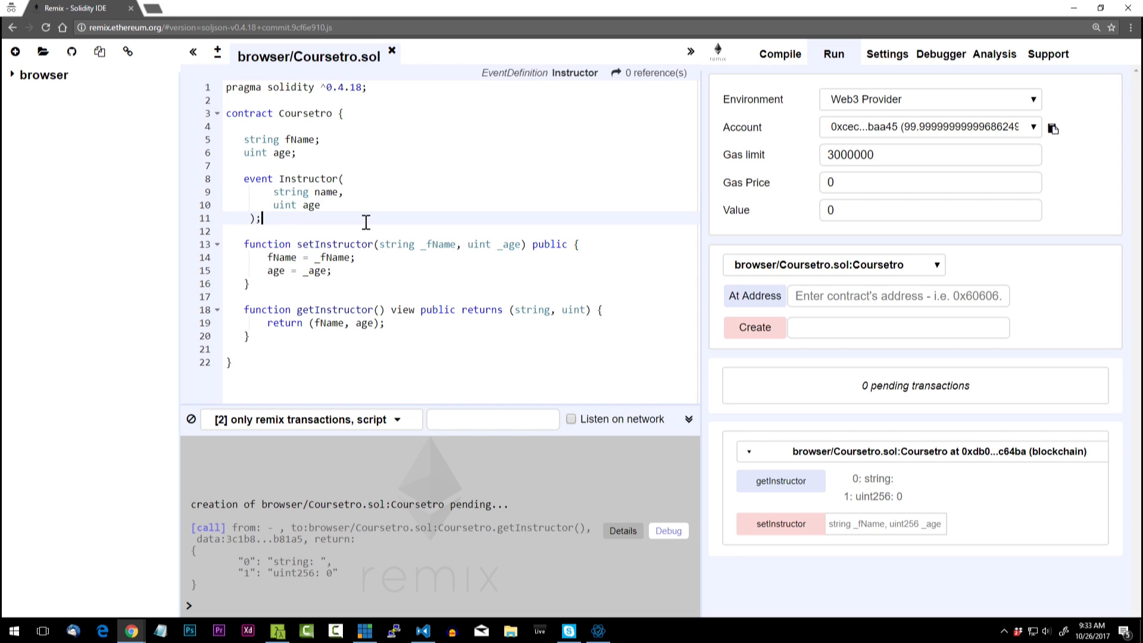
mouse_move(374, 226)
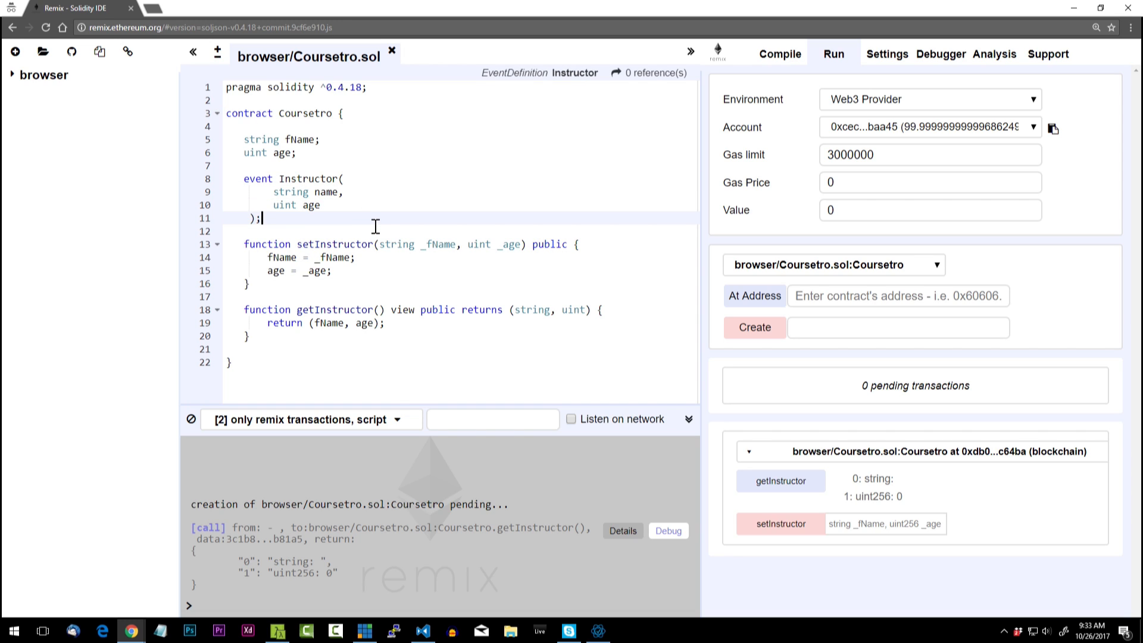
mouse_move(361, 275)
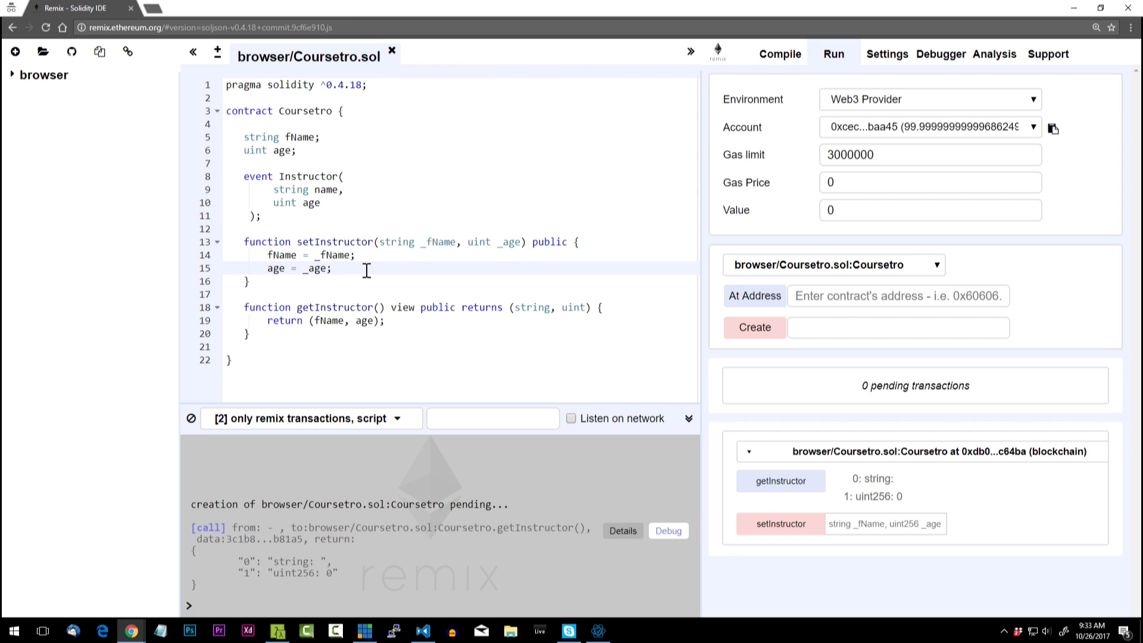
Step: Emit Instructor(_fName, _age) at the end of setInstructor, then switch to the Coursetro web page
key("enter")
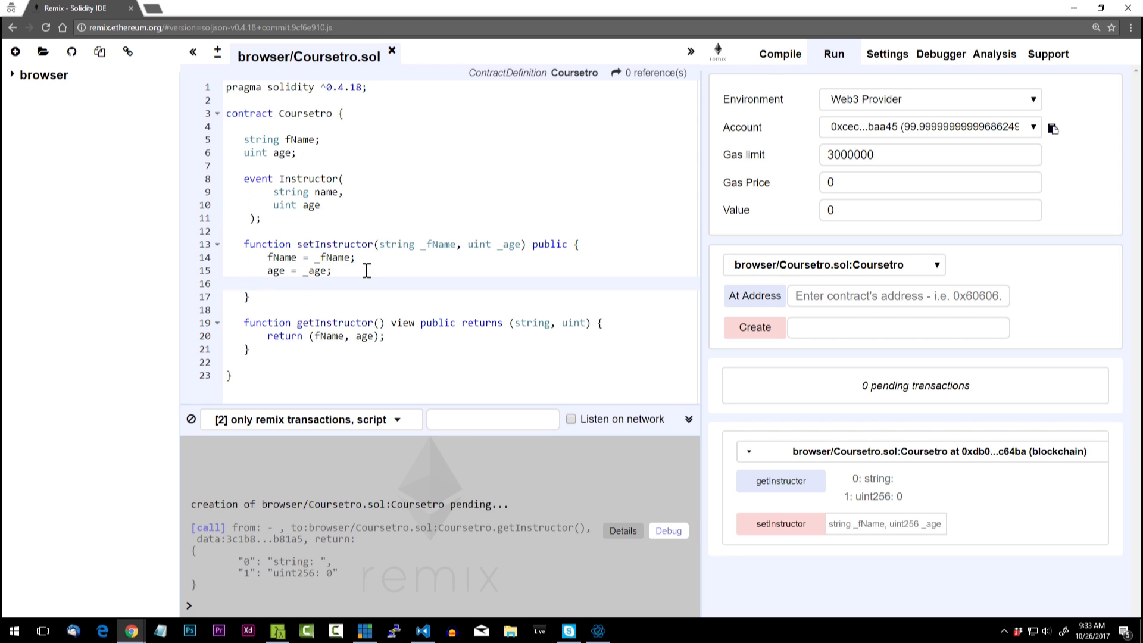
mouse_move(110, 170)
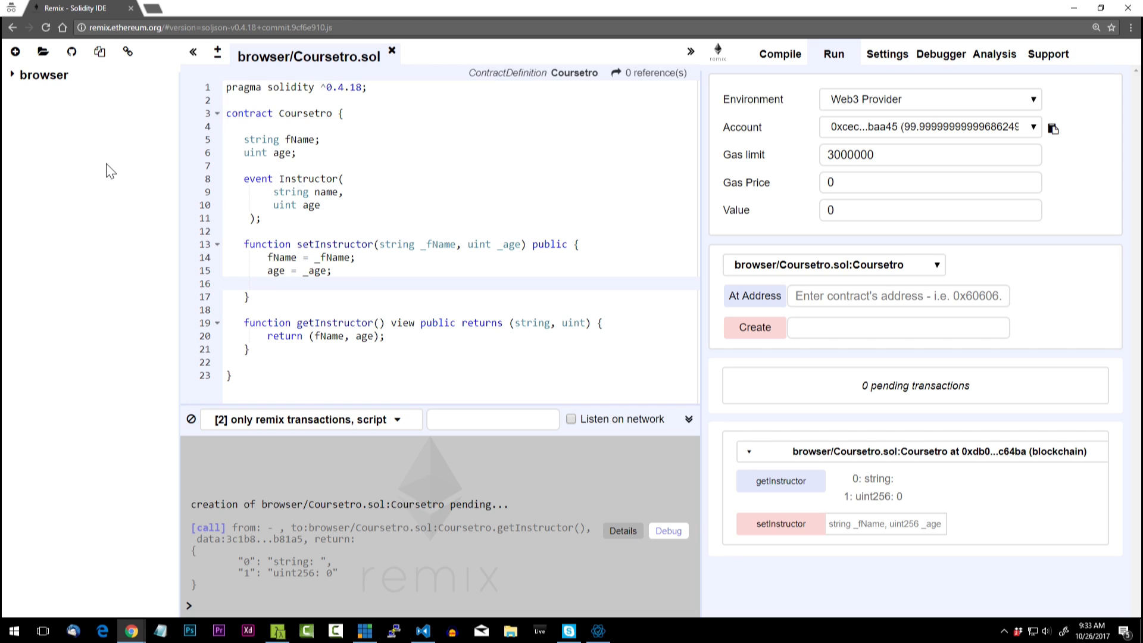
type("Instructor(")
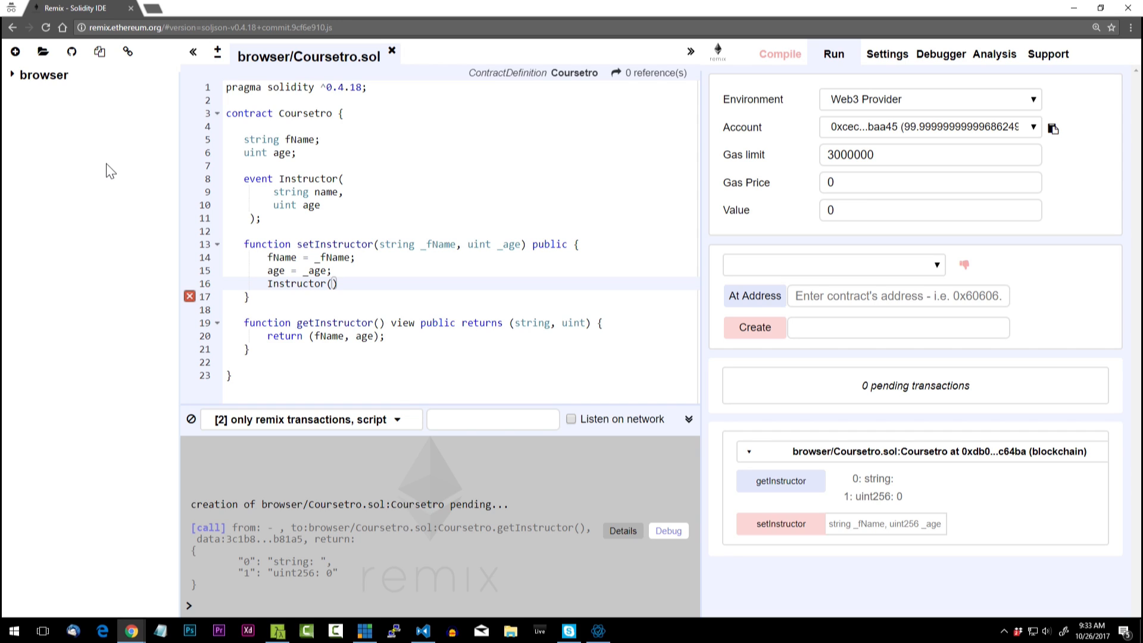
type("_fName,")
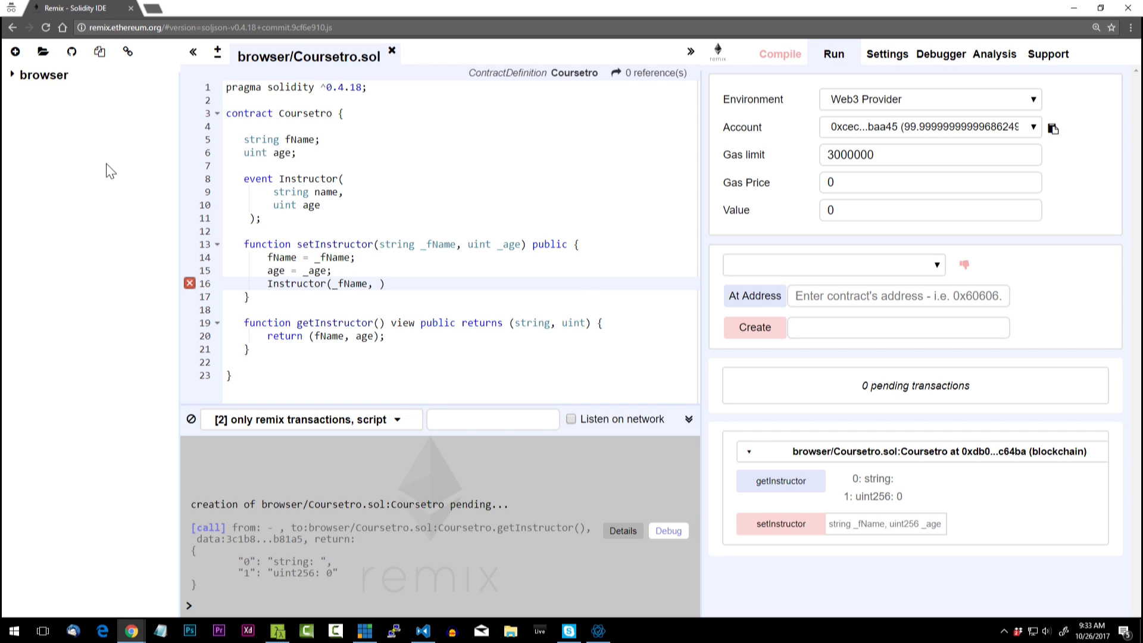
type("_age")
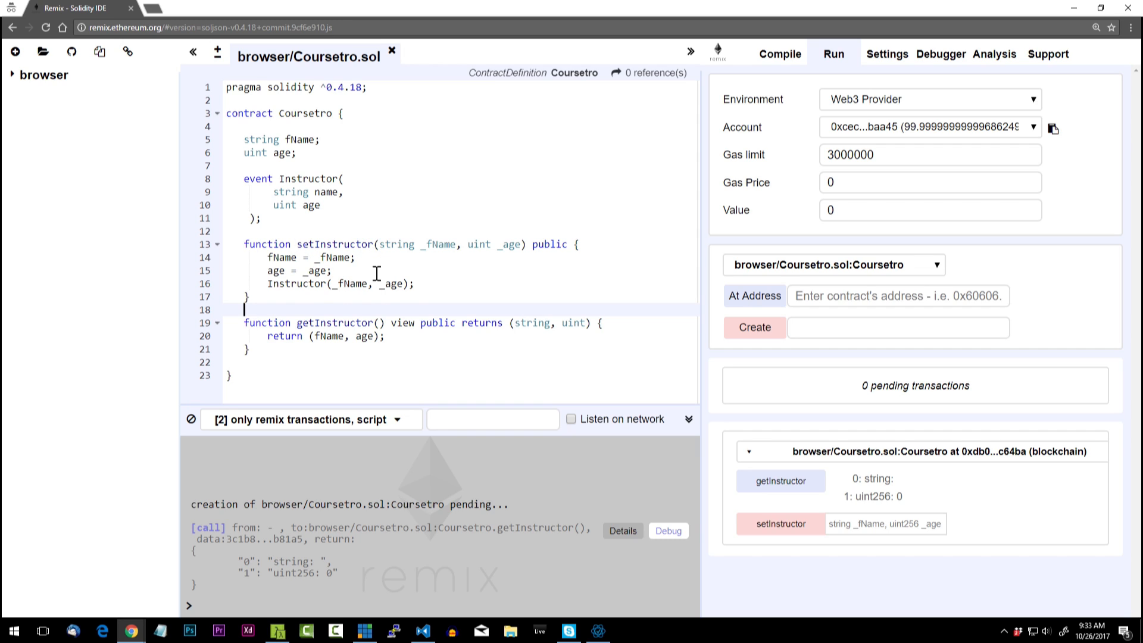
mouse_move(269, 287)
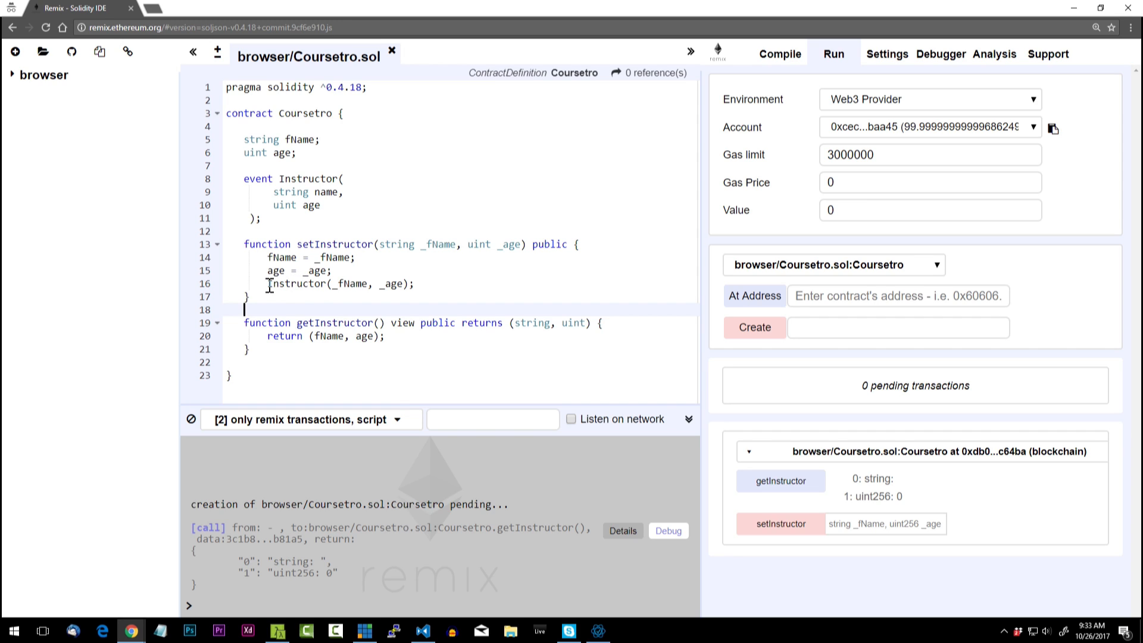
mouse_move(349, 284)
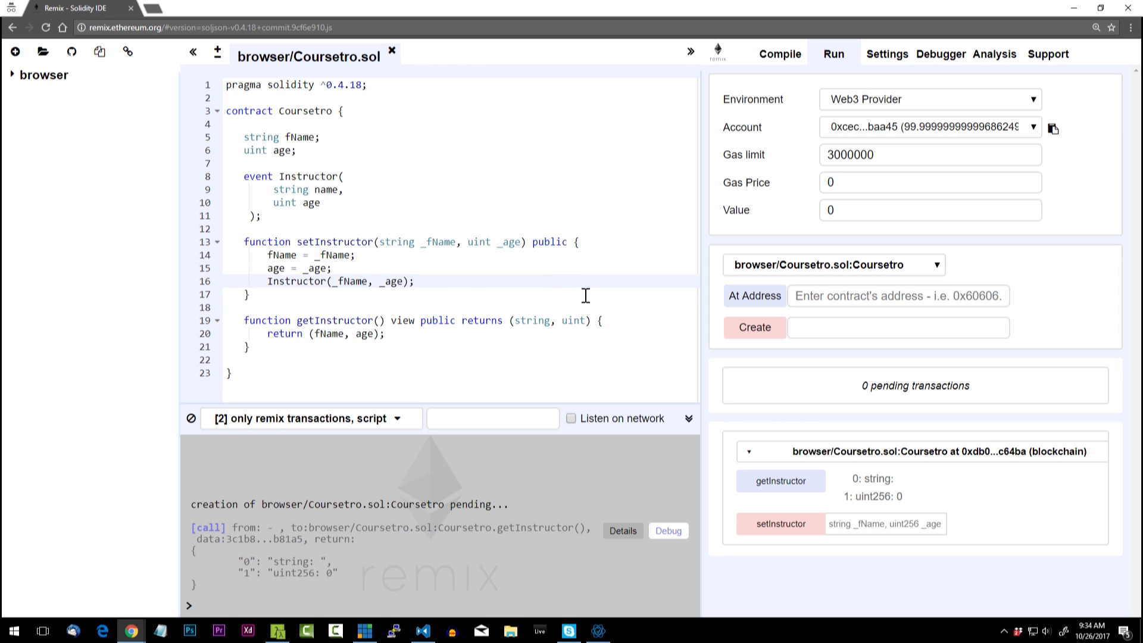
mouse_move(754, 349)
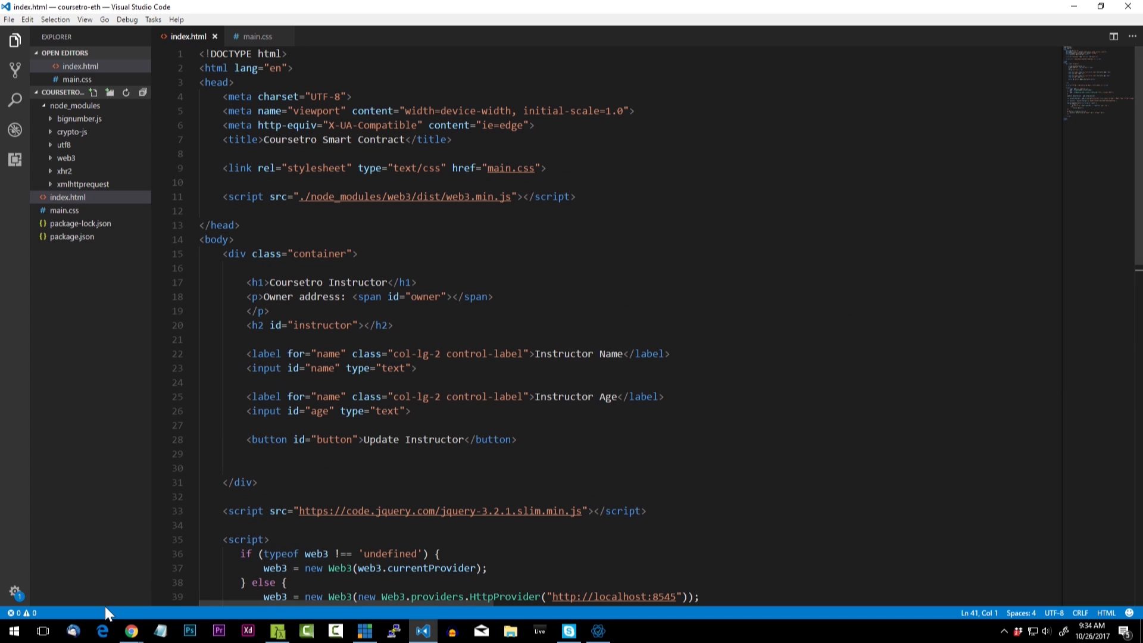
left_click(129, 636)
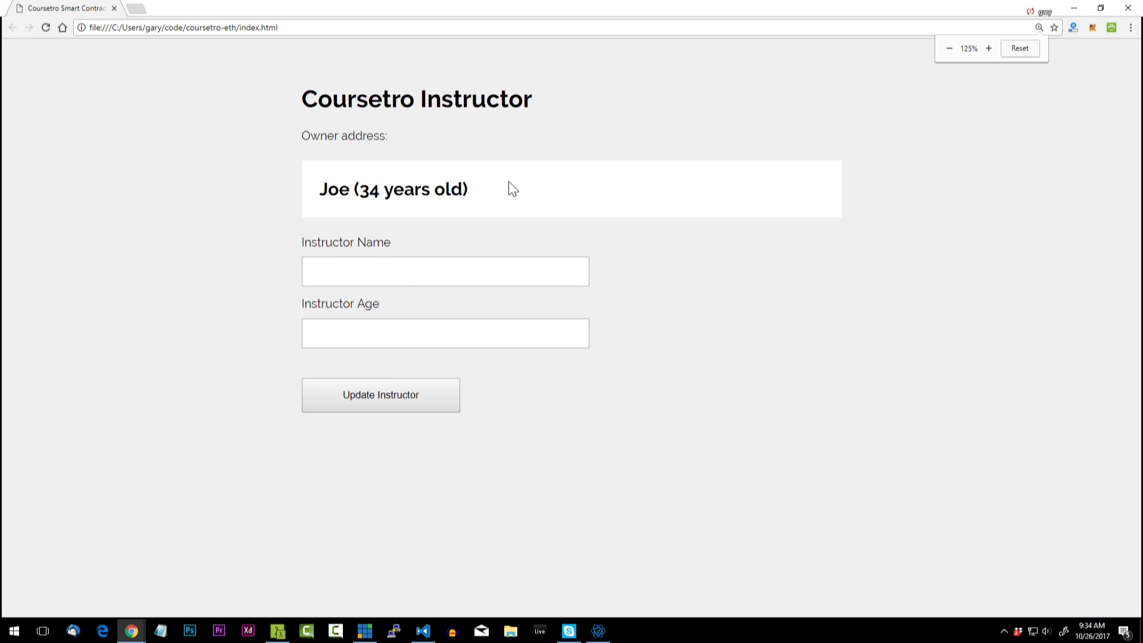
Step: Submit Jerry, age 87, on the Coursetro page and see 'Jerry (87 years old)'
left_click(444, 271)
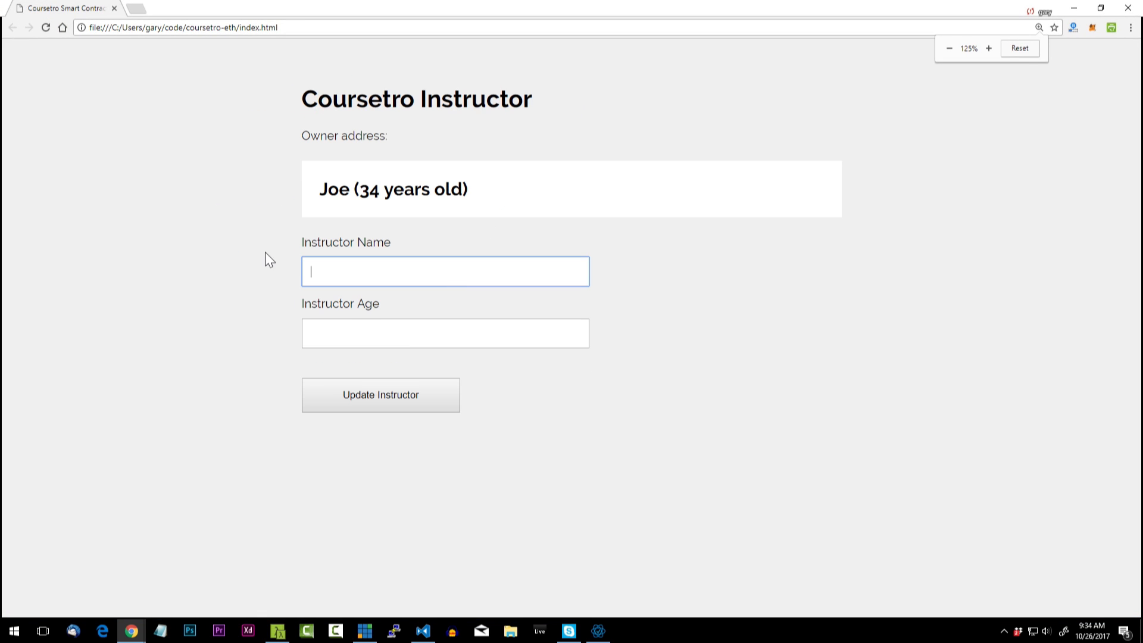
mouse_move(243, 253)
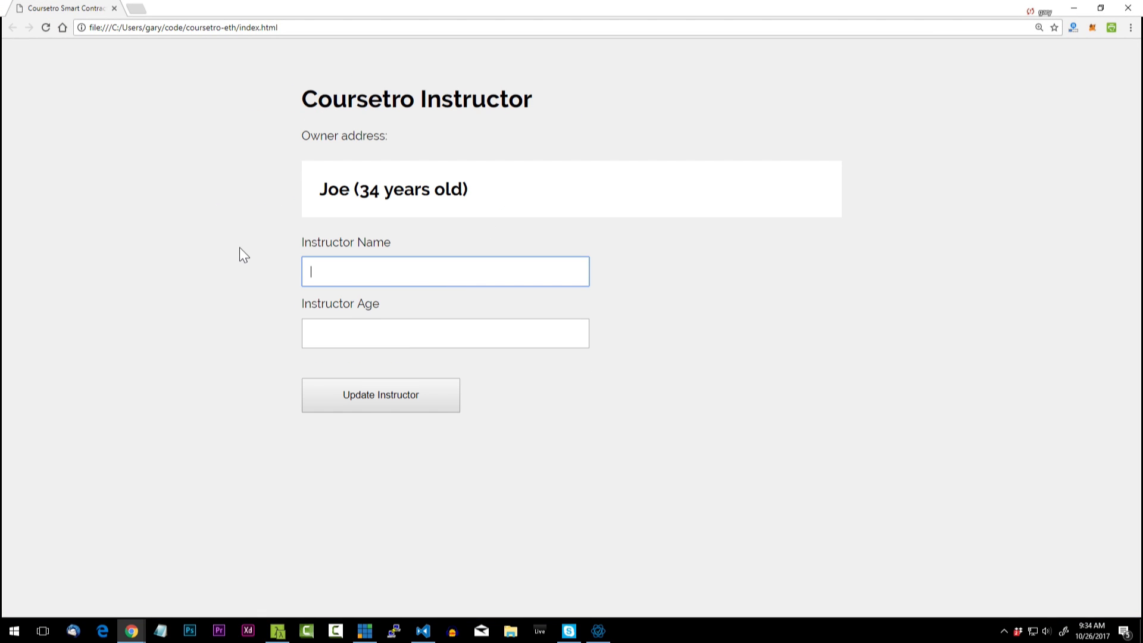
type("Jerry")
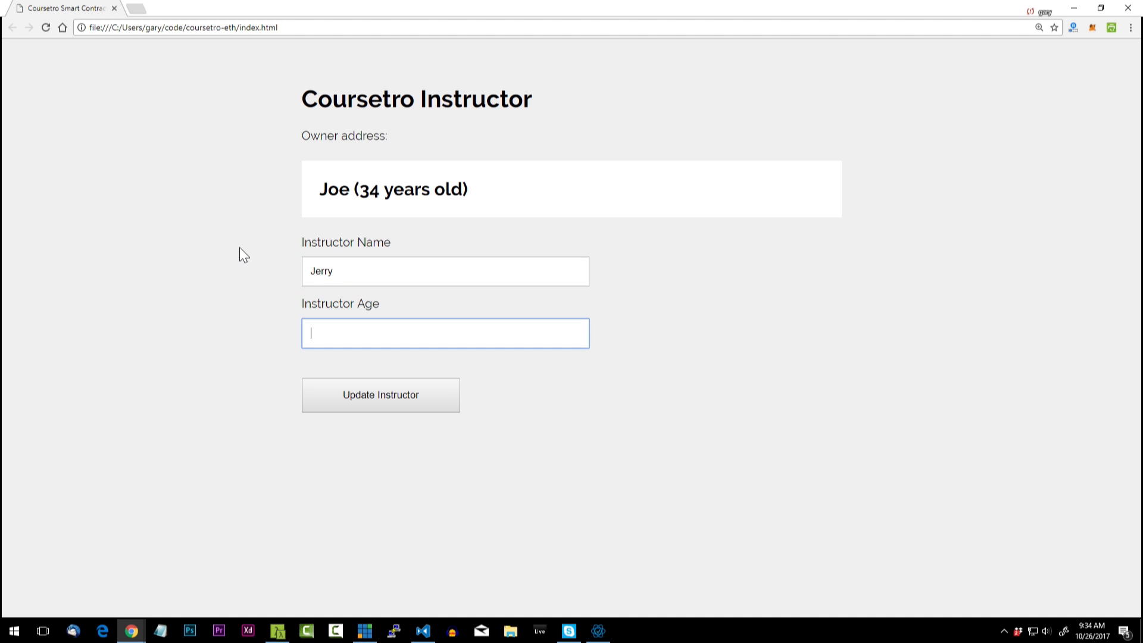
type("87")
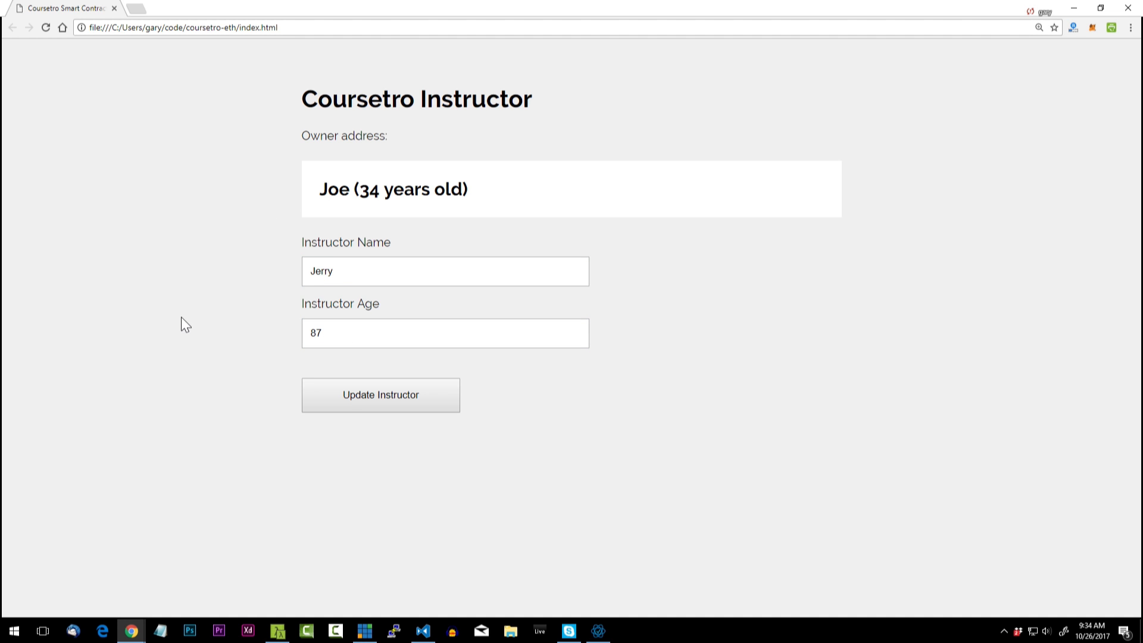
mouse_move(191, 200)
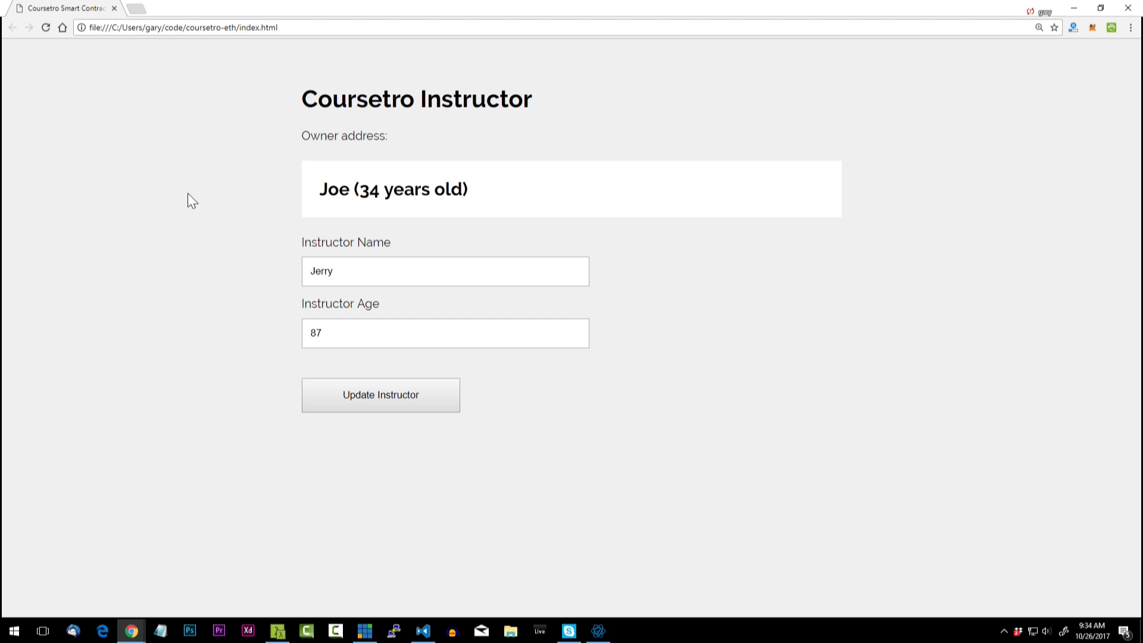
left_click(379, 394)
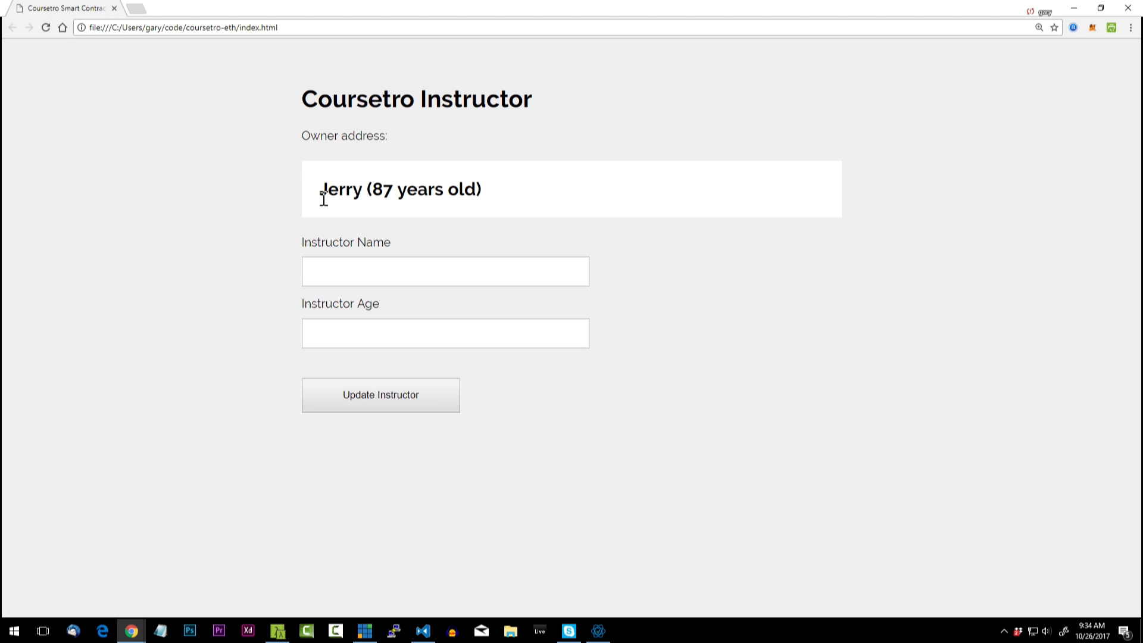
mouse_move(512, 194)
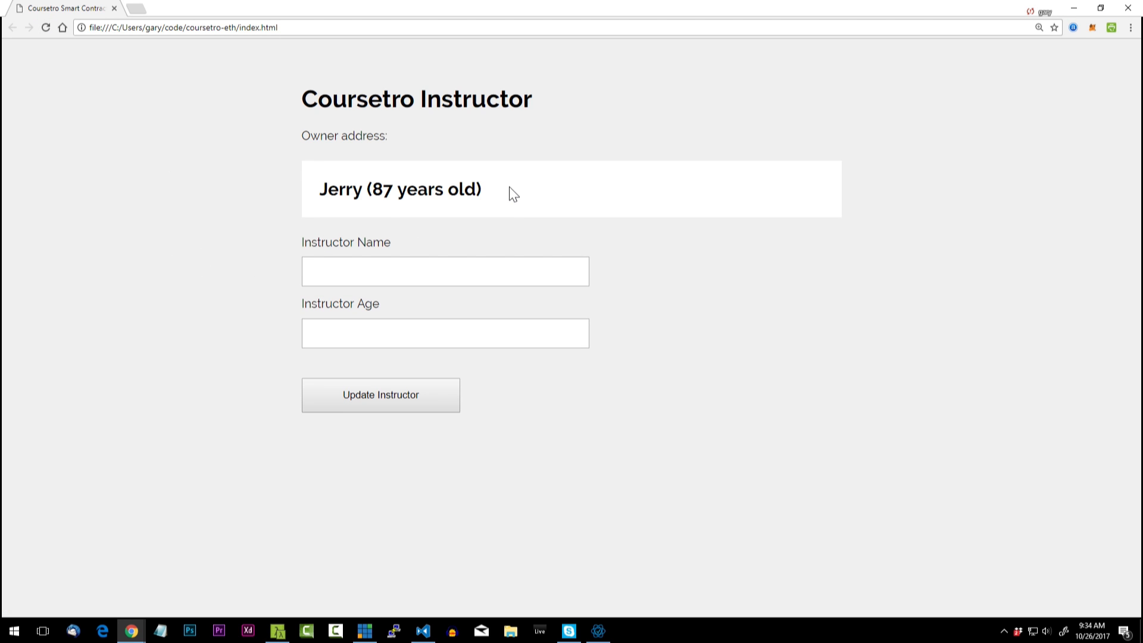
mouse_move(381, 394)
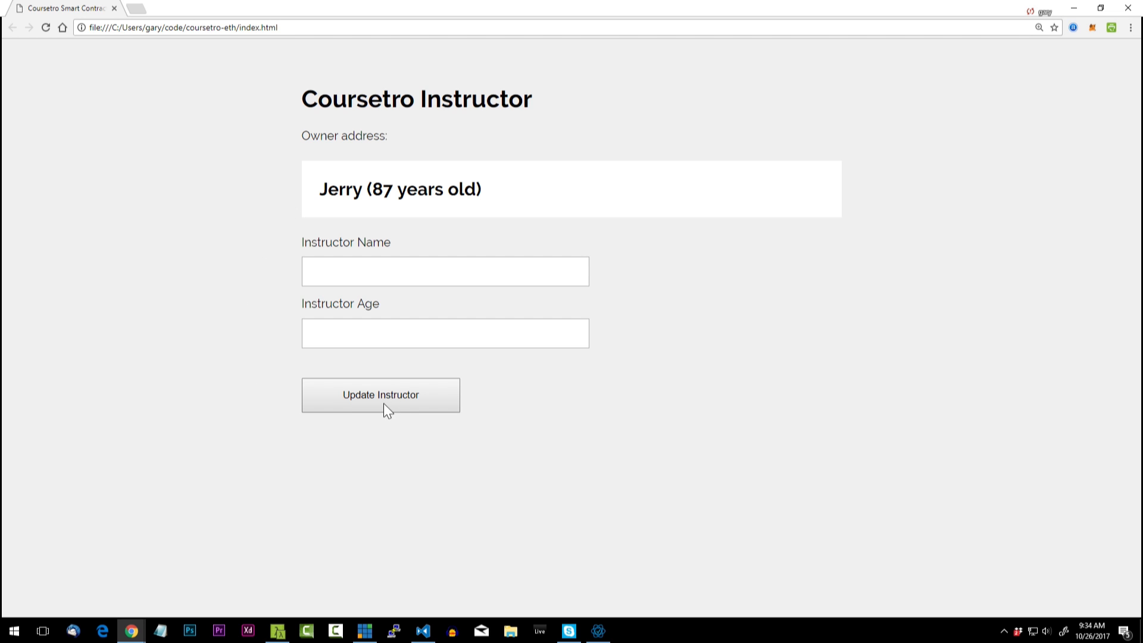
mouse_move(375, 245)
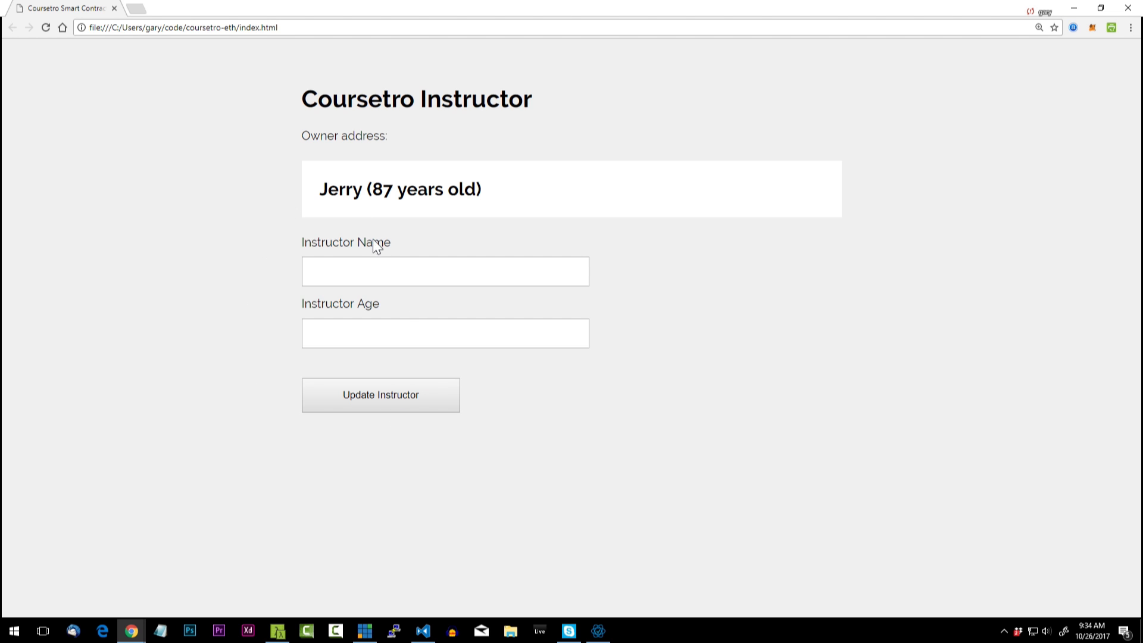
mouse_move(347, 241)
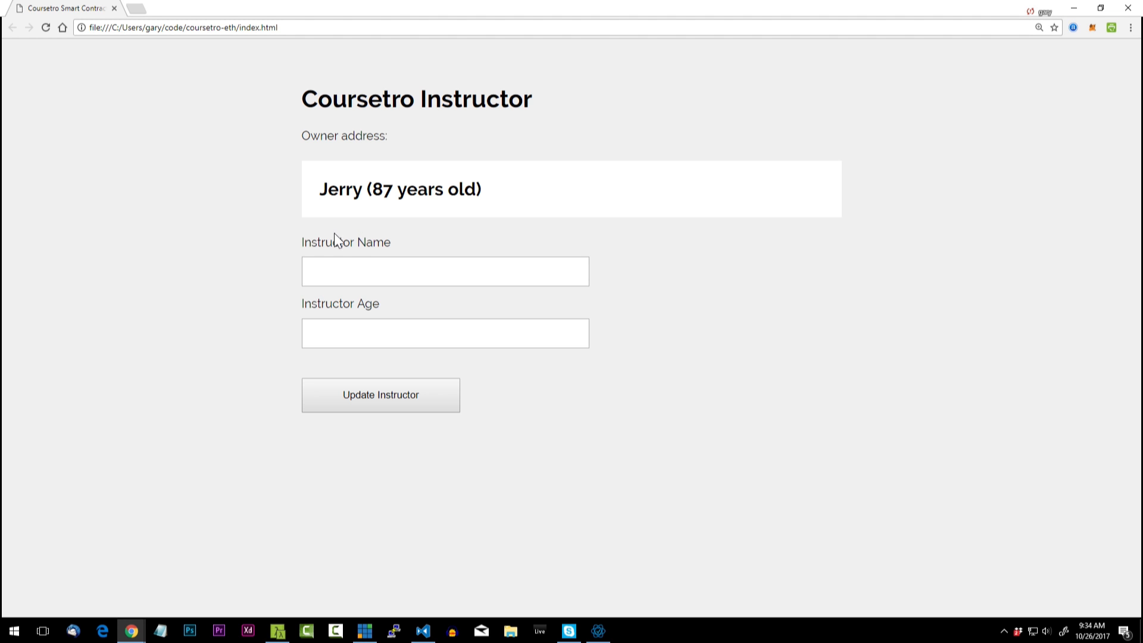
mouse_move(970, 86)
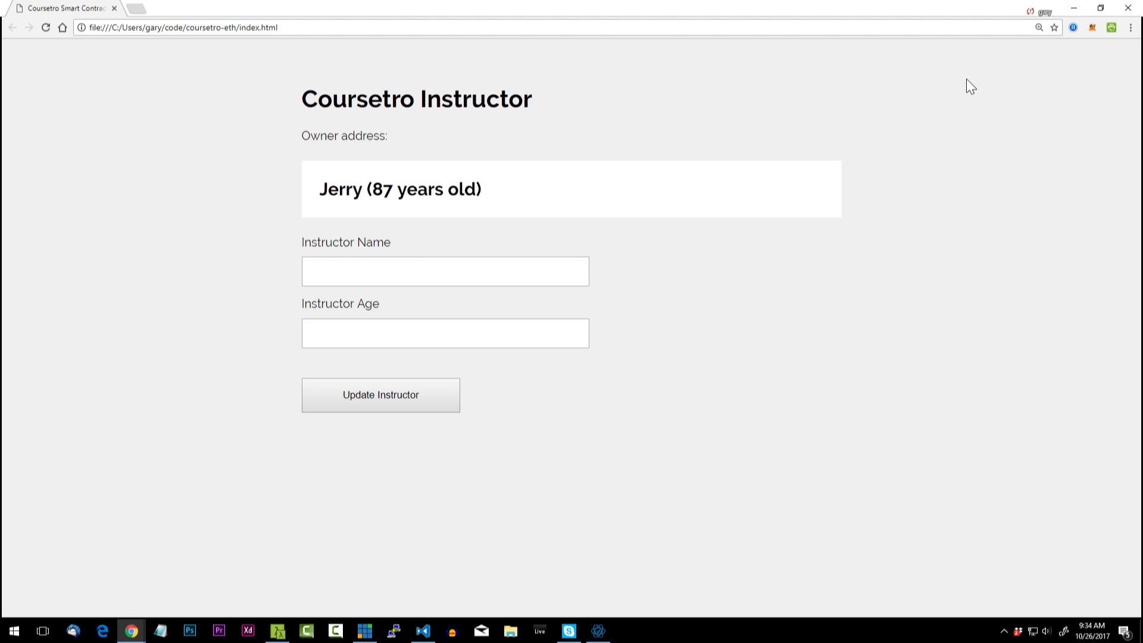
Step: Bring index.html's script into view in VS Code and select the Coursetro.getInstructor block
left_click(422, 631)
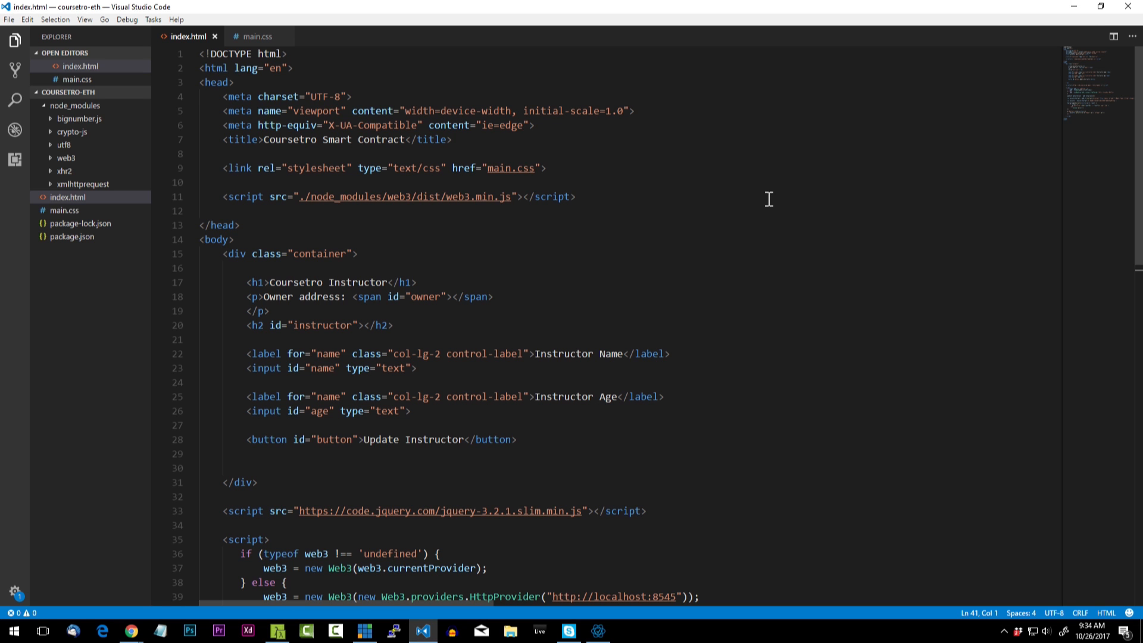
scroll("down", 3)
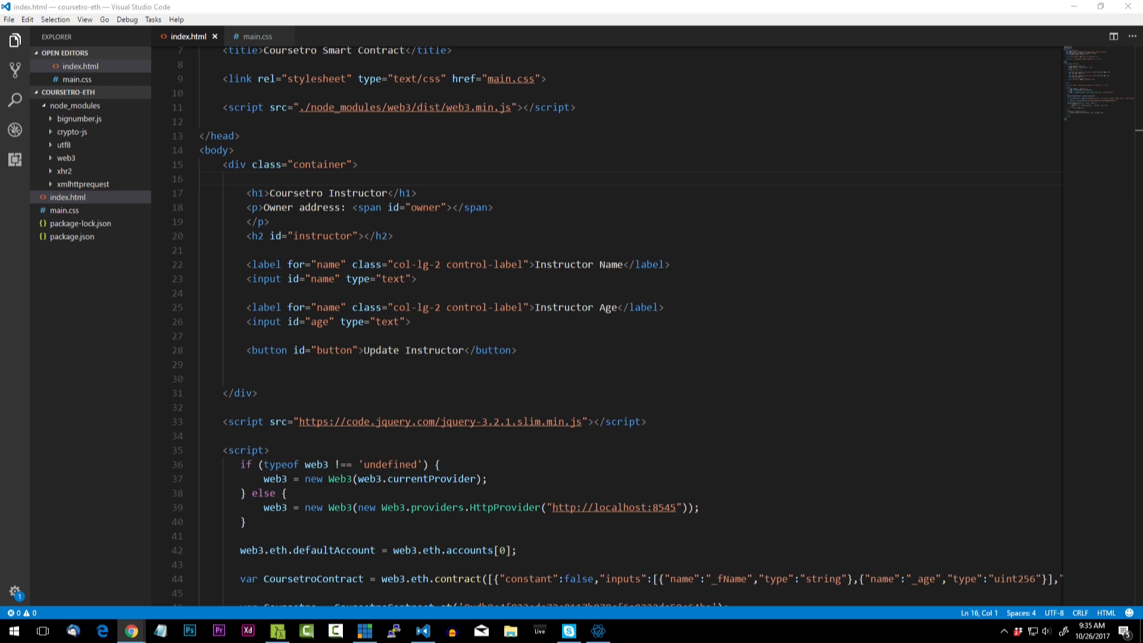
scroll("down", 3)
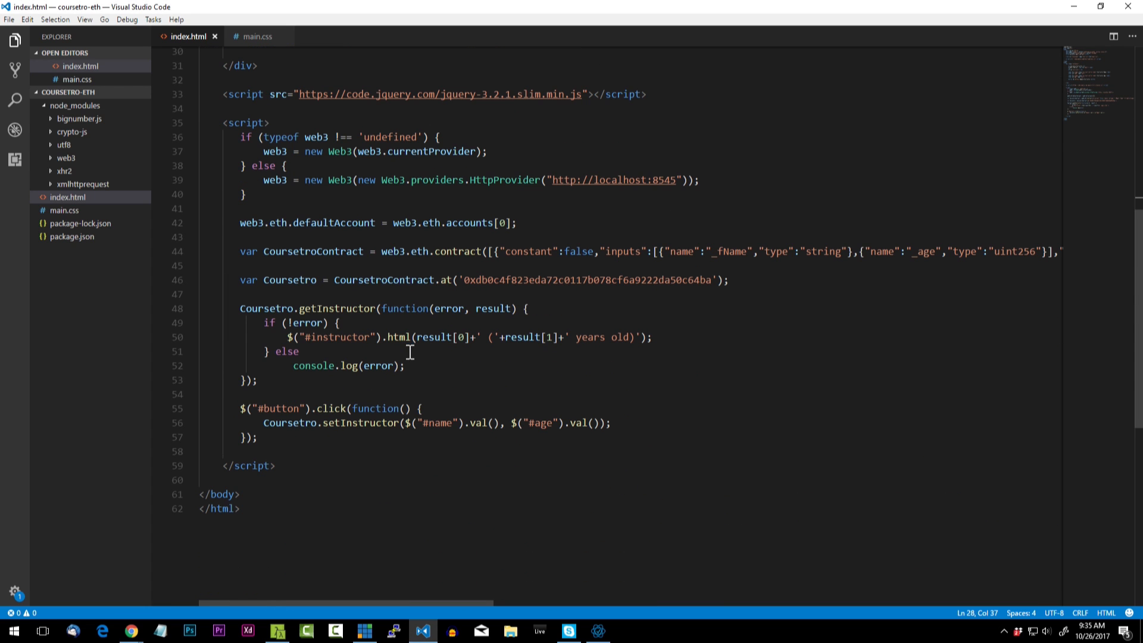
scroll("up", 3)
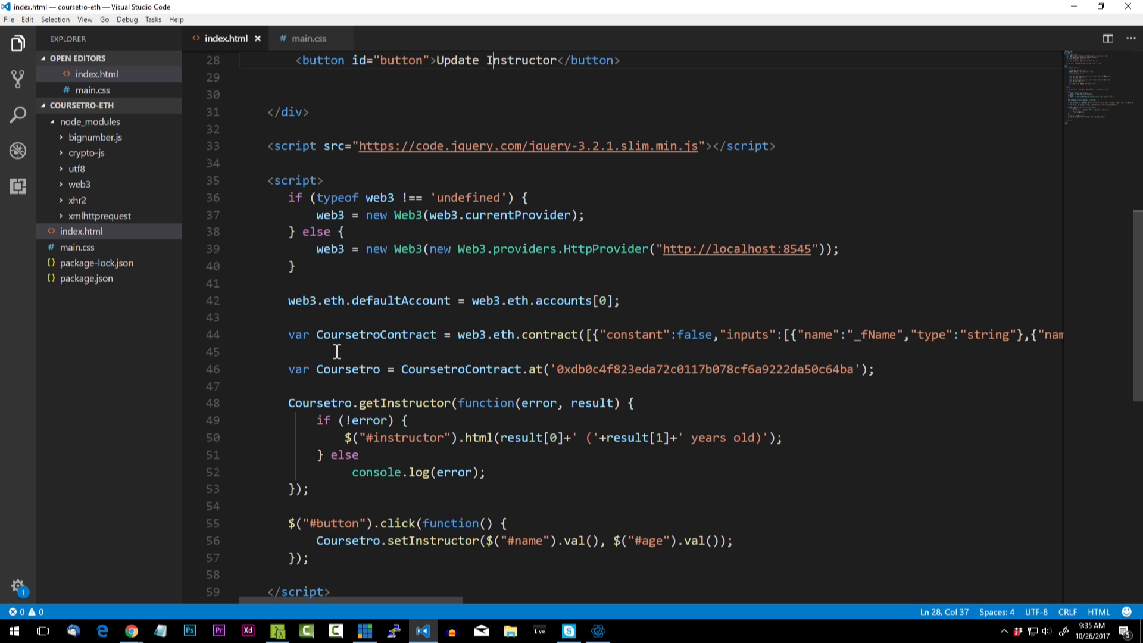
scroll("down", 3)
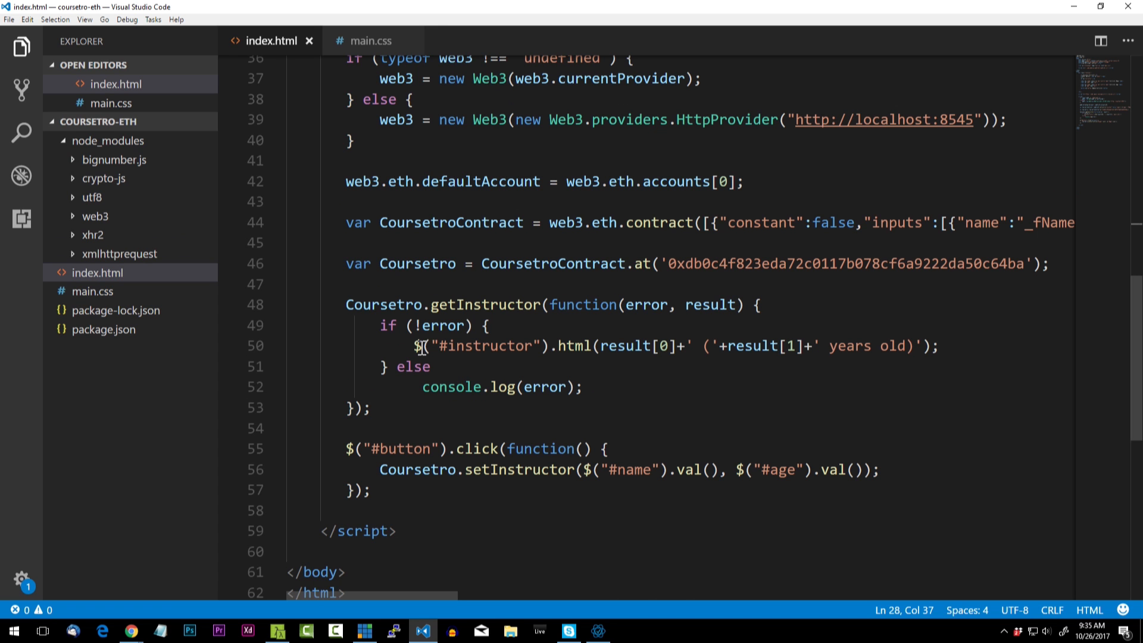
left_click(21, 46)
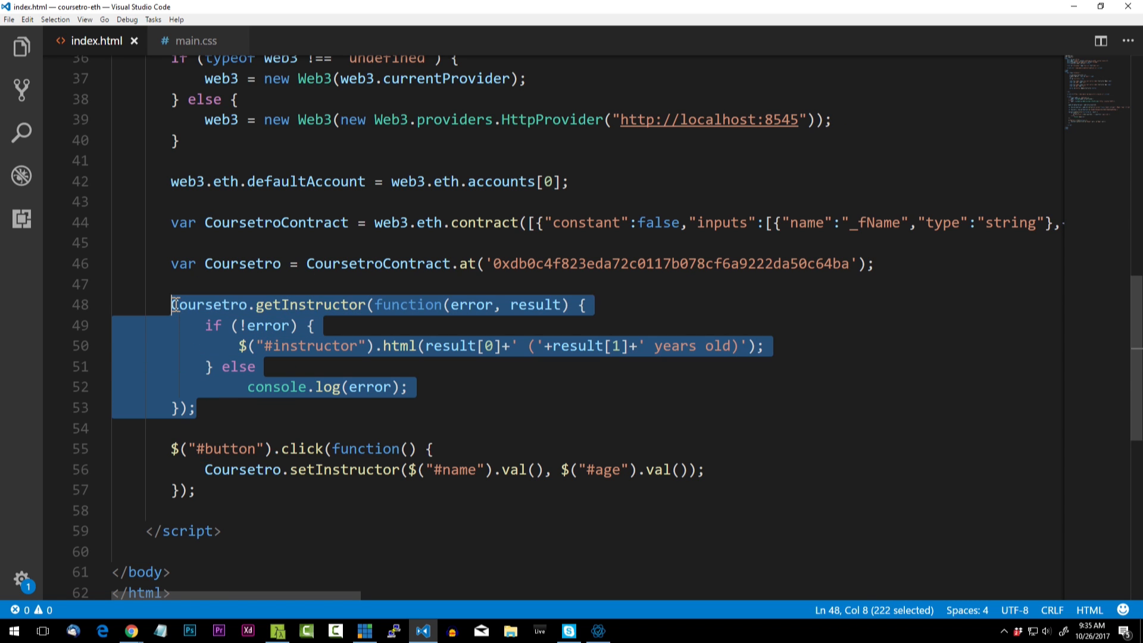
Step: Replace the getInstructor block with 'var instructorEvent = Coursetro.Instructor();'
key("Delete")
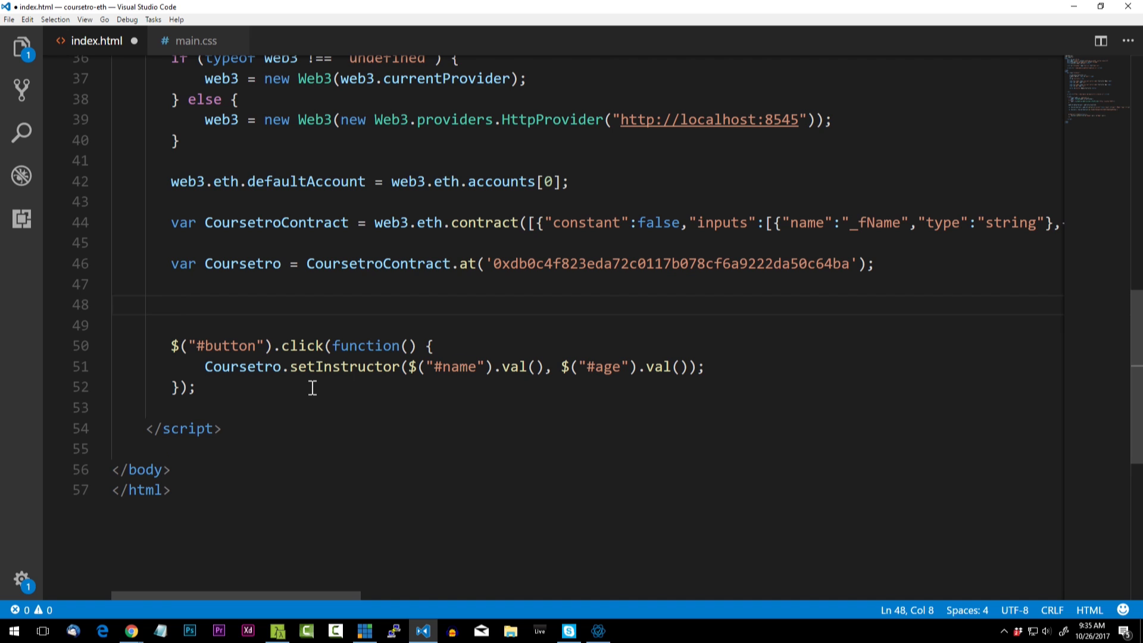
mouse_move(335, 387)
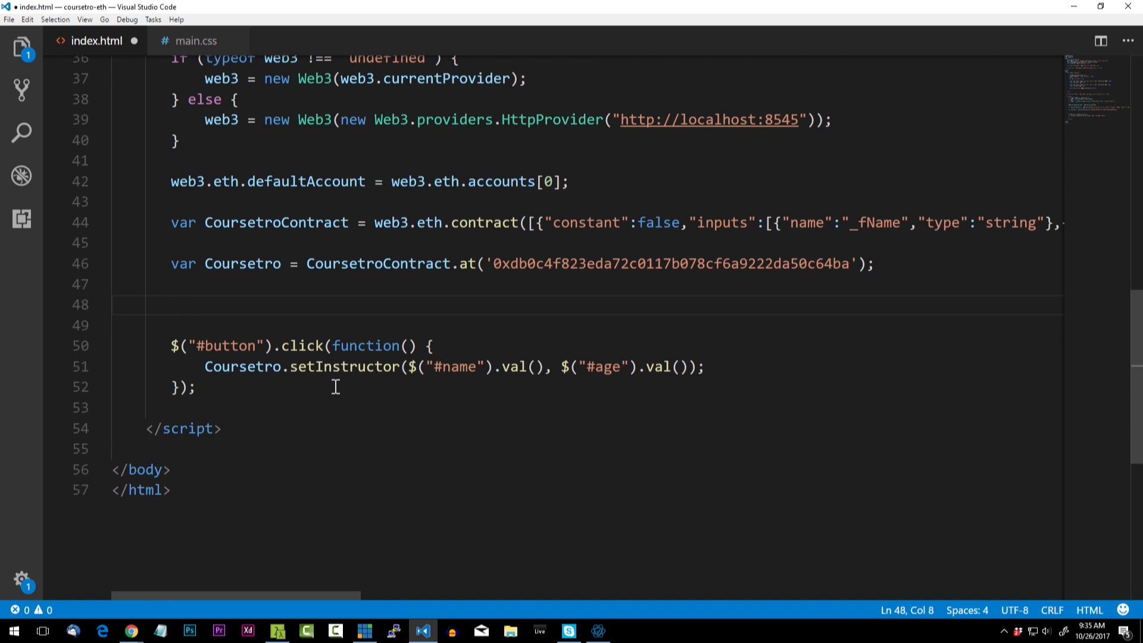
type("var")
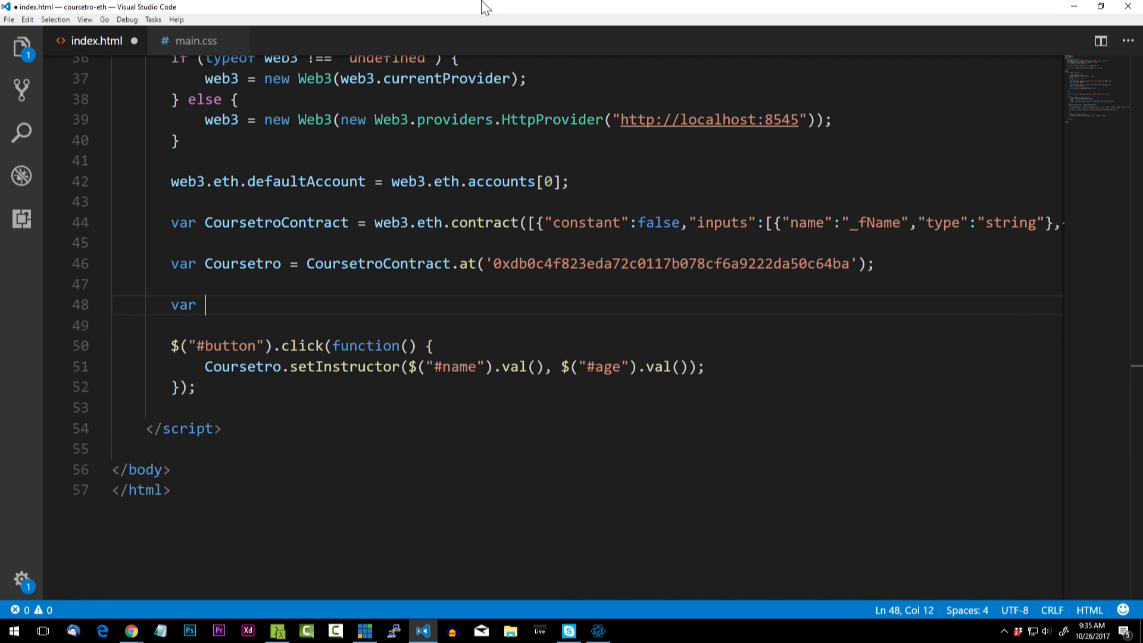
type("instructorEvent")
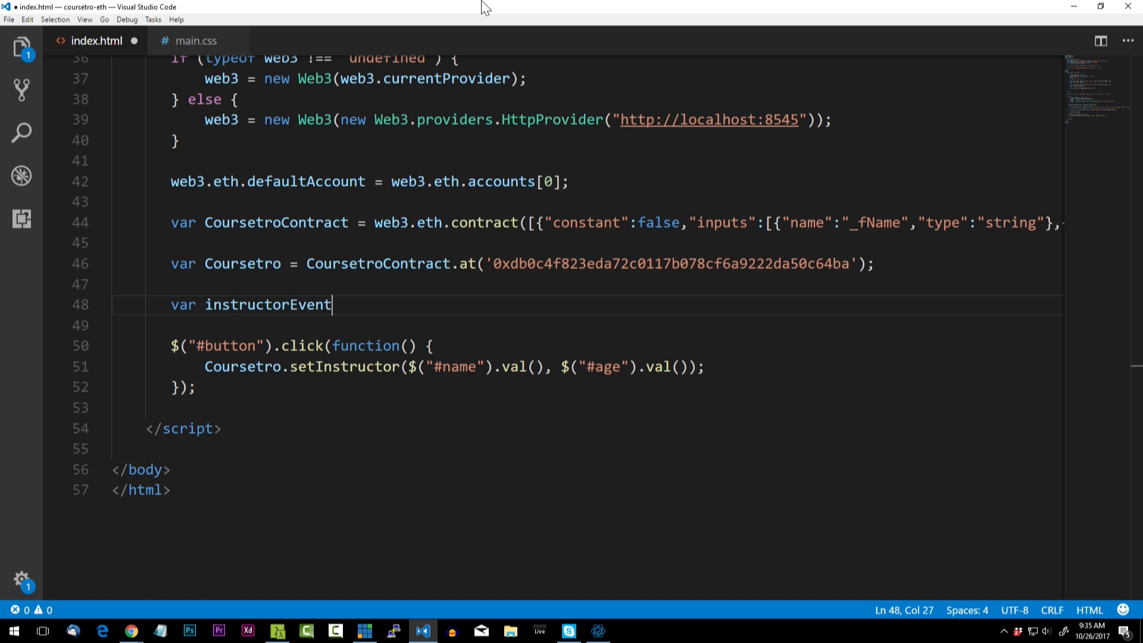
type("= C")
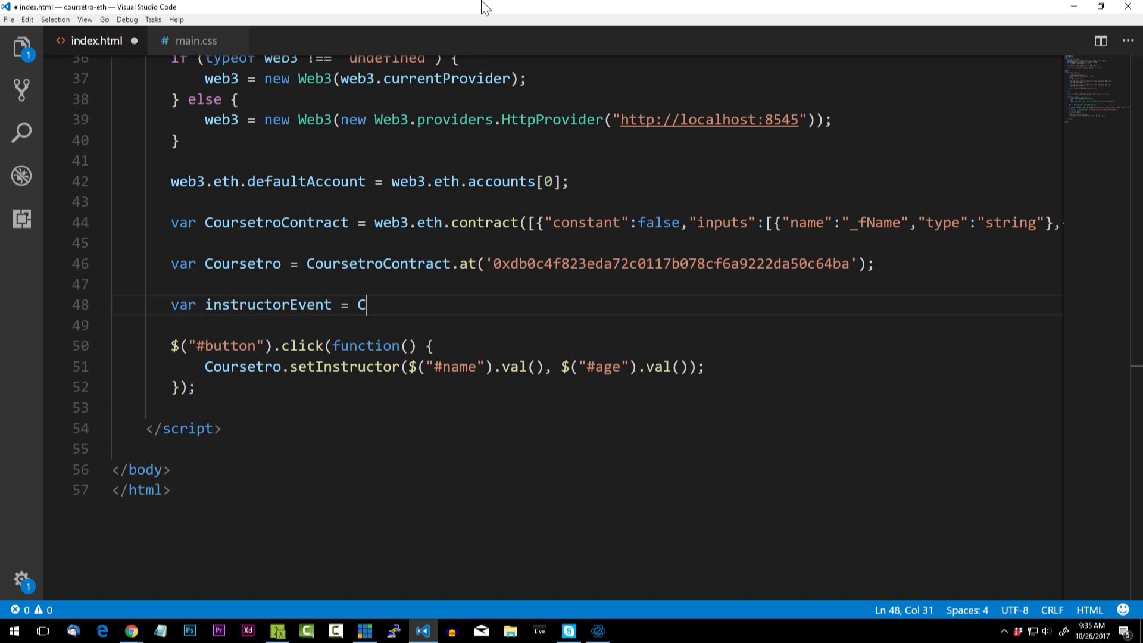
type("oursetro.Instructor(")
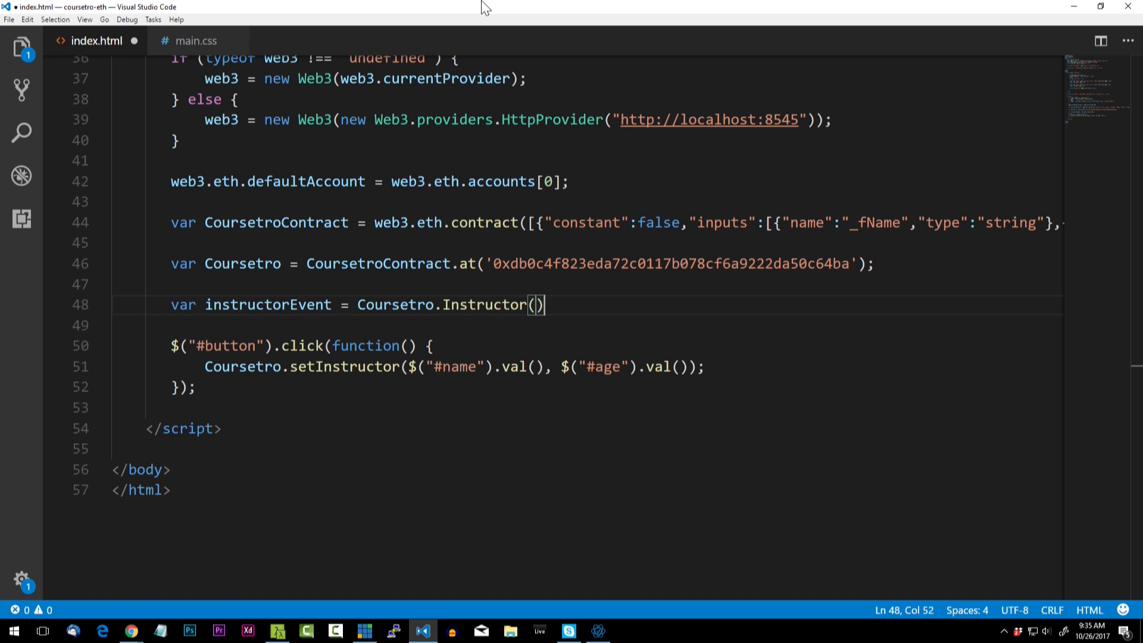
type(";")
key("Enter")
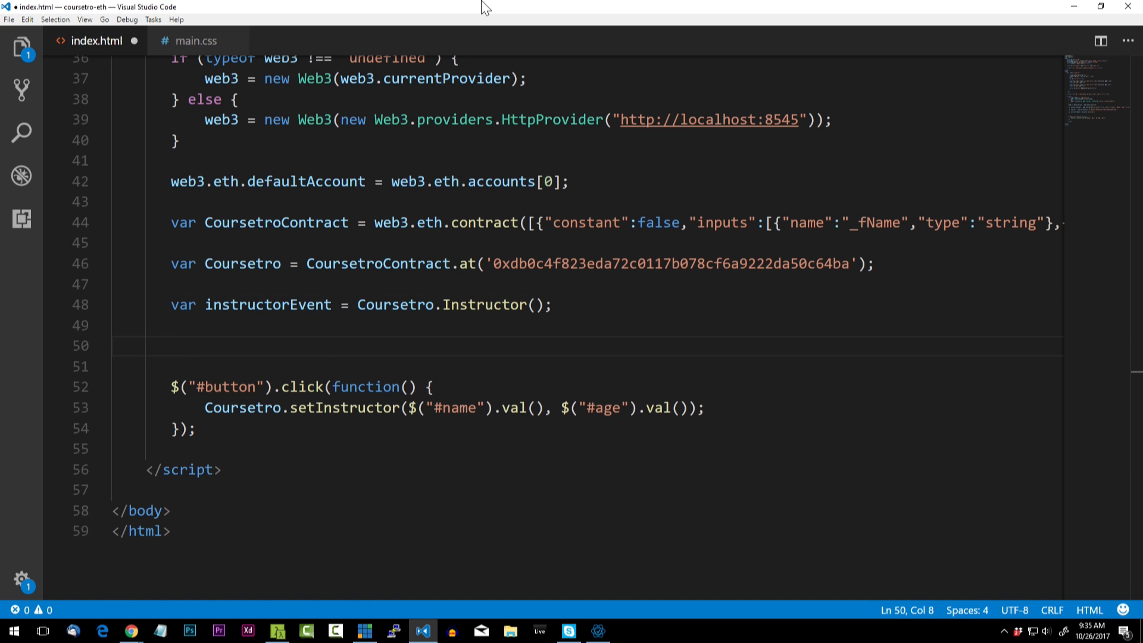
Step: Add instructorEvent.watch(function(error, result){ with an if (!error) branch that hides #loader
type("instructorEvent.watch(")
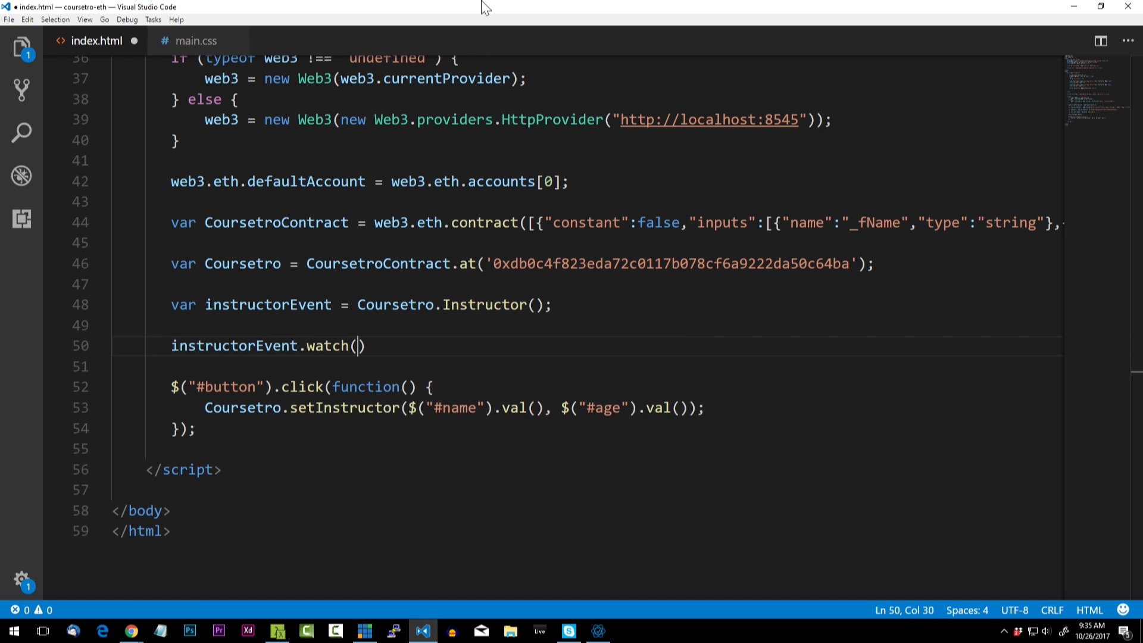
type("function(error")
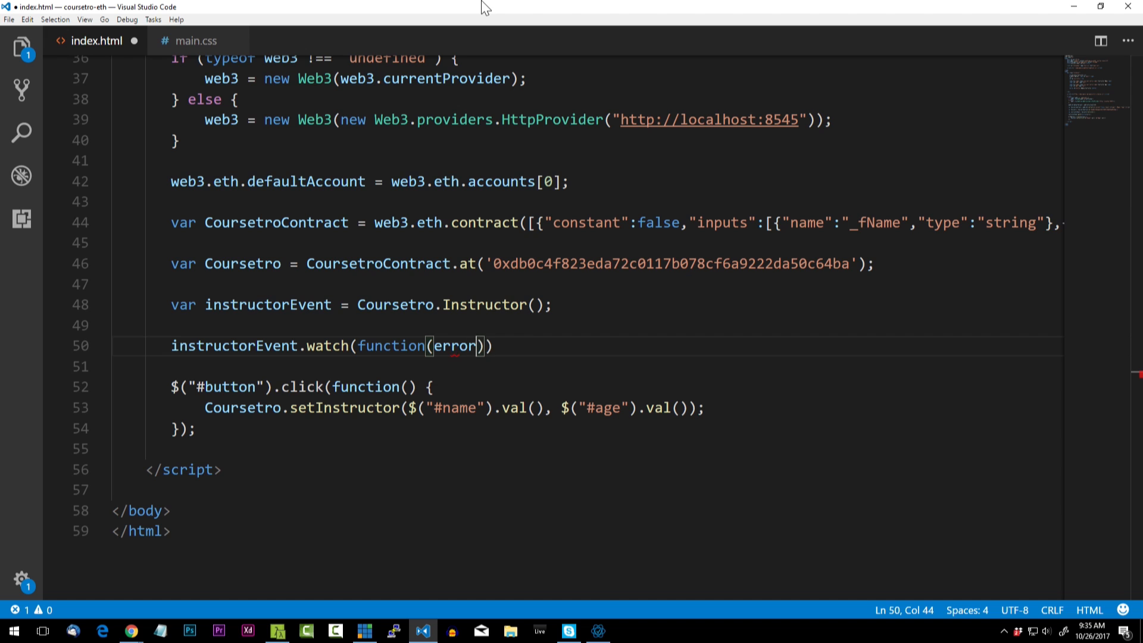
type(", result")
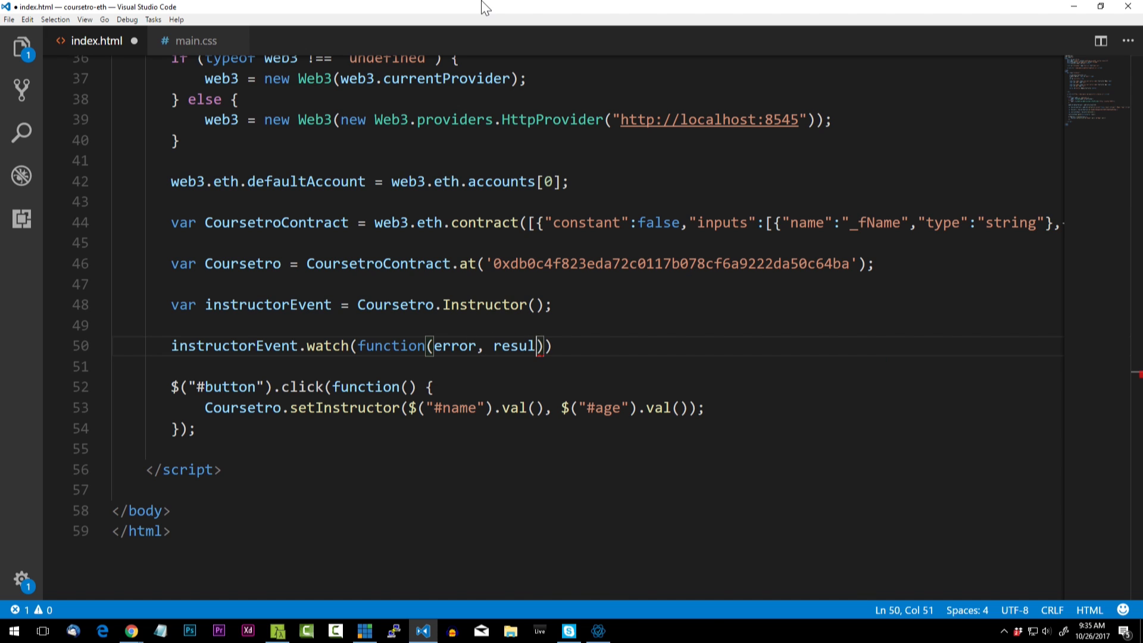
type("{")
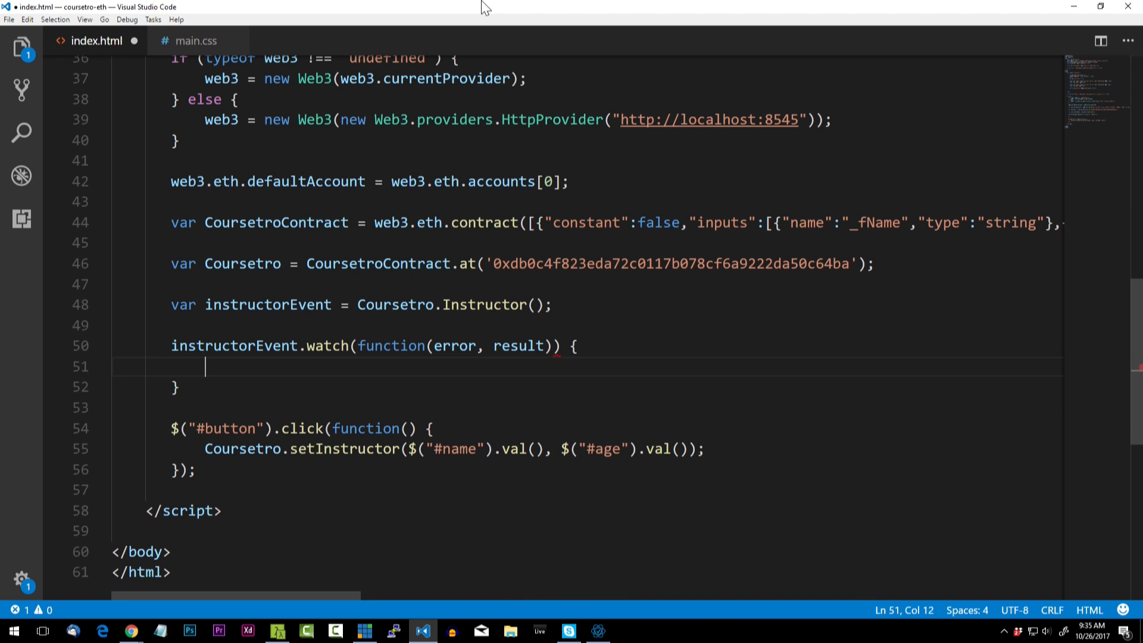
type("if")
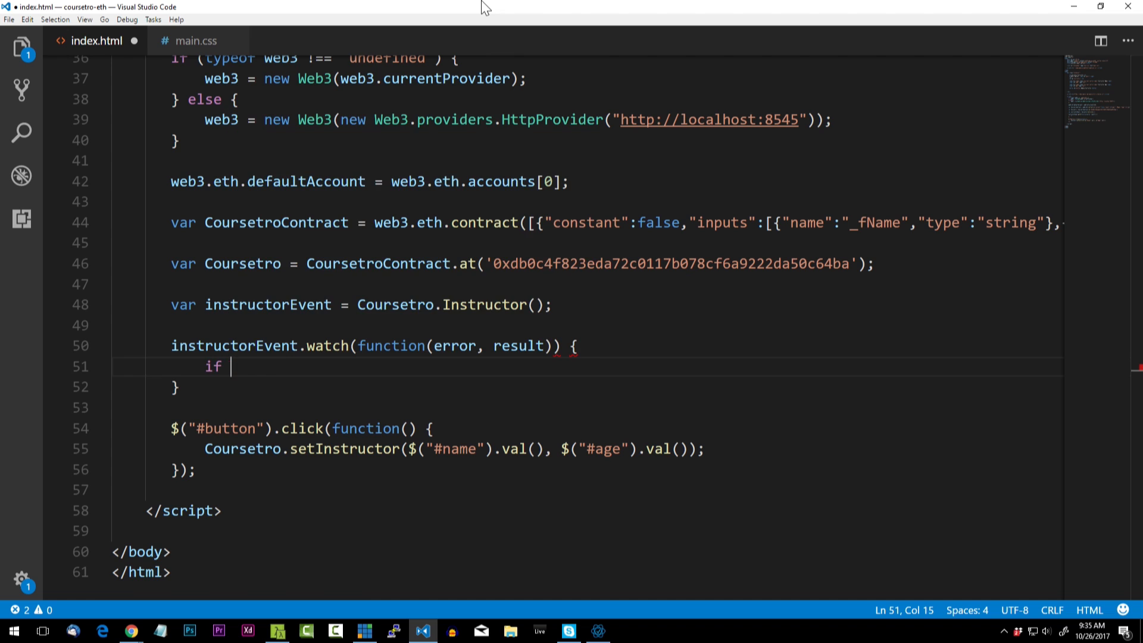
type("(!error) {")
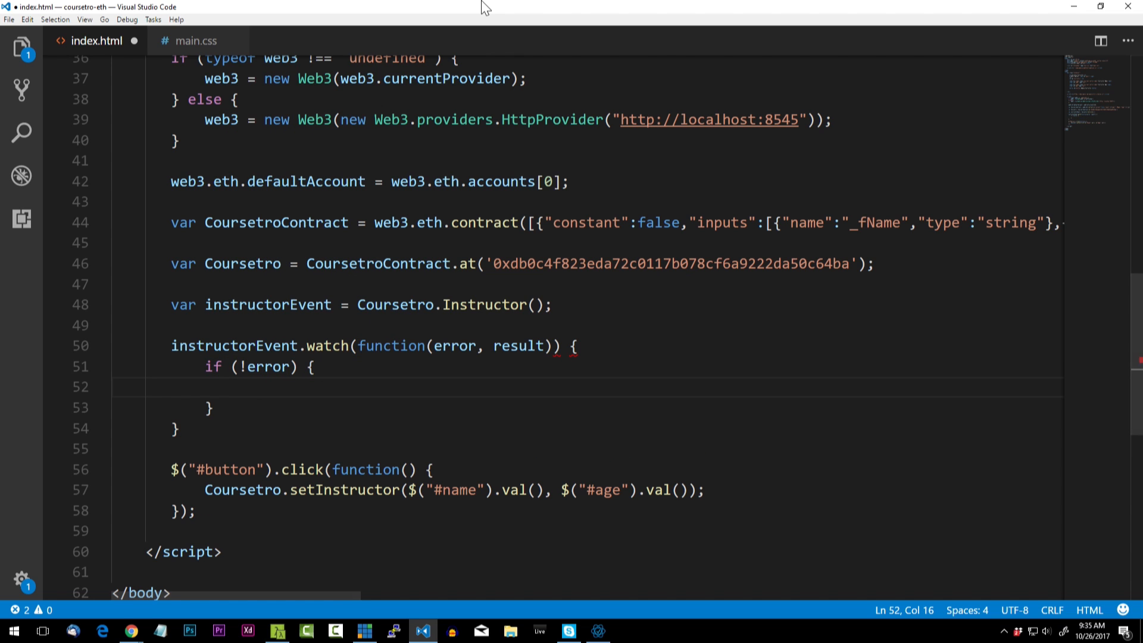
type("#()")
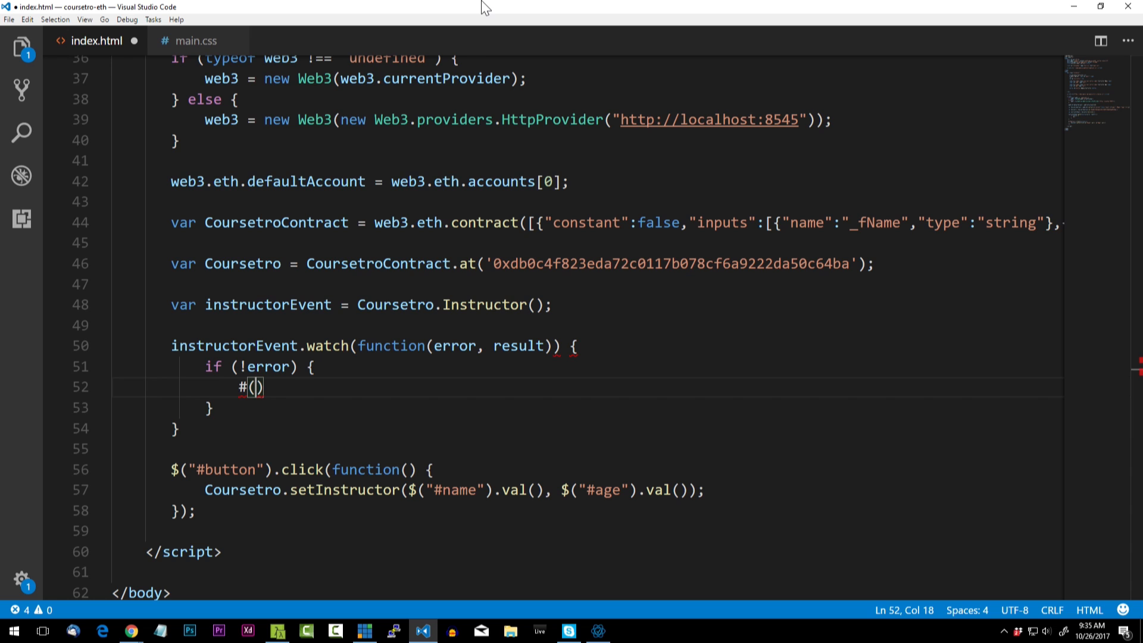
type("$(\"lo")
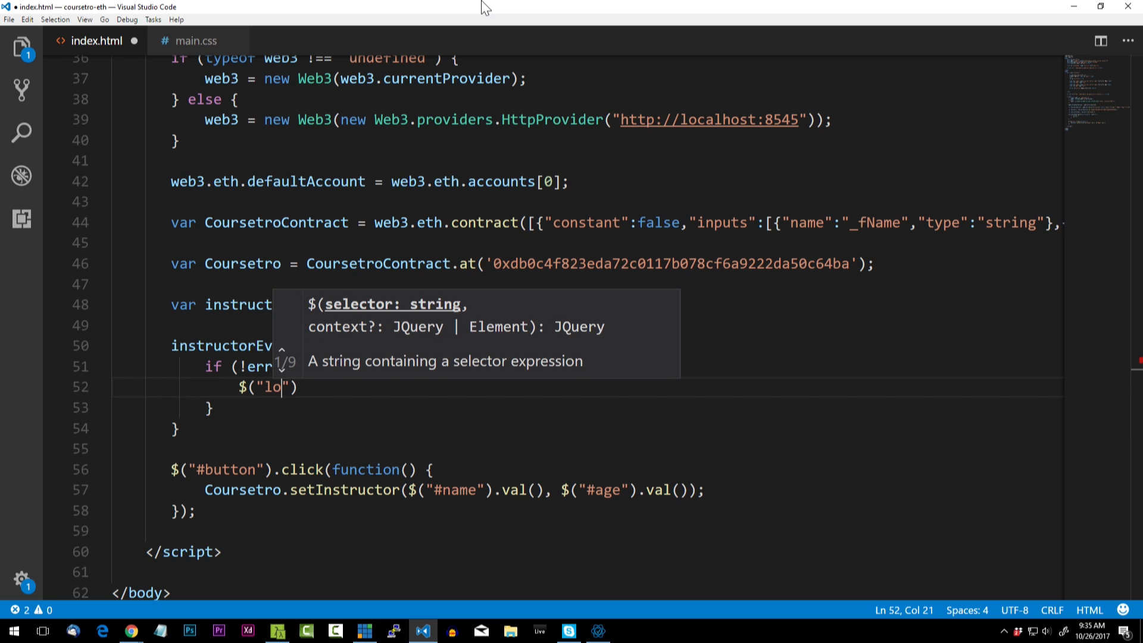
type("#")
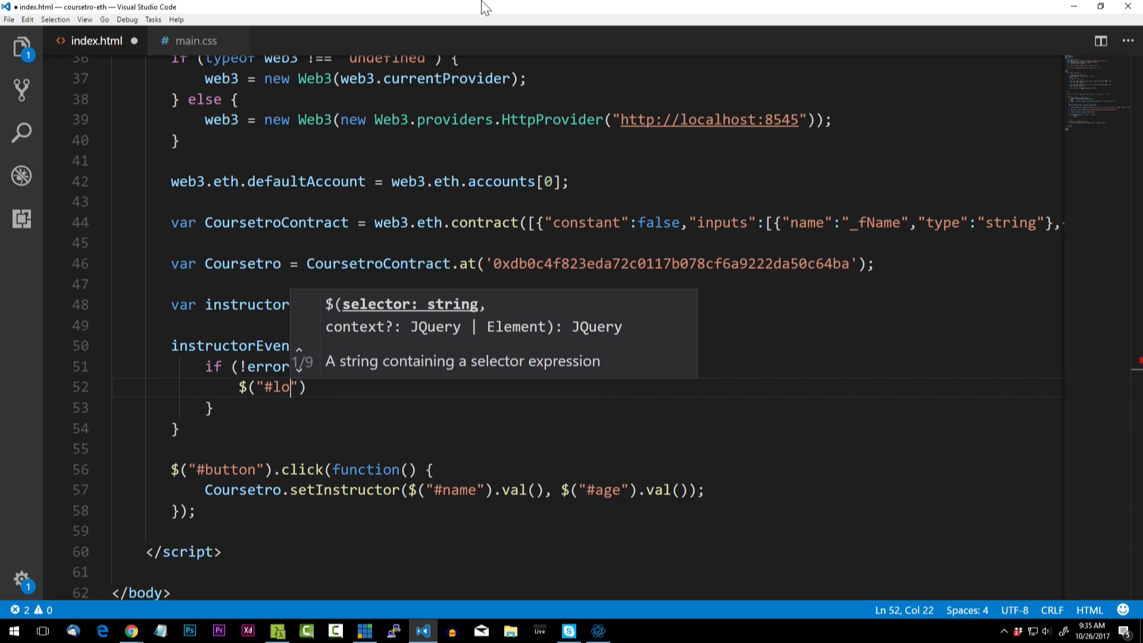
type("ader")
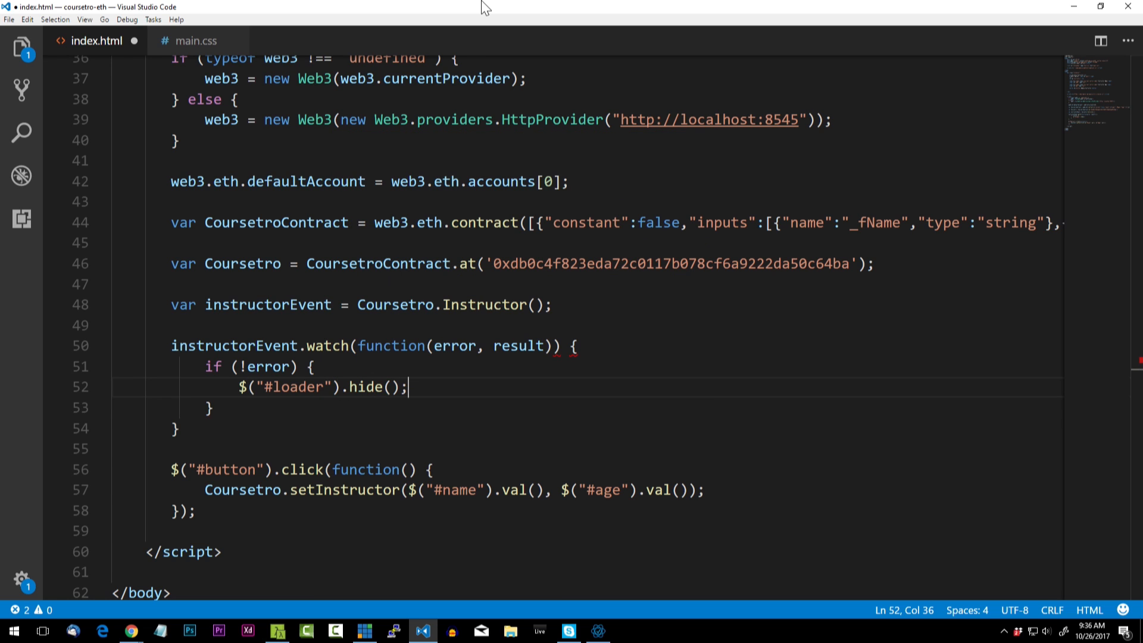
Step: Write result.args.name into #instructor on the line after hiding the loader
key("enter")
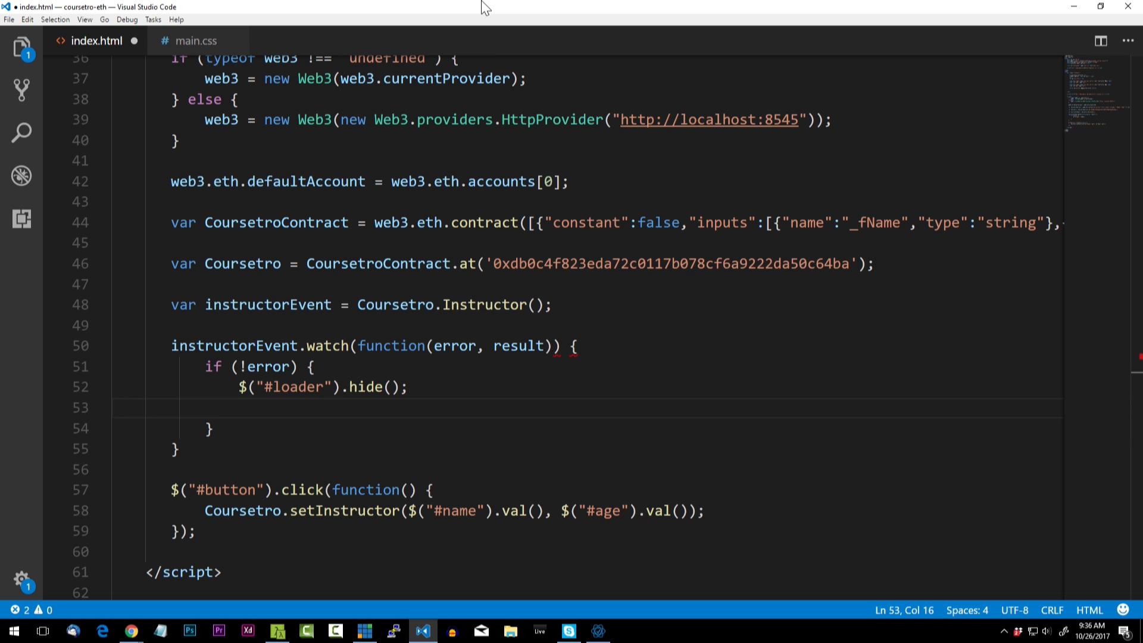
type("(*)")
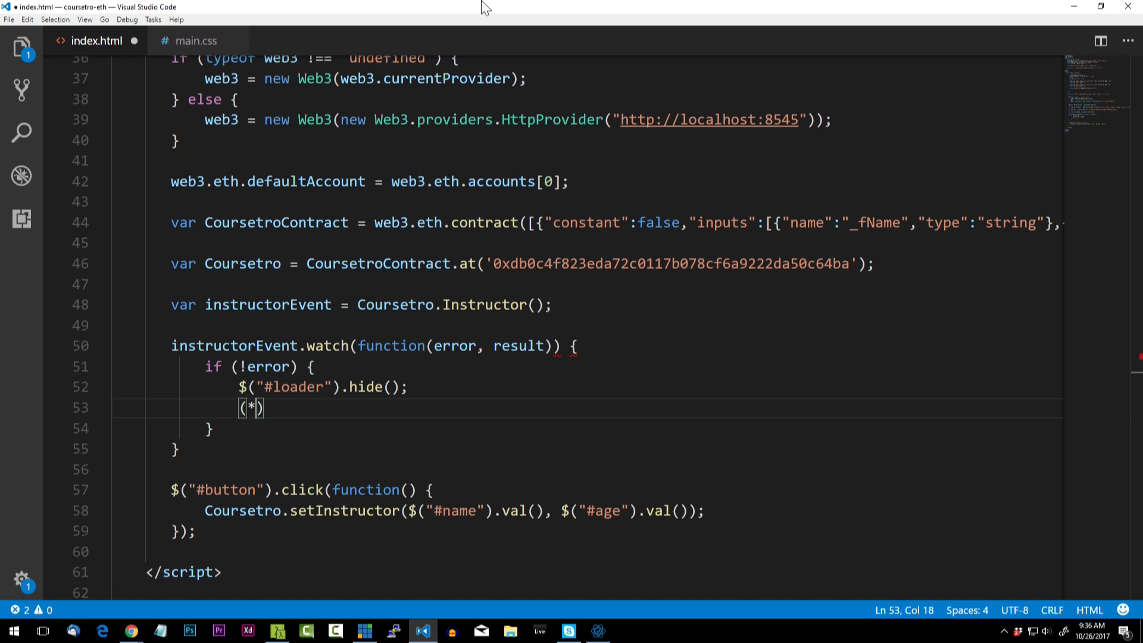
type("$")
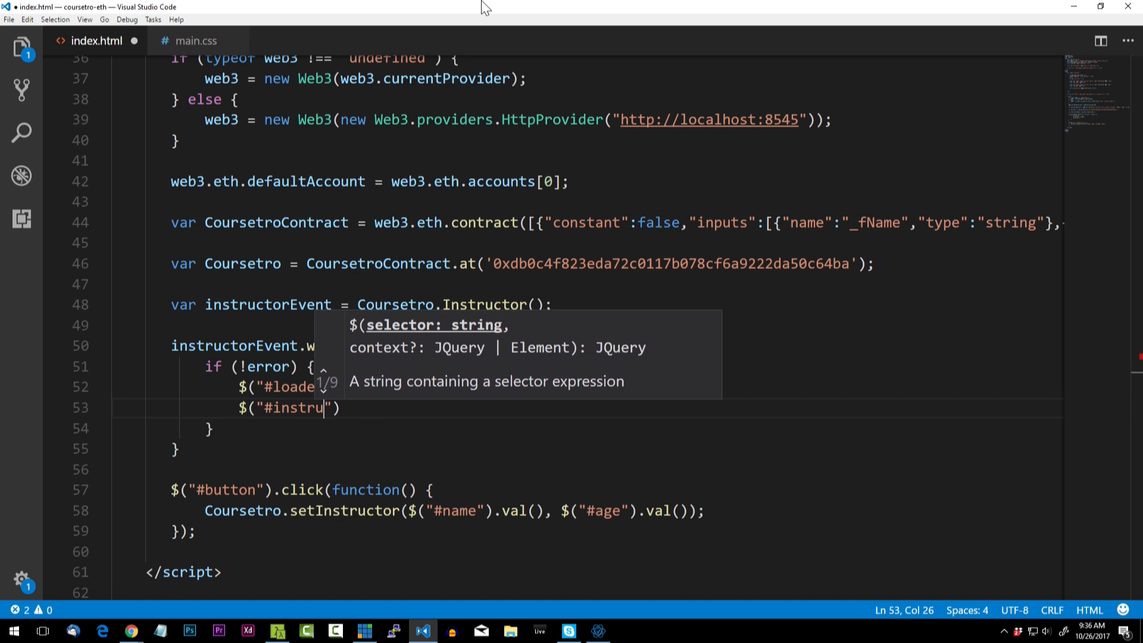
type("ctor")
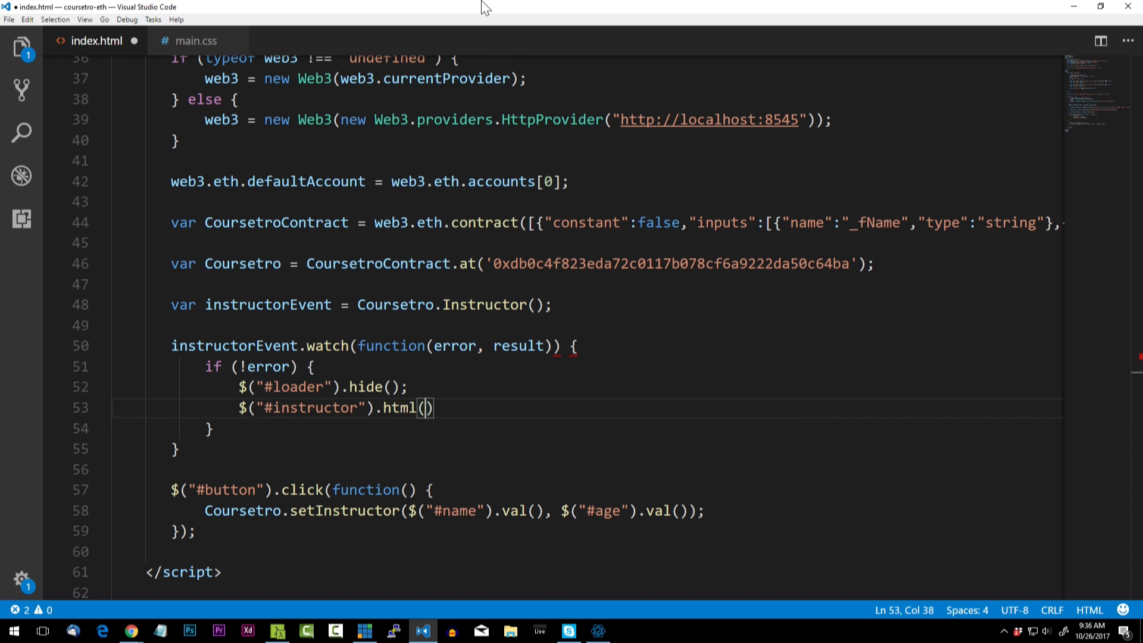
type("result")
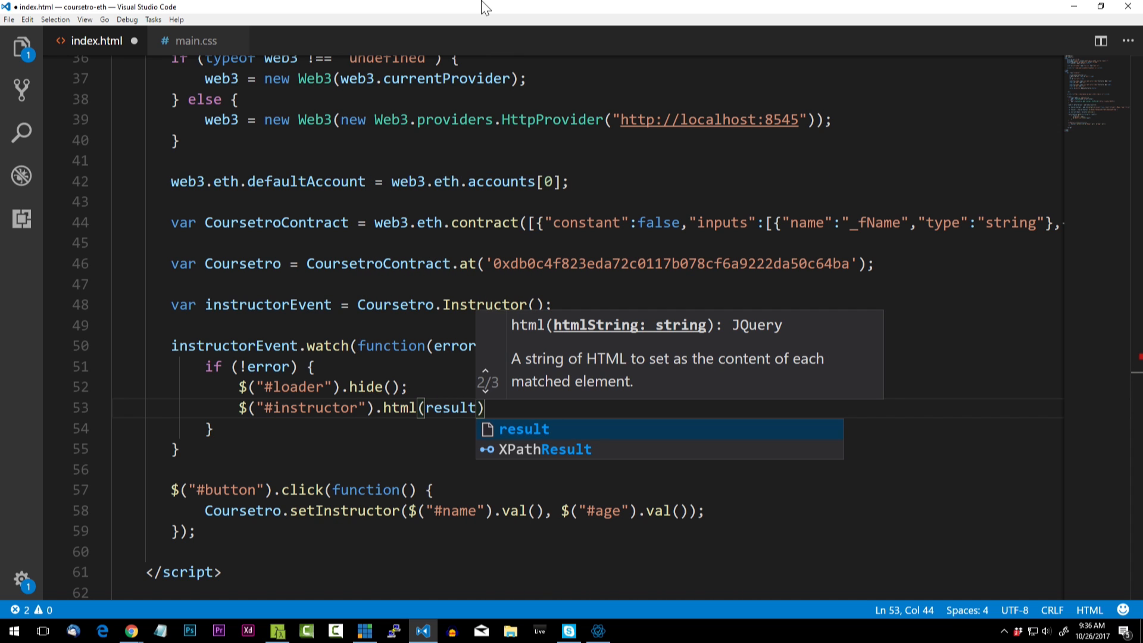
type(".args.")
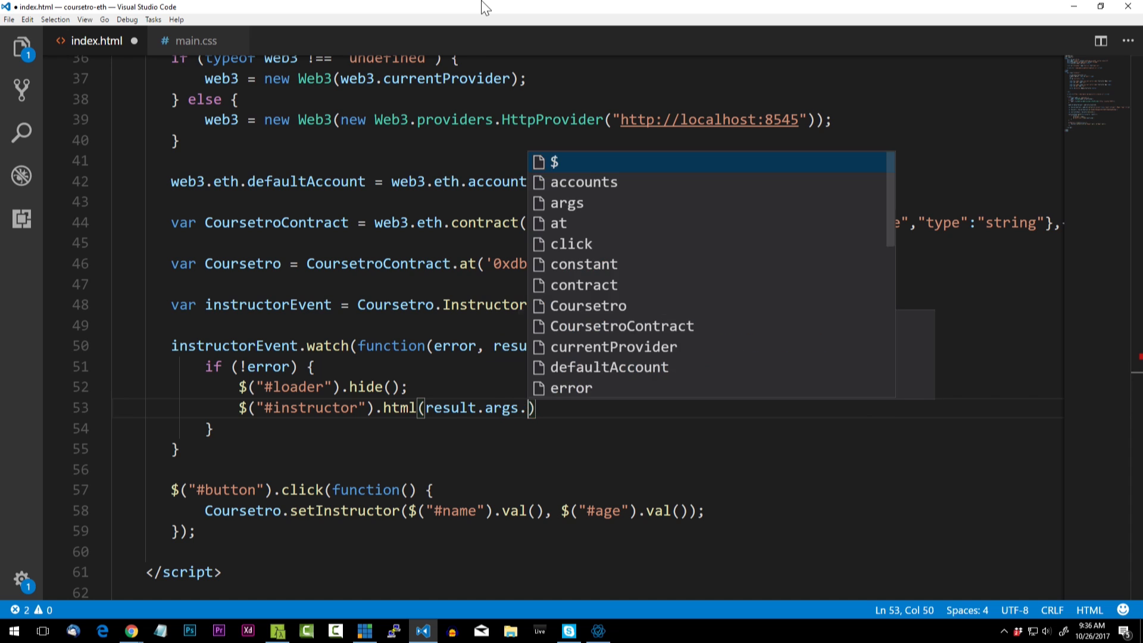
type("name")
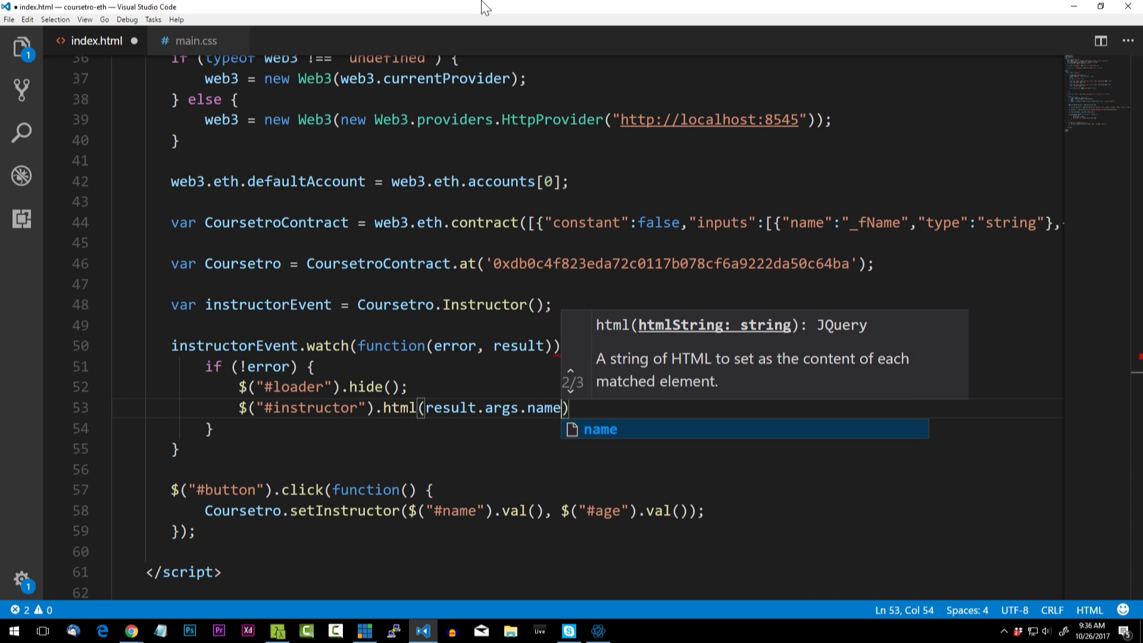
mouse_move(130, 631)
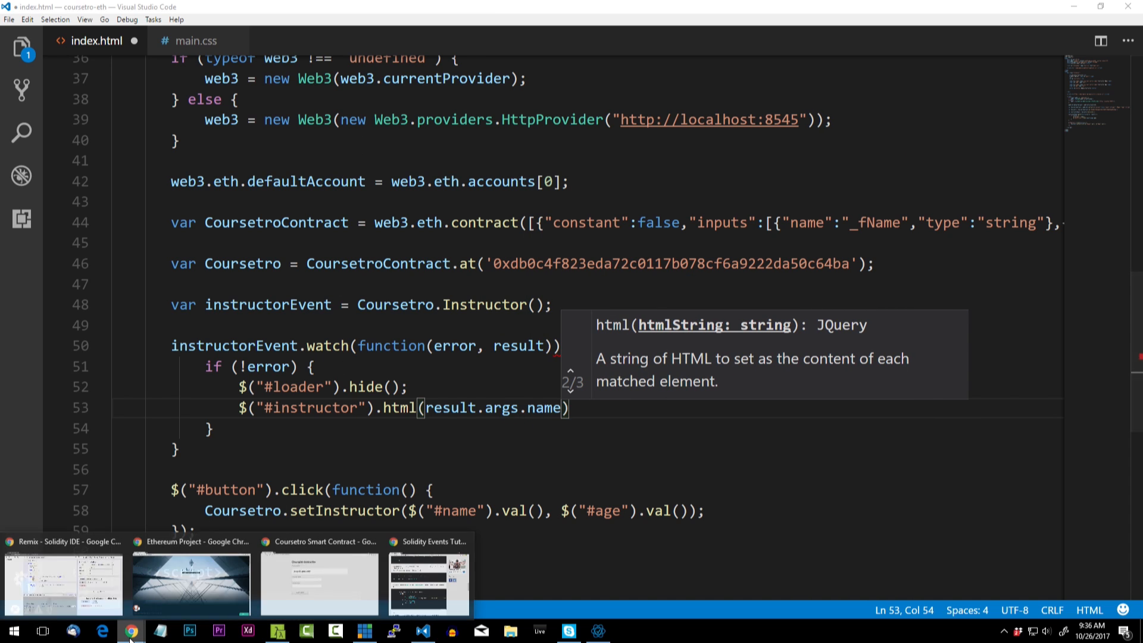
left_click(62, 583)
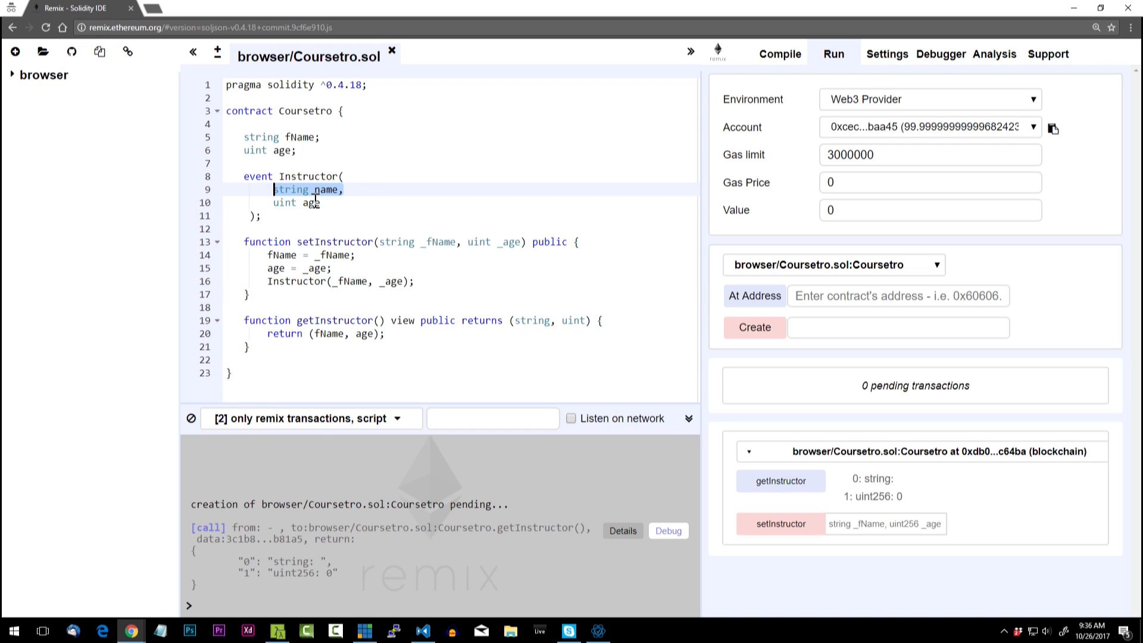
type("name)")
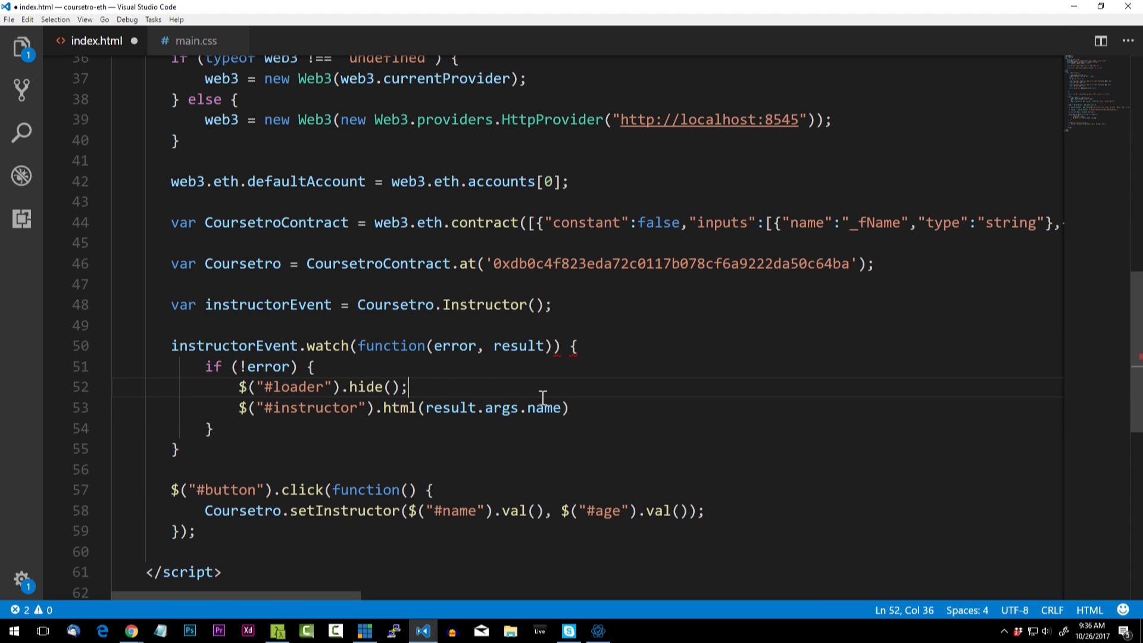
Step: Append ' (' + result.args.age + ' years old)' to the instructor text
left_click(564, 407)
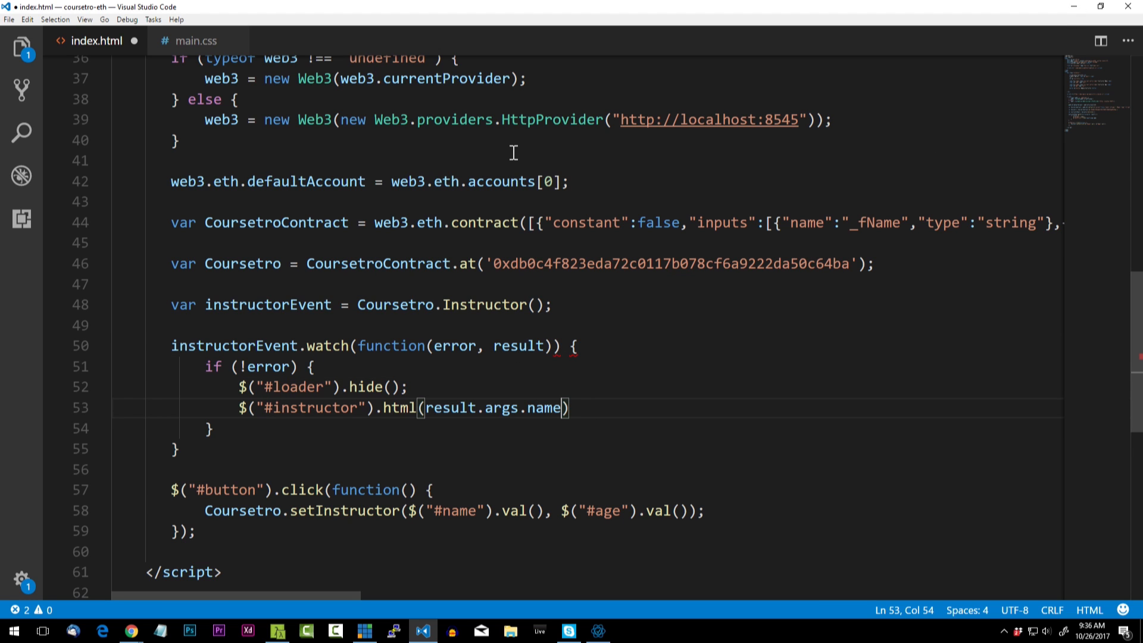
type("+ ''")
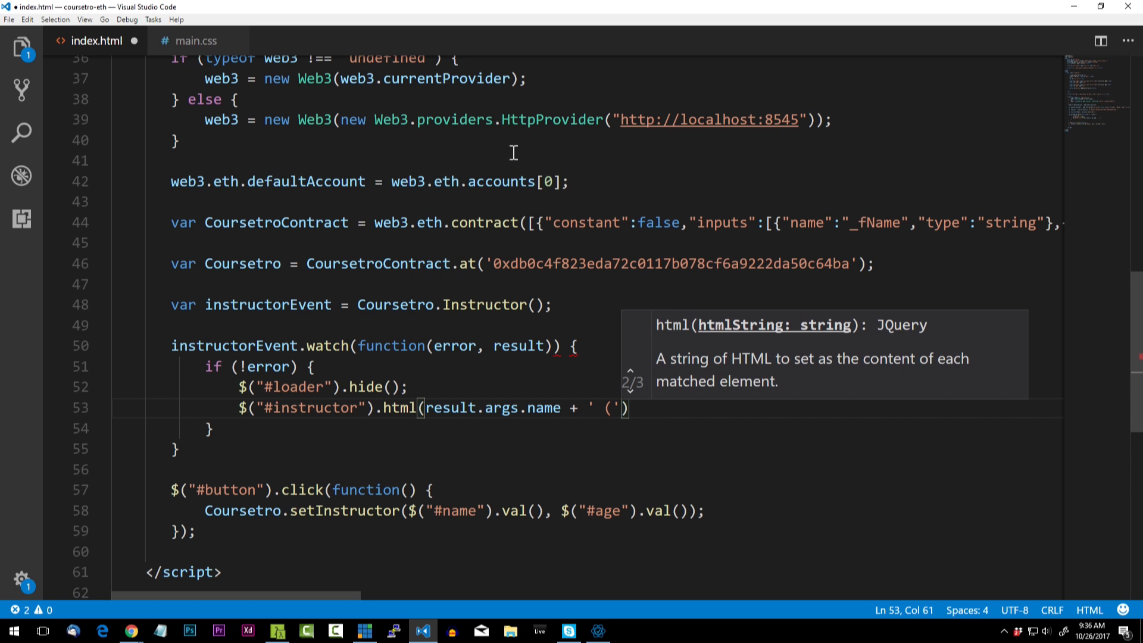
type("+ result.args.age _")
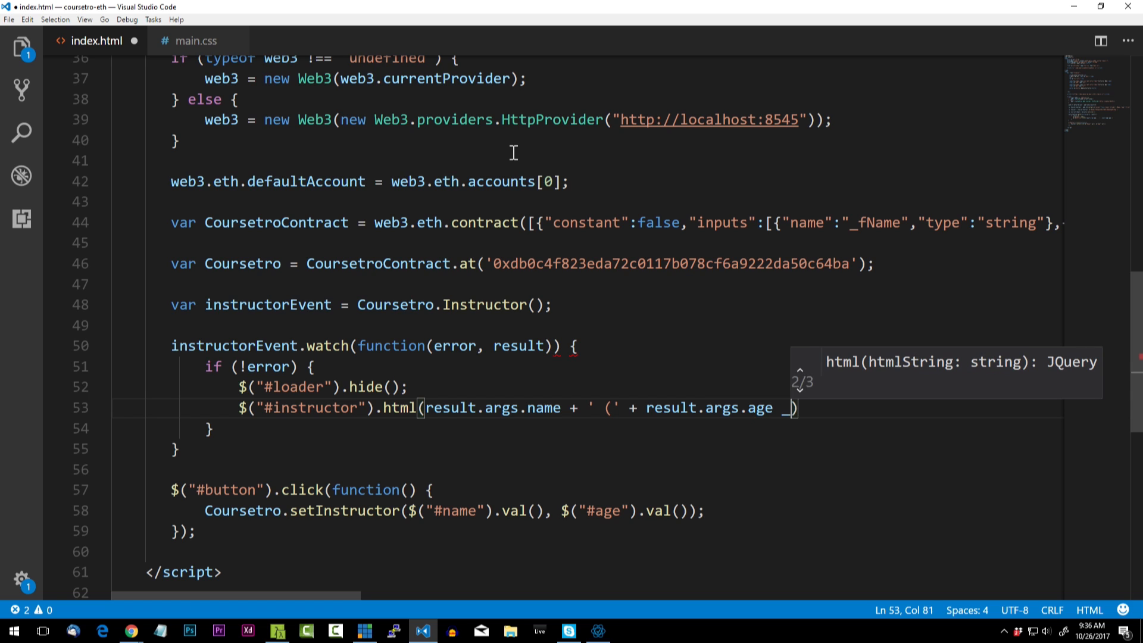
type("+ '")
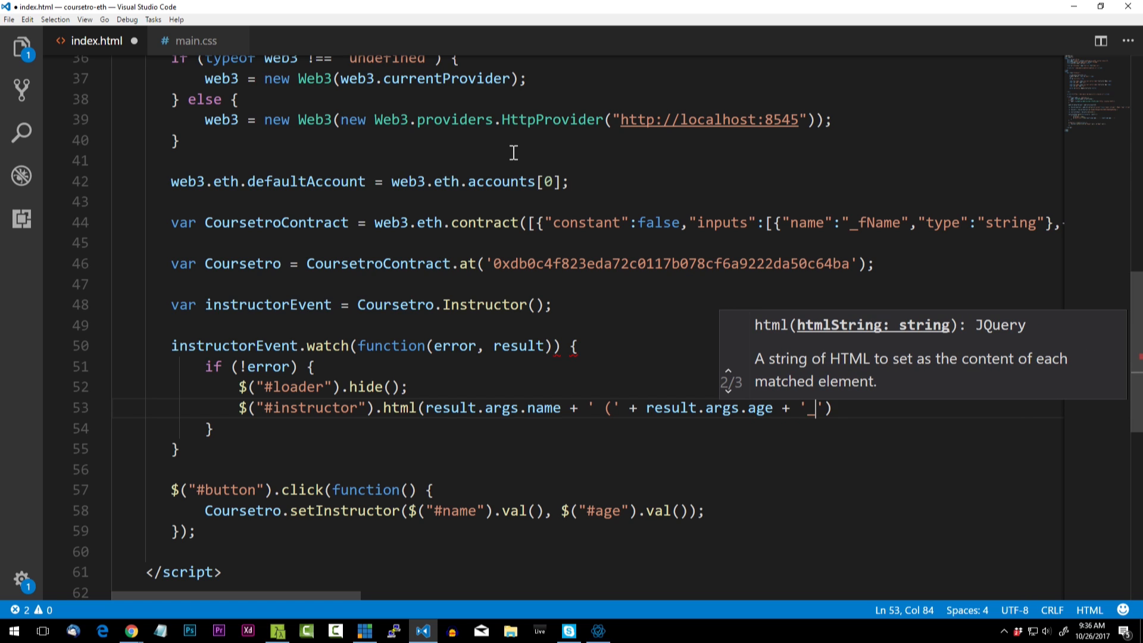
type("years old)")
left_click(586, 428)
type(" else {")
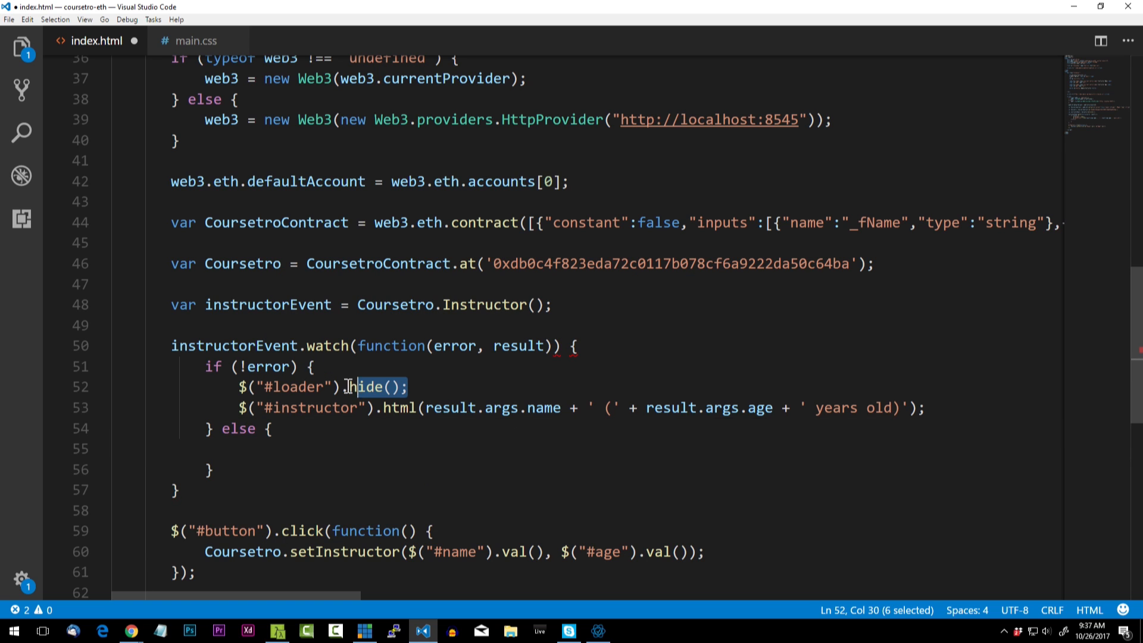
Step: In the else branch hide #loader and log the error, then close the watch callback with ');'
left_click(255, 449)
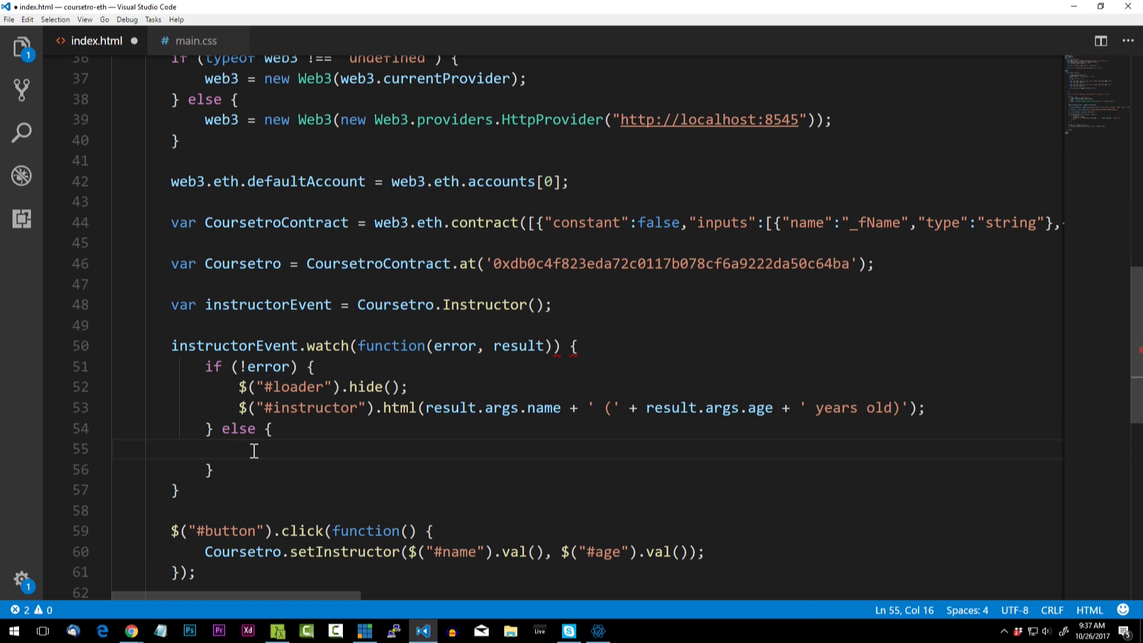
type("$(\"#loader\").hide();")
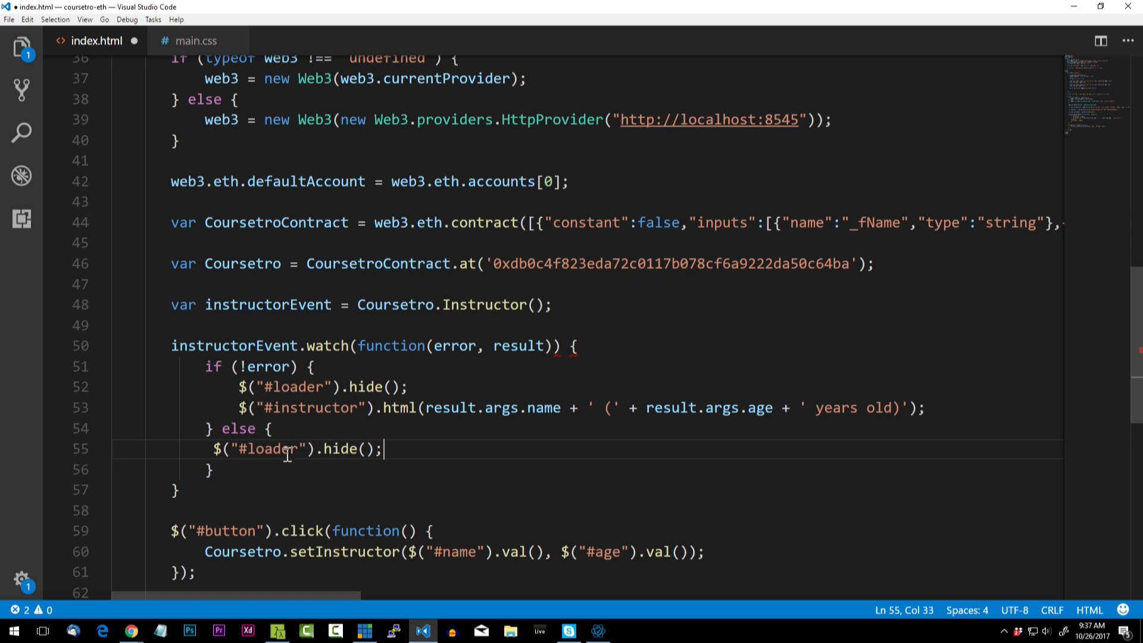
left_click(548, 345)
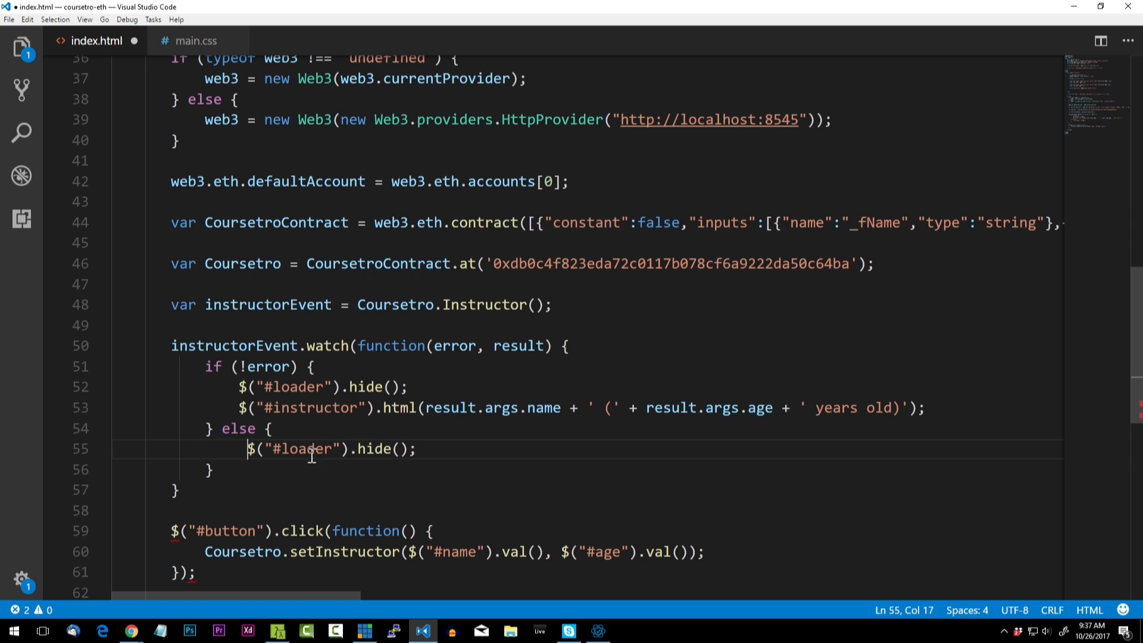
key("Enter")
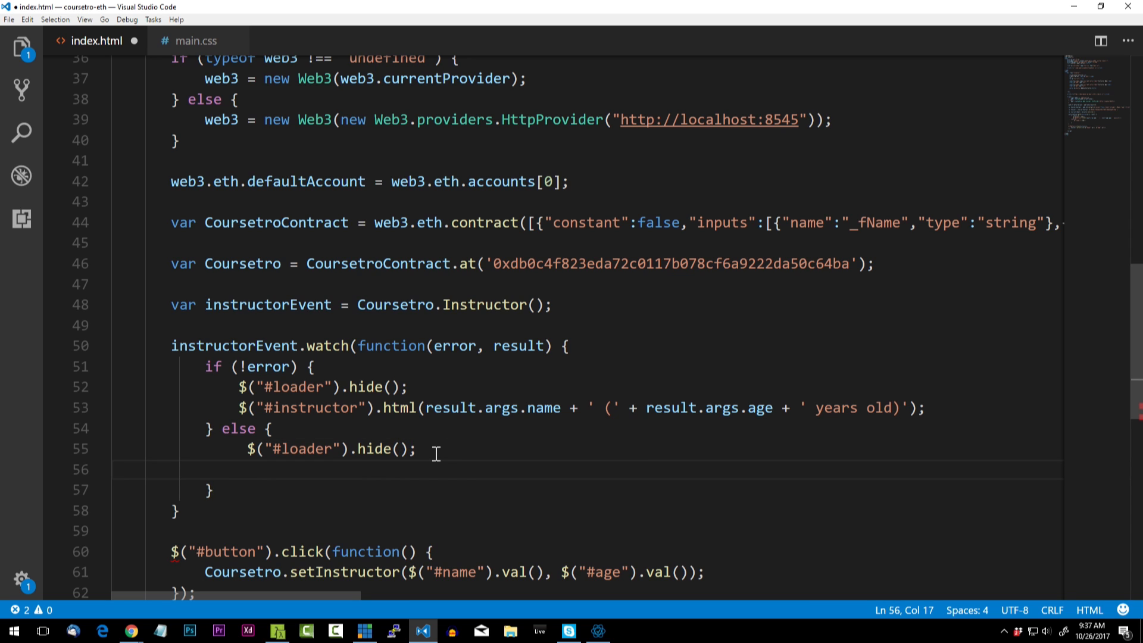
type("console.log(error);")
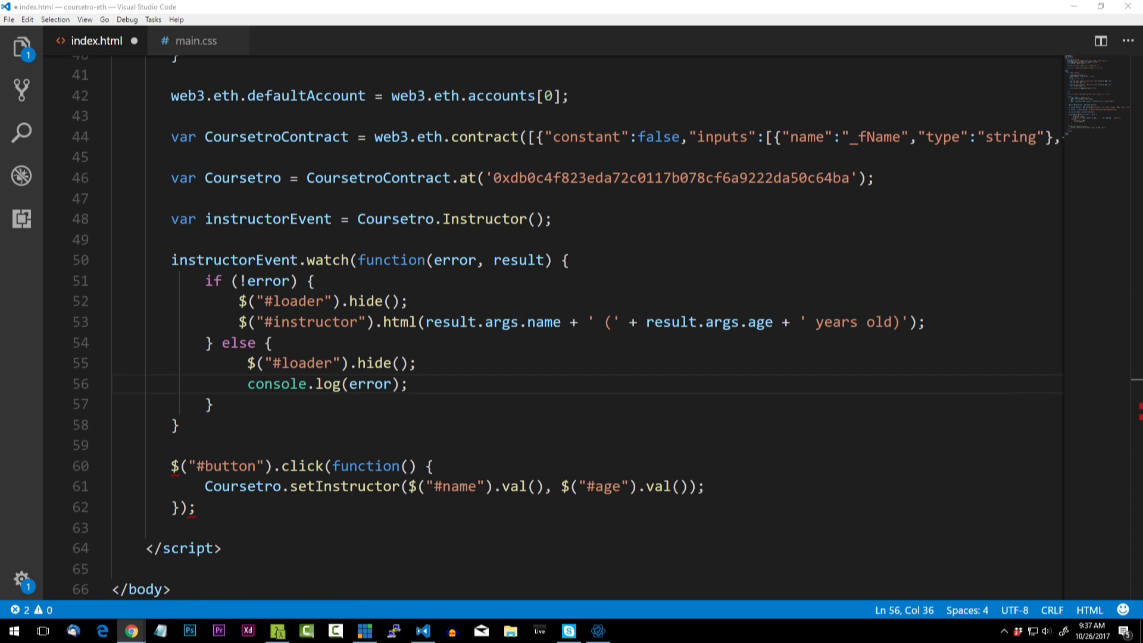
mouse_move(550, 405)
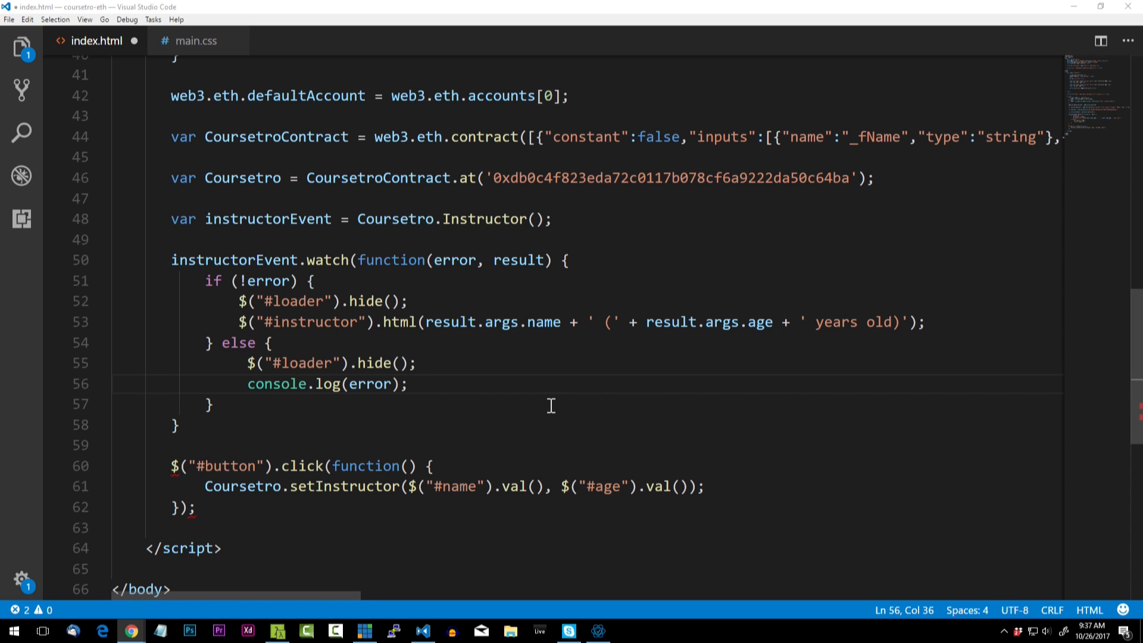
left_click(210, 403)
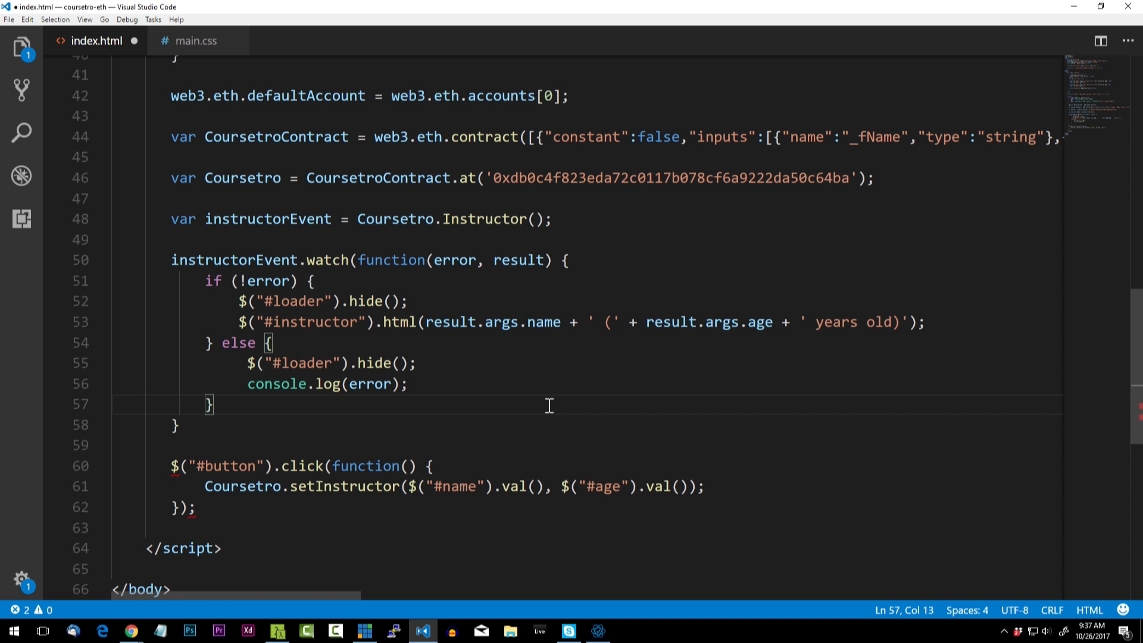
mouse_move(473, 441)
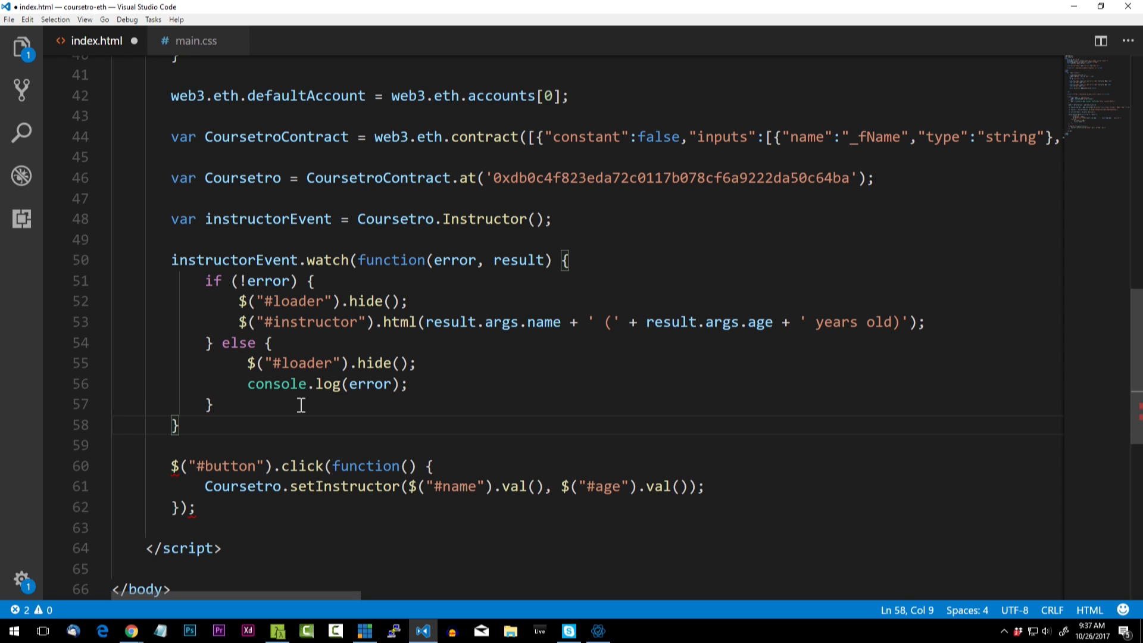
type(");")
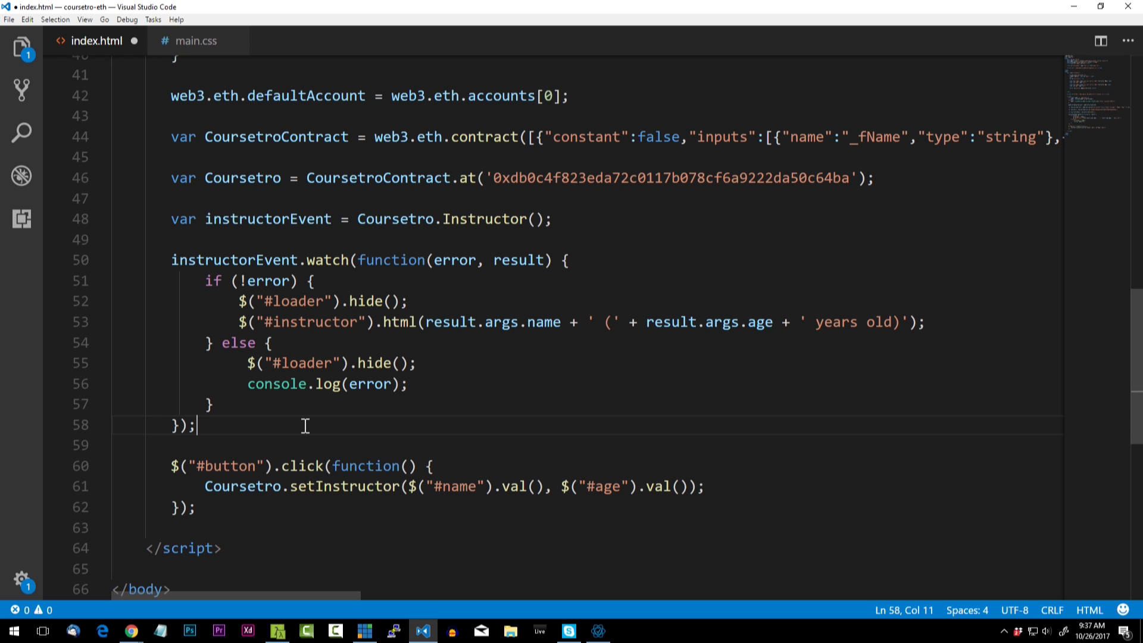
mouse_move(304, 426)
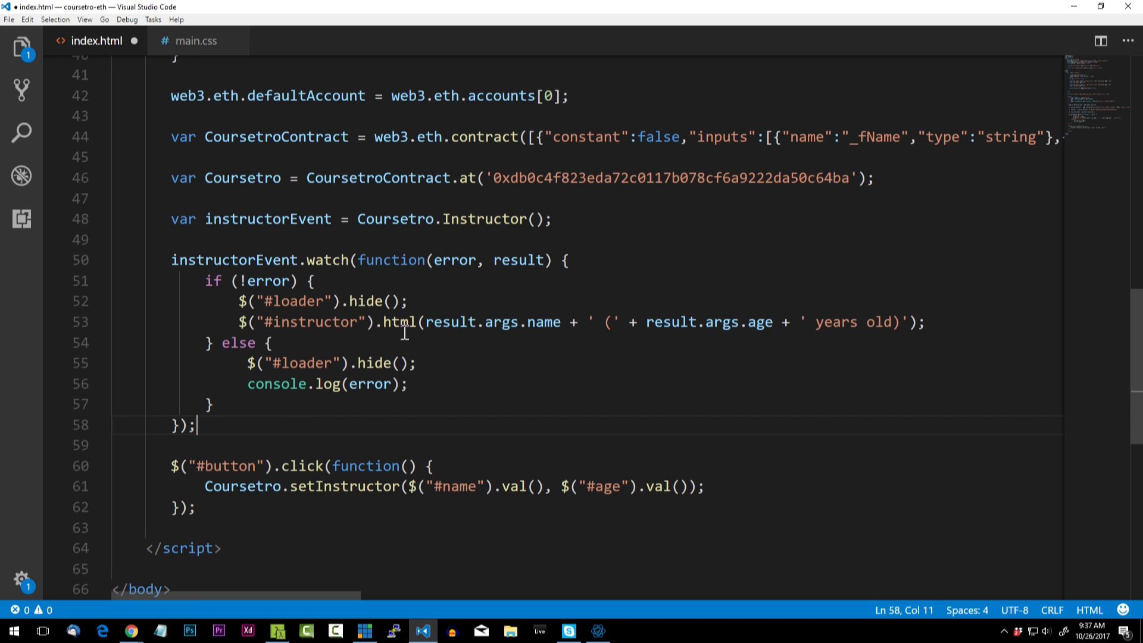
left_click(333, 300)
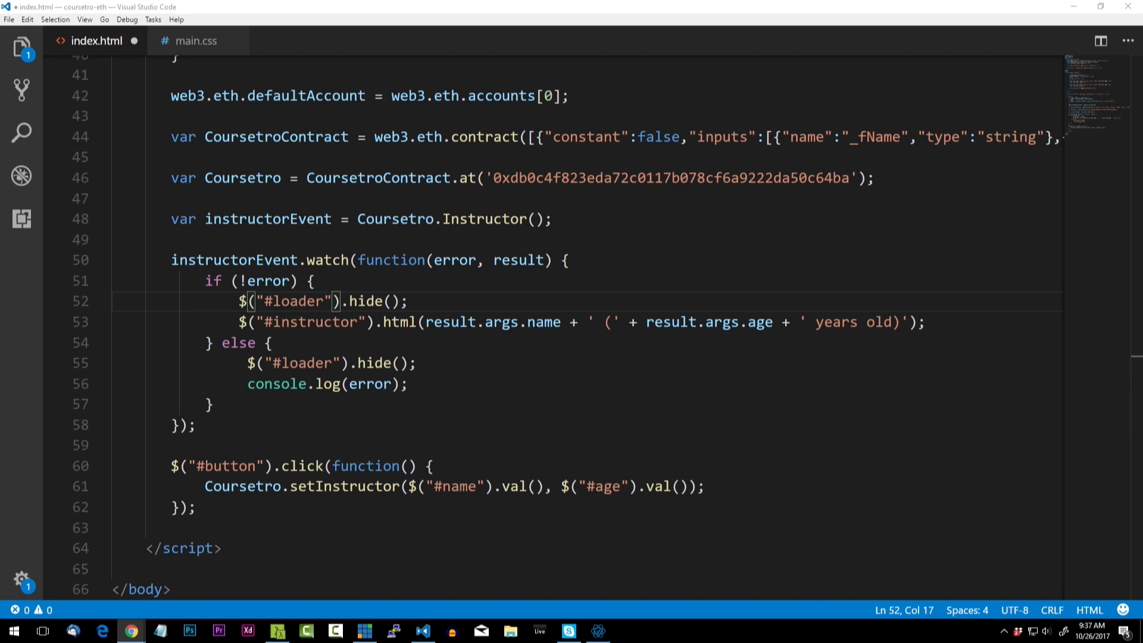
Step: Insert an <img id="loader"> with the loading.io double-ring spinner gif below the instructor heading
scroll("up", 3)
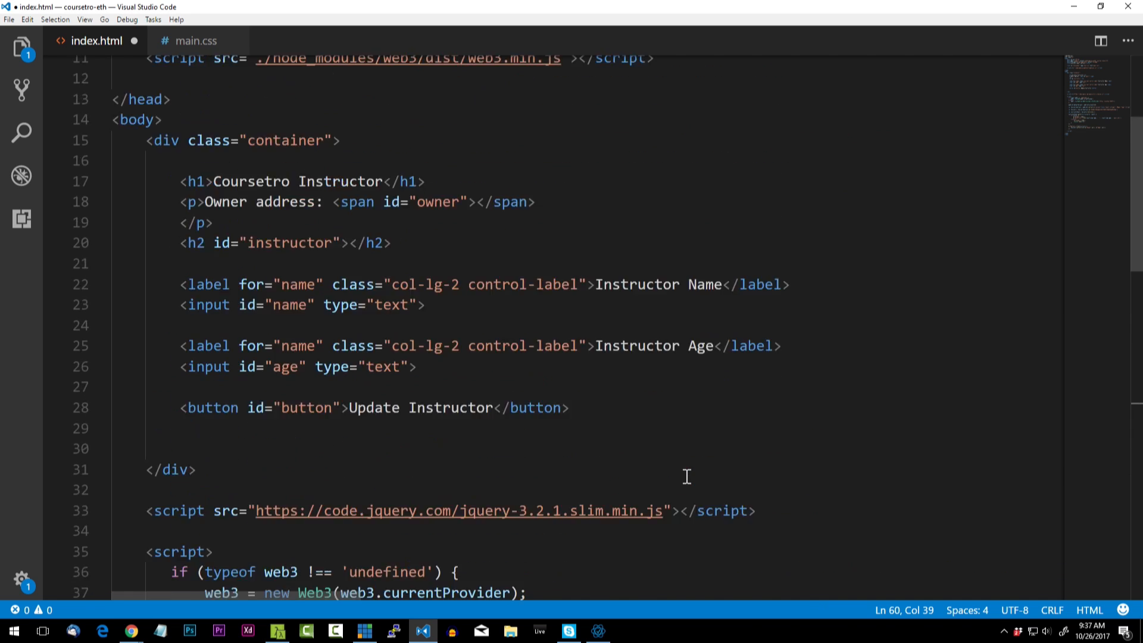
scroll("up", 3)
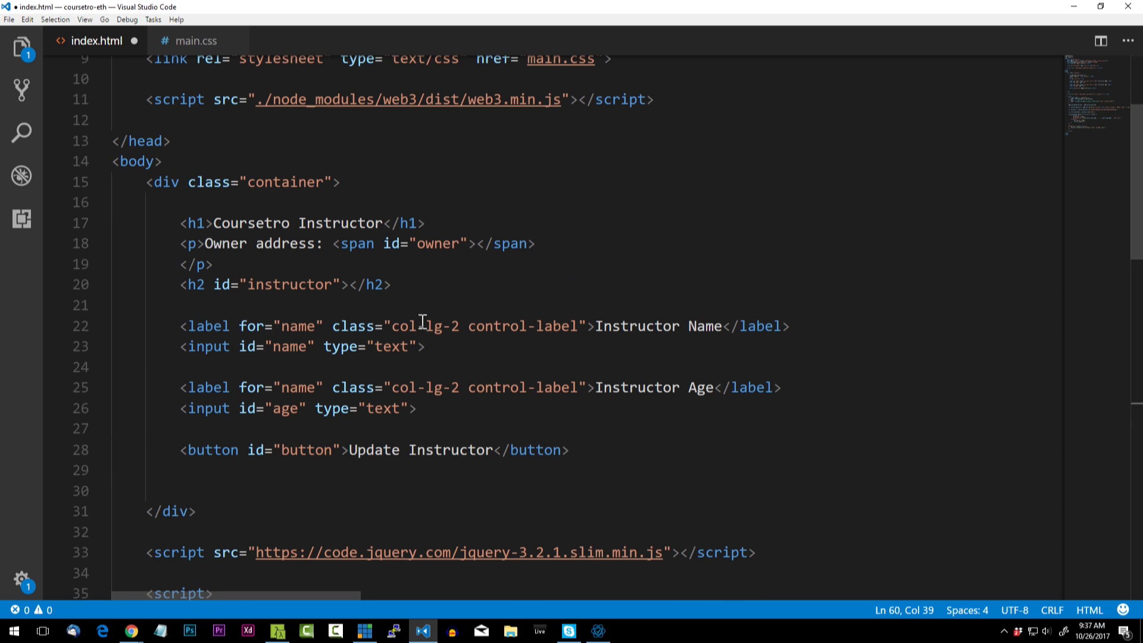
left_click(394, 284)
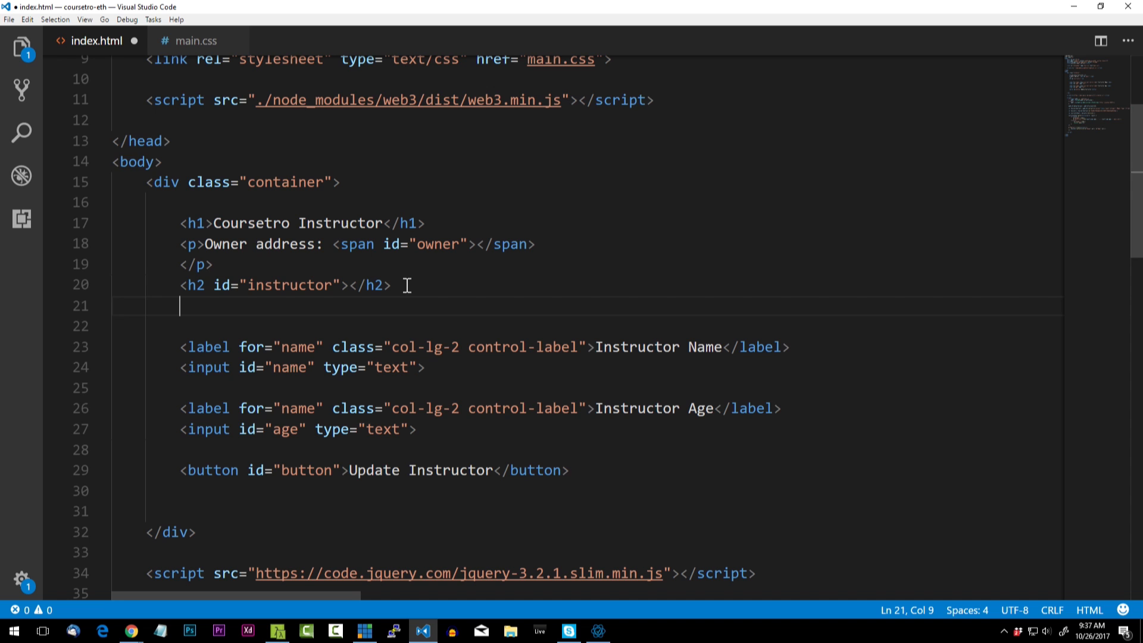
mouse_move(414, 301)
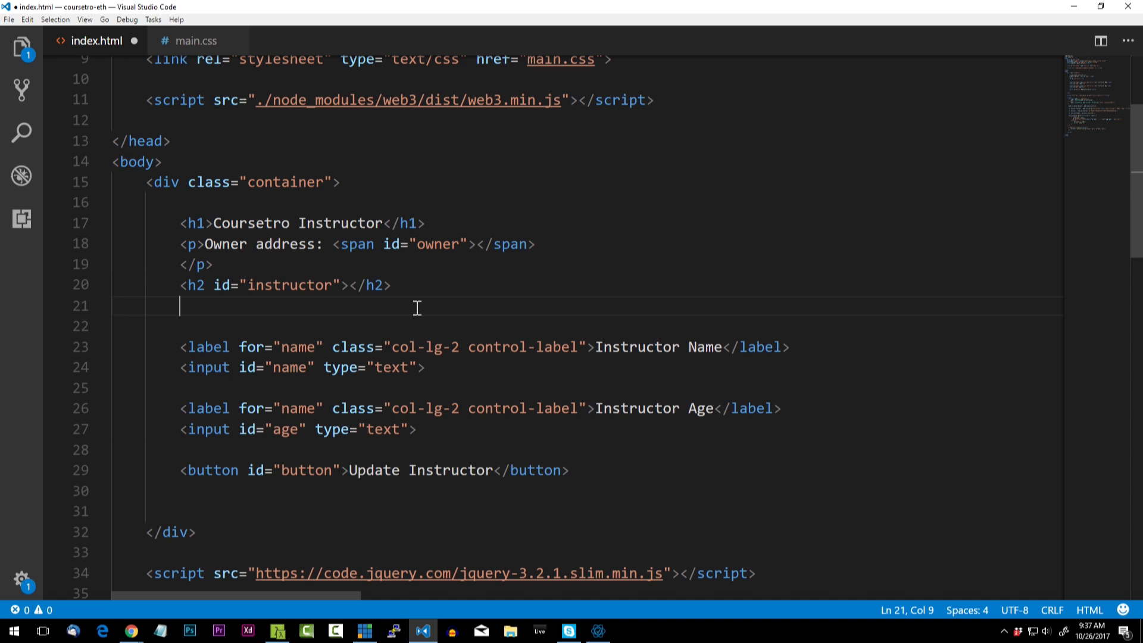
mouse_move(422, 307)
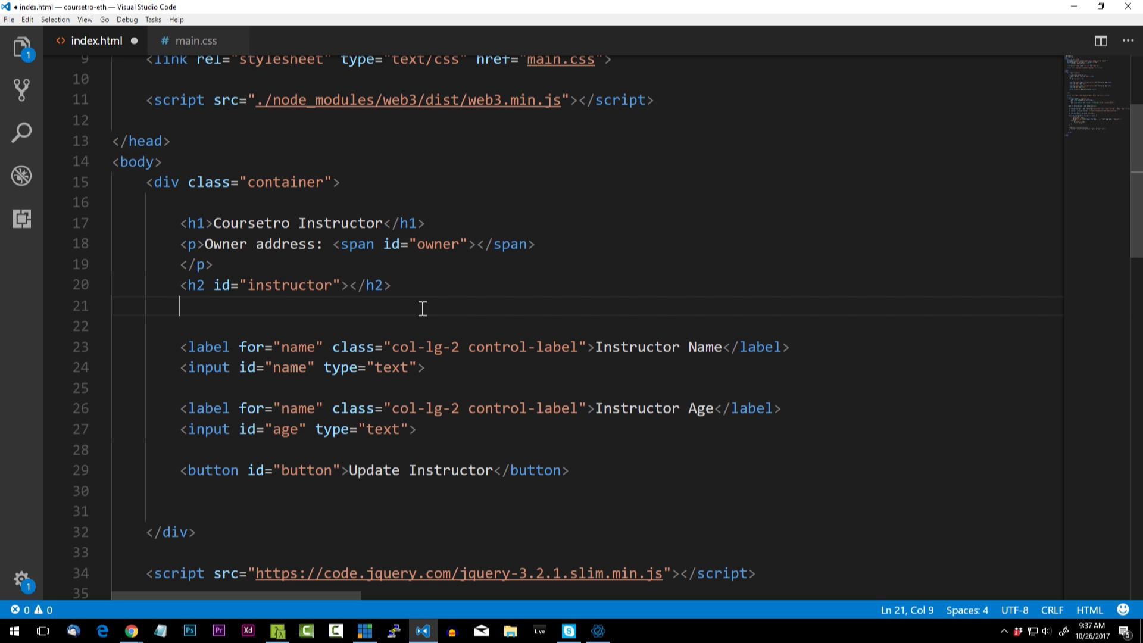
type("<img id=\"loader\" src=\"https://loading.io/spinners/double-ring/lg.double-ring-spinner.gif\">")
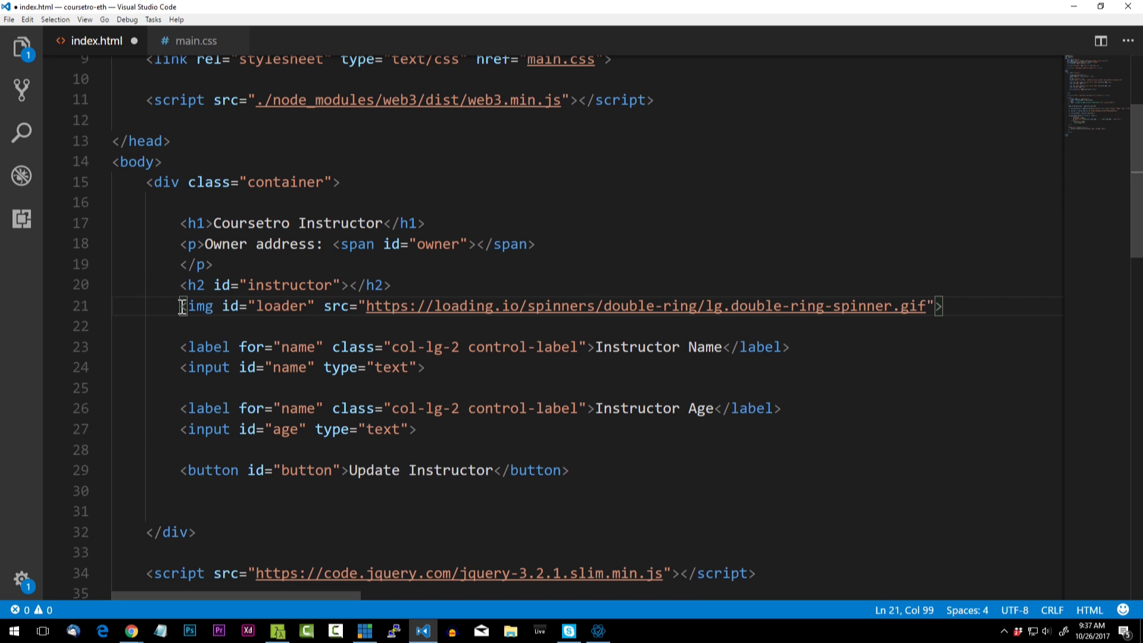
double_click(279, 306)
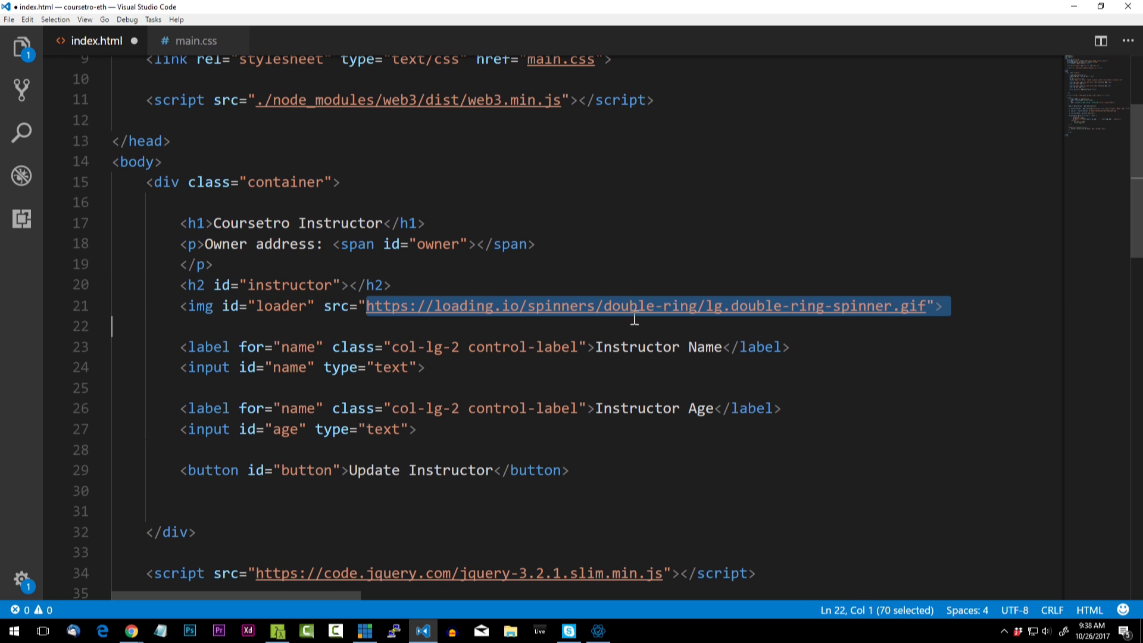
left_click(926, 306)
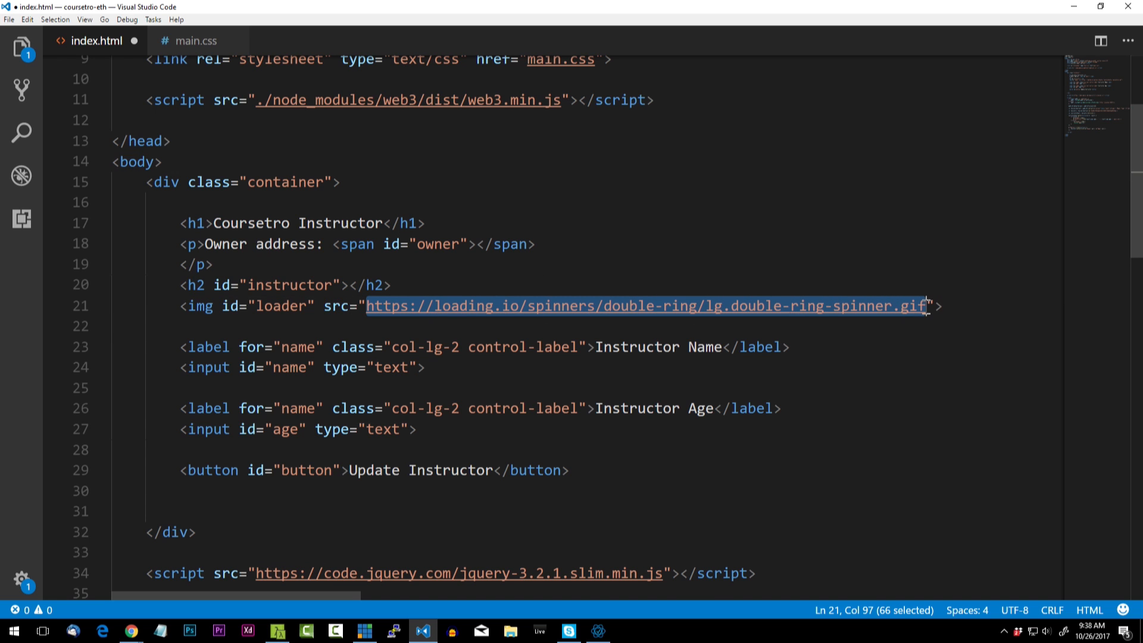
mouse_move(872, 314)
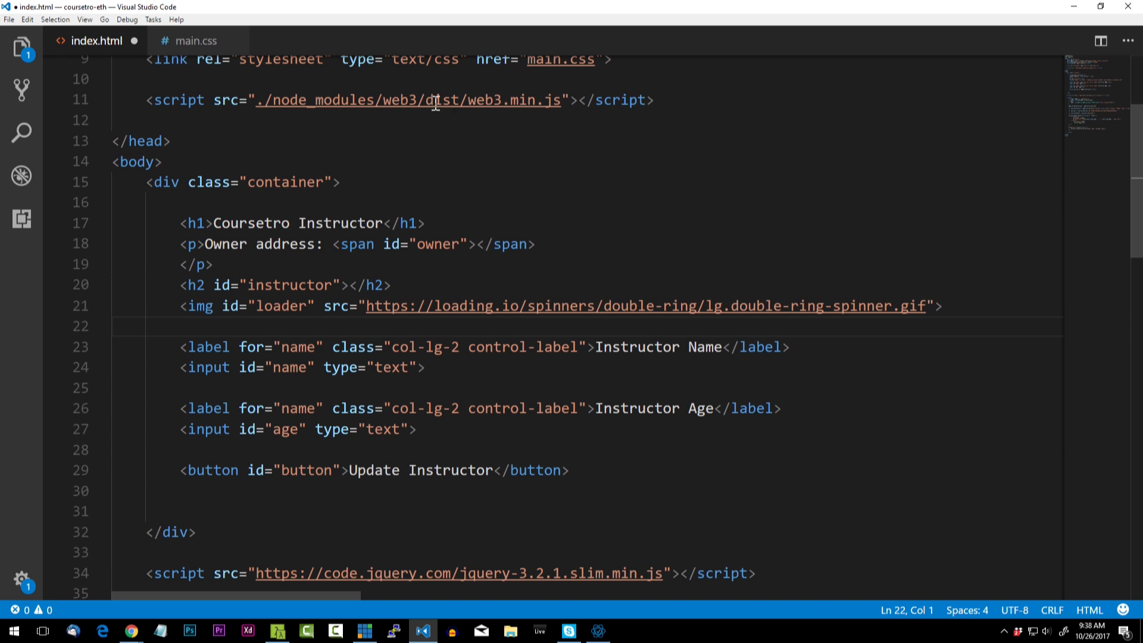
left_click(196, 40)
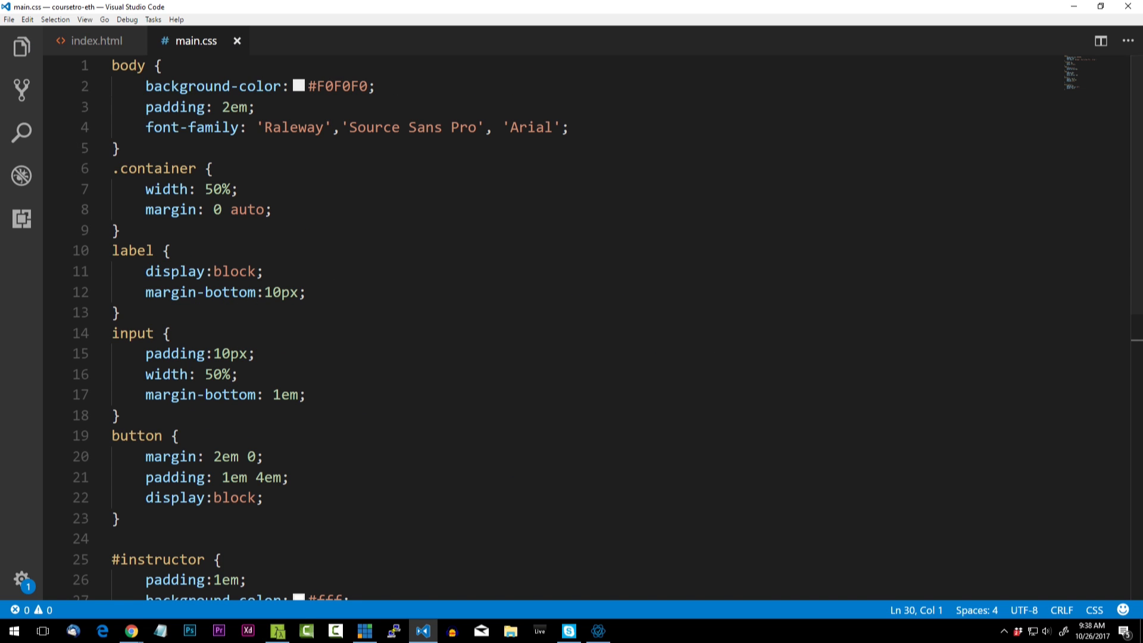
Step: Add a #loader rule in main.css with width: 100px; display:none;
scroll("down", 3)
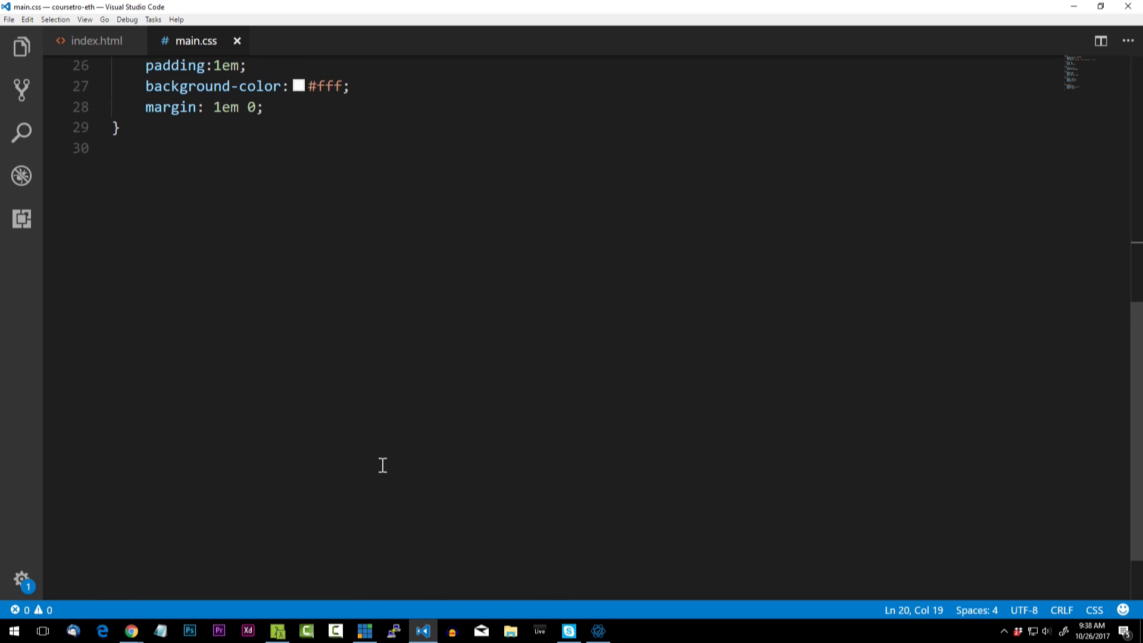
key("Enter")
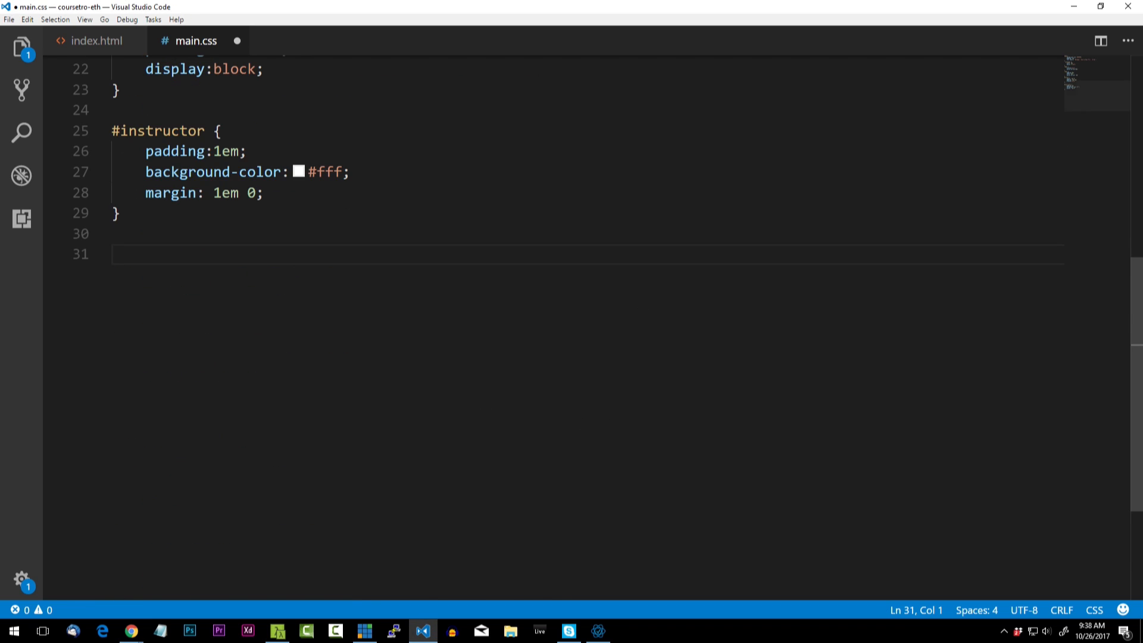
type("#loader {")
type("width: 1")
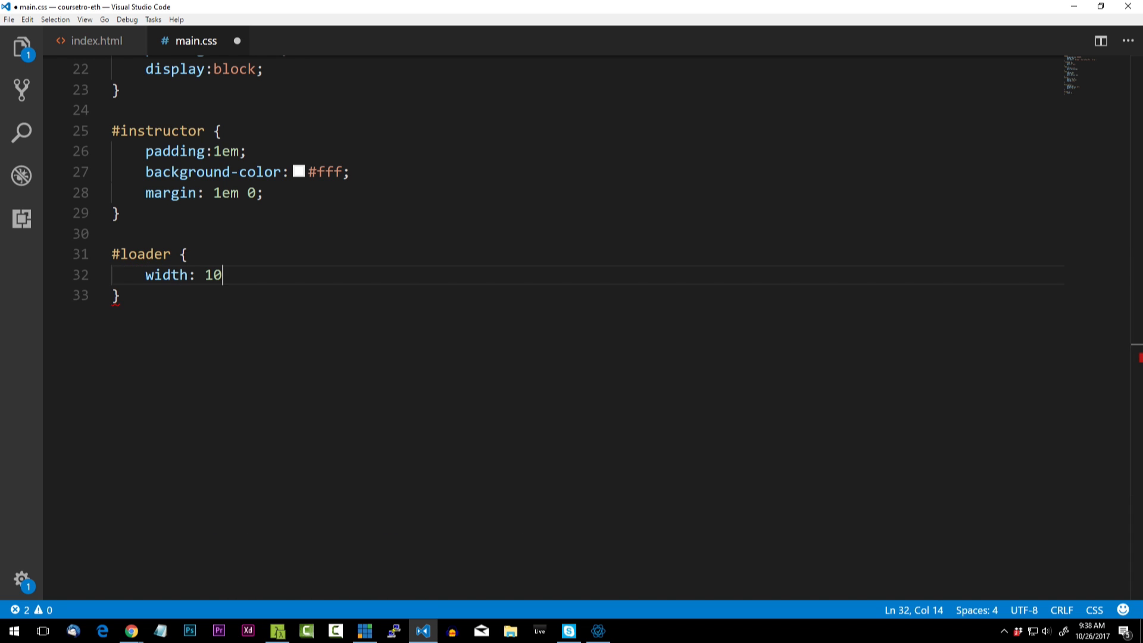
type("0px;")
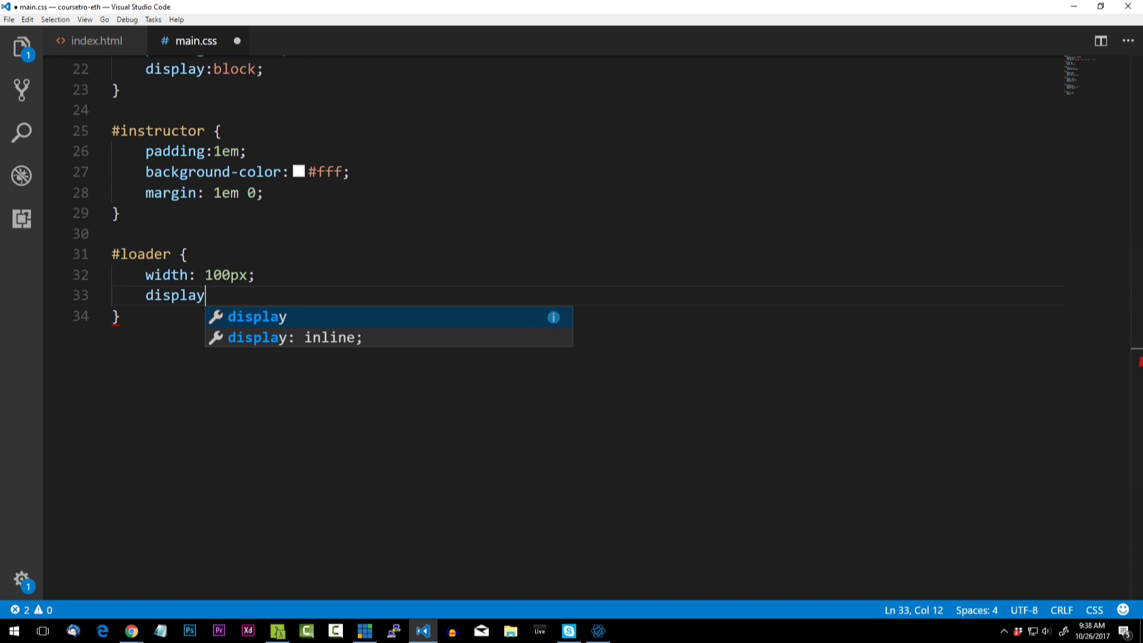
type(":none;")
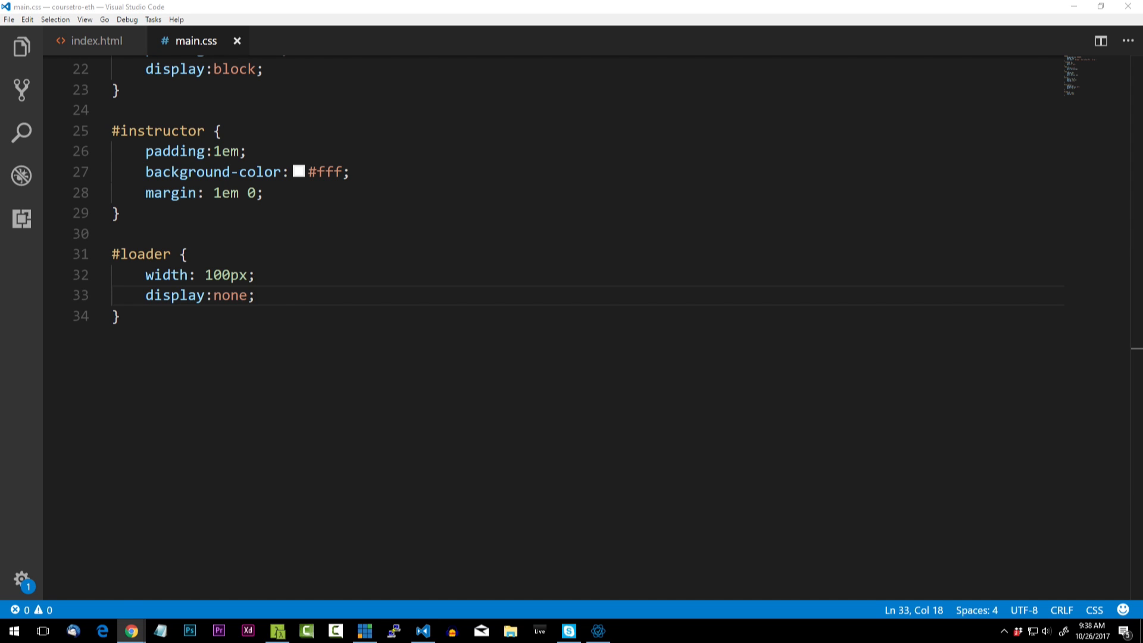
left_click(95, 41)
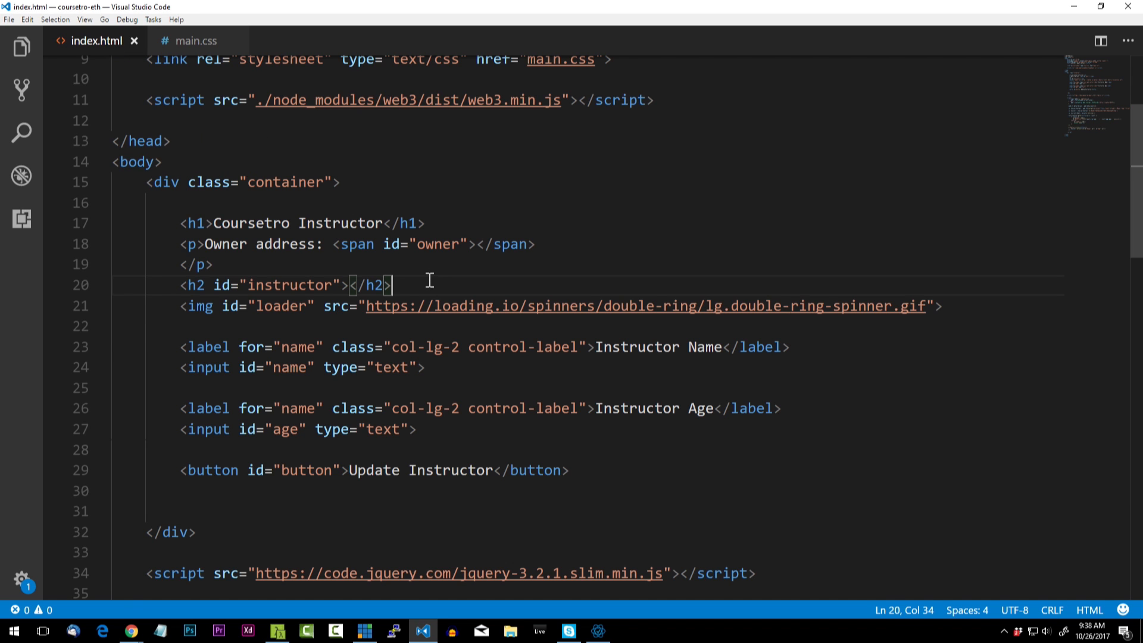
mouse_move(128, 631)
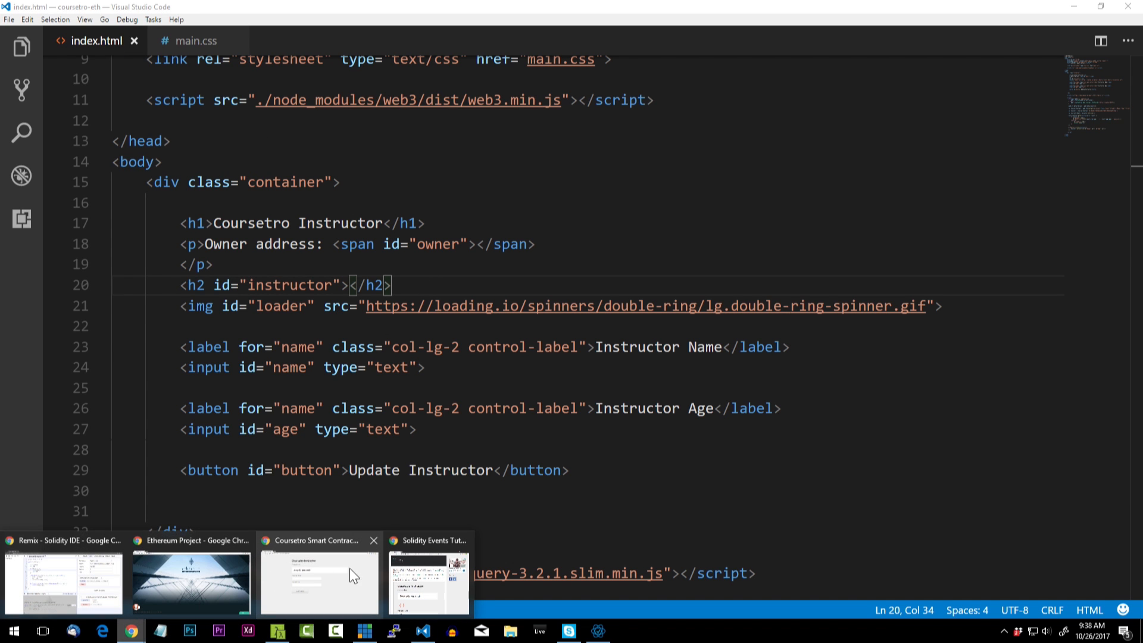
Step: In Remix recreate the Coursetro contract, copy its Interface ABI, and return to VS Code
left_click(62, 581)
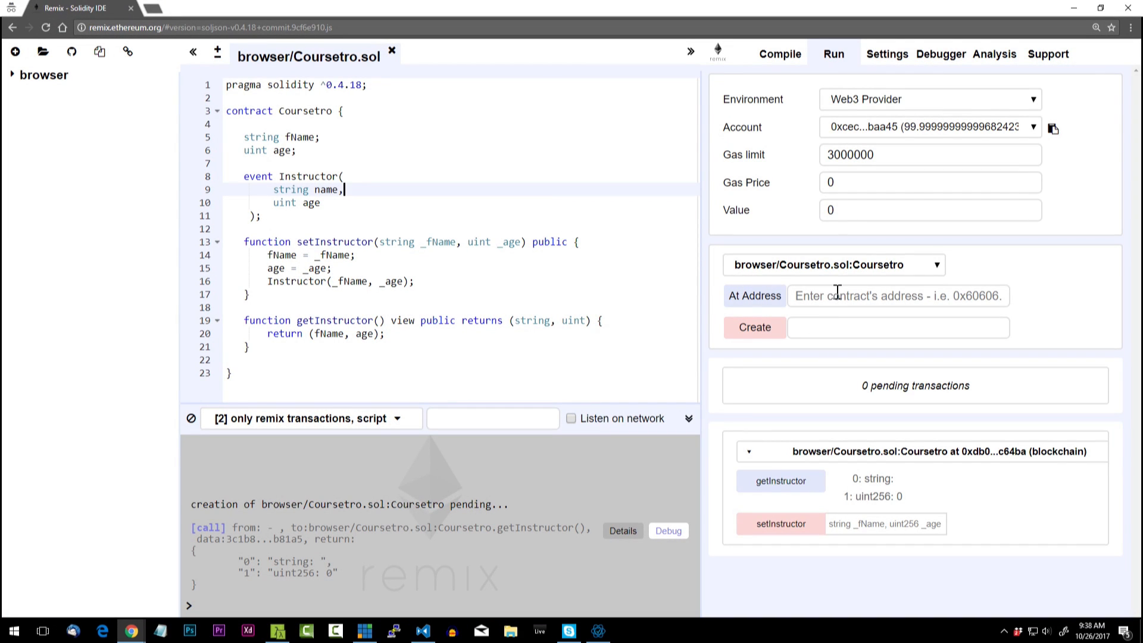
mouse_move(700, 341)
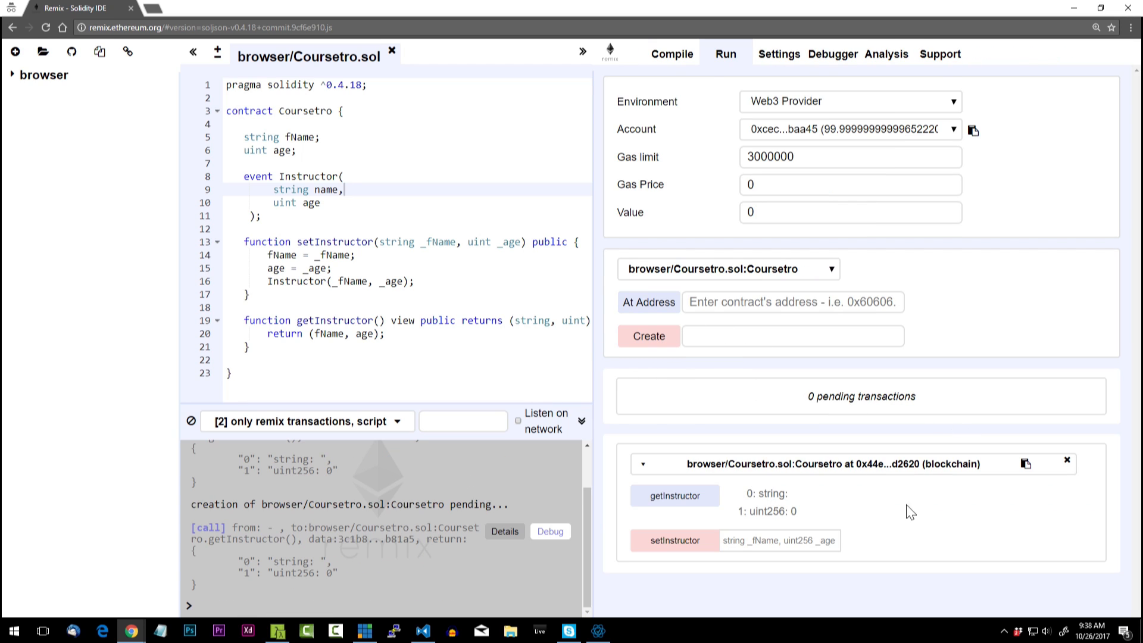
mouse_move(672, 54)
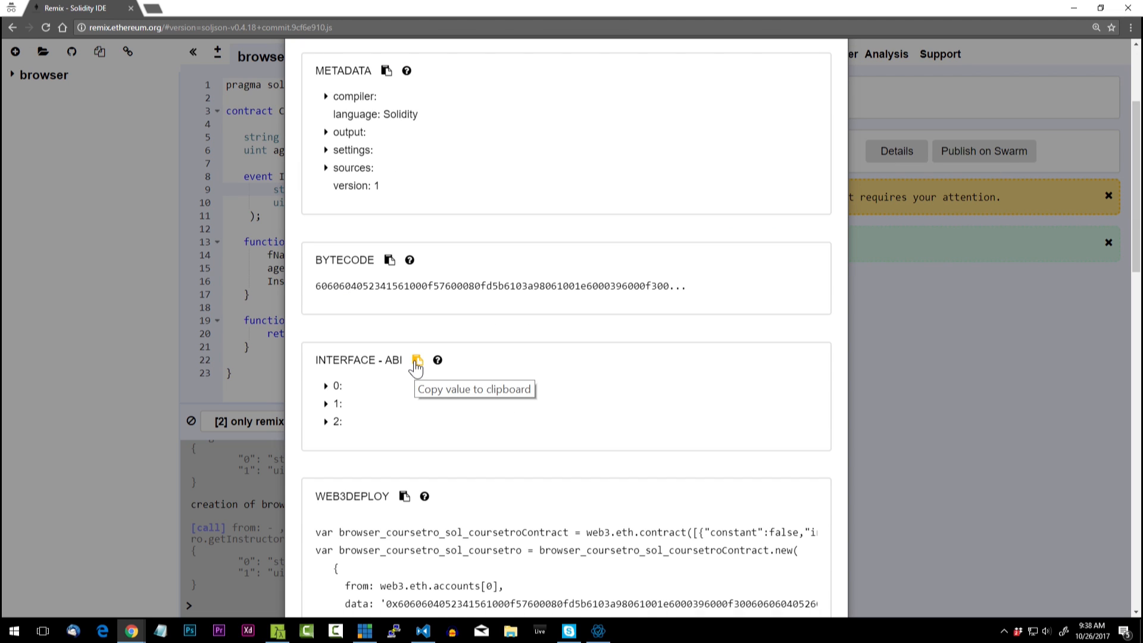
mouse_move(416, 368)
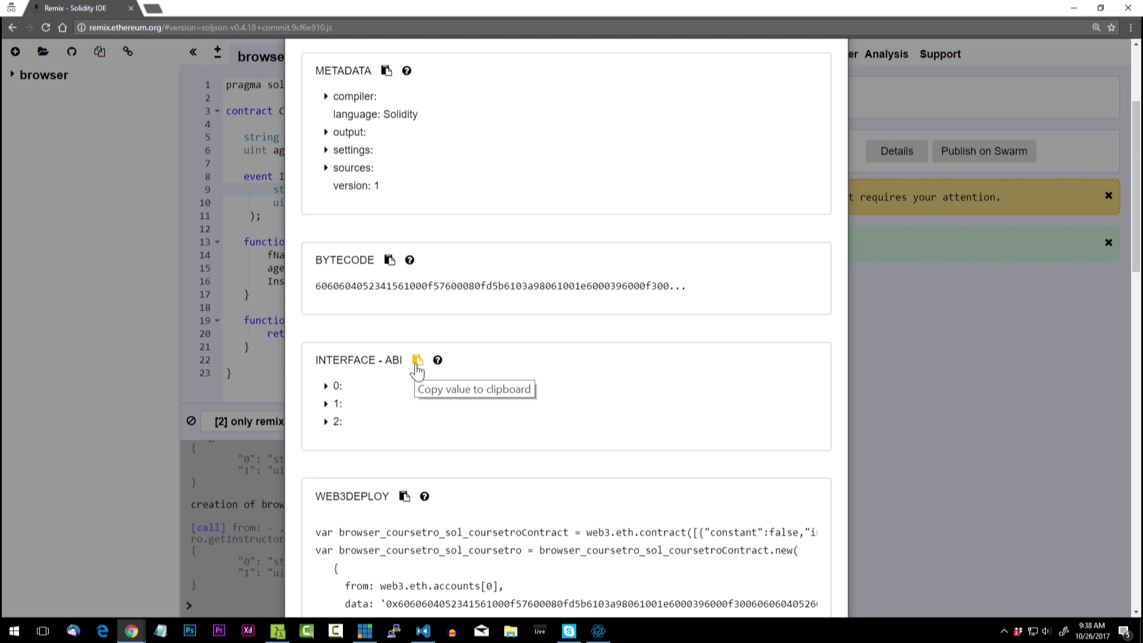
mouse_move(727, 147)
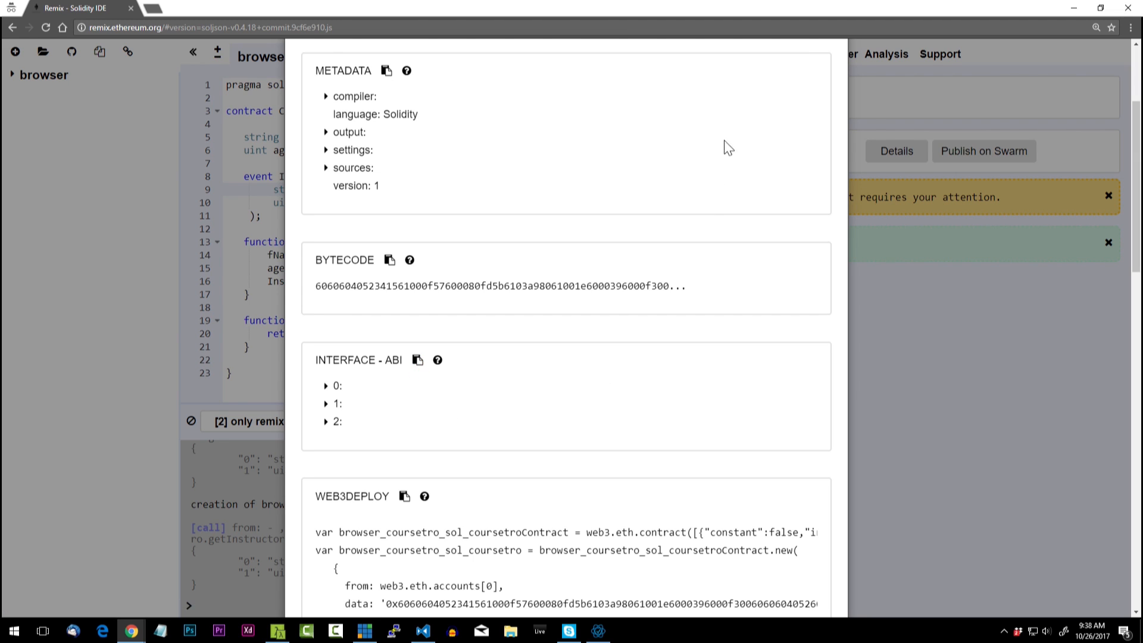
scroll("up", 3)
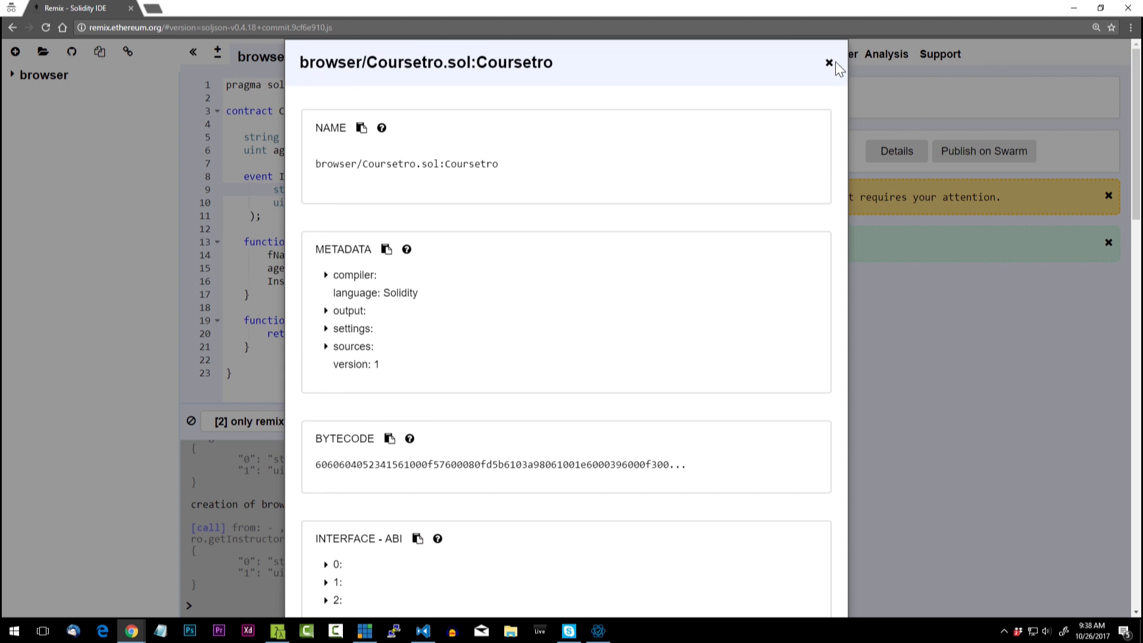
left_click(828, 63)
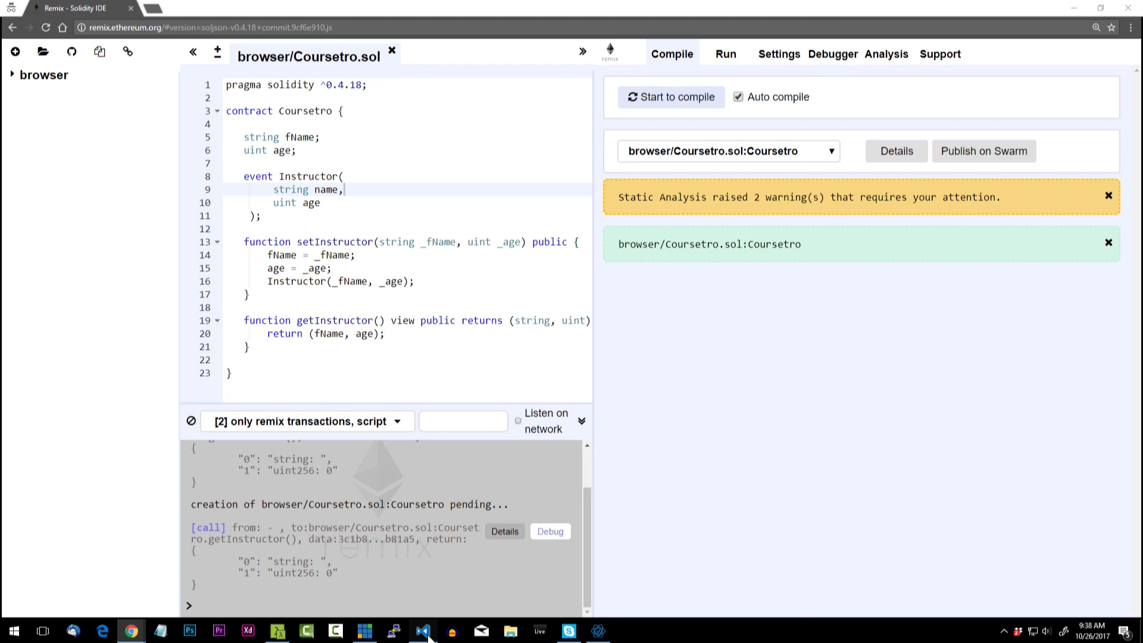
left_click(421, 631)
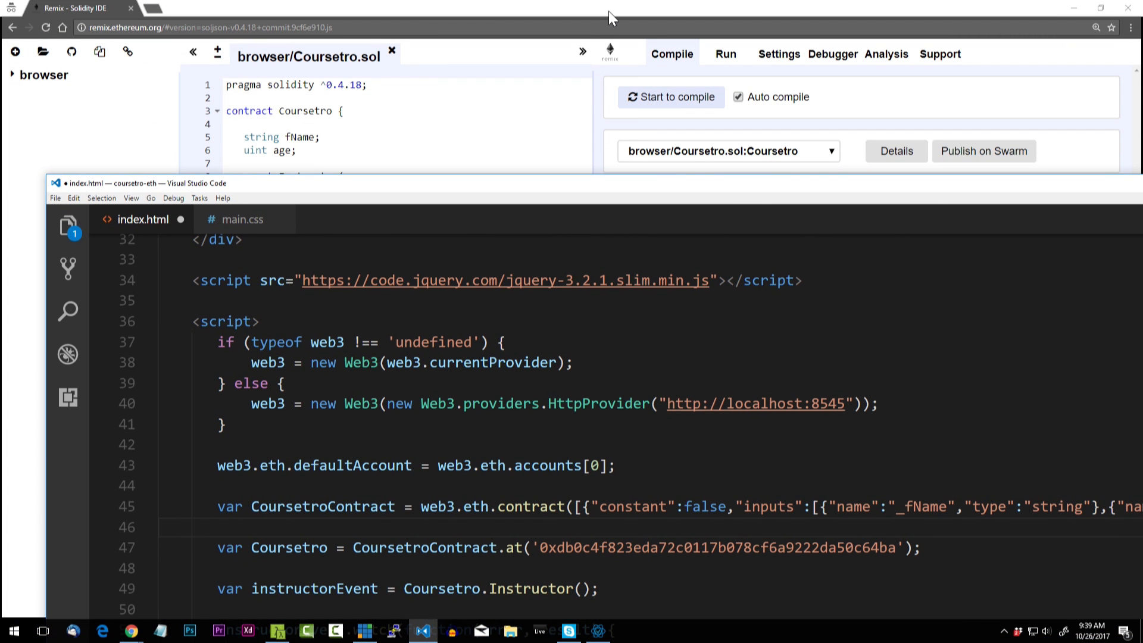
Step: Set CoursetroContract.at to address 0x44e36cbc0b125e93836ab7335246d6c1f08d2620 and save index.html
left_click(725, 54)
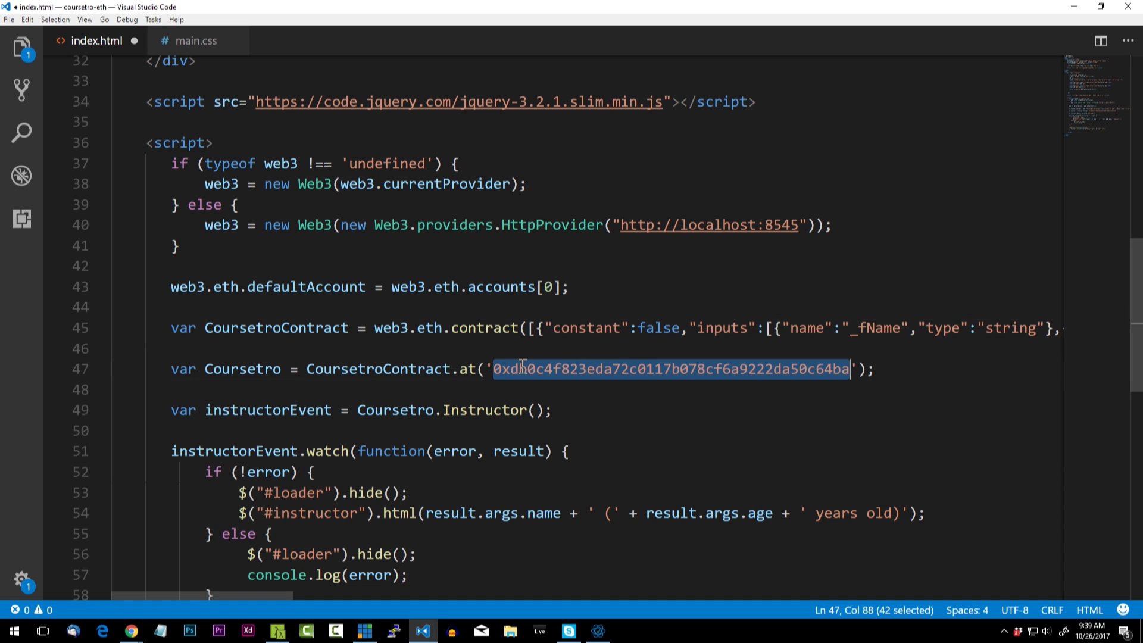
type("0x44e36cbc0b125e93836ab7335246d6c1f08d2620")
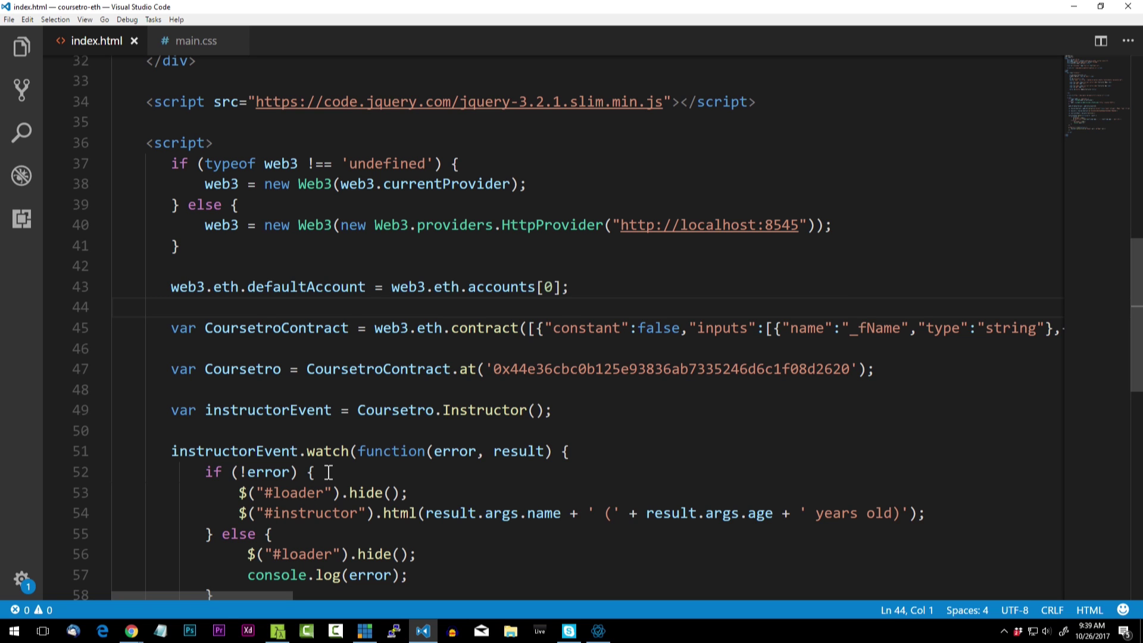
left_click(276, 631)
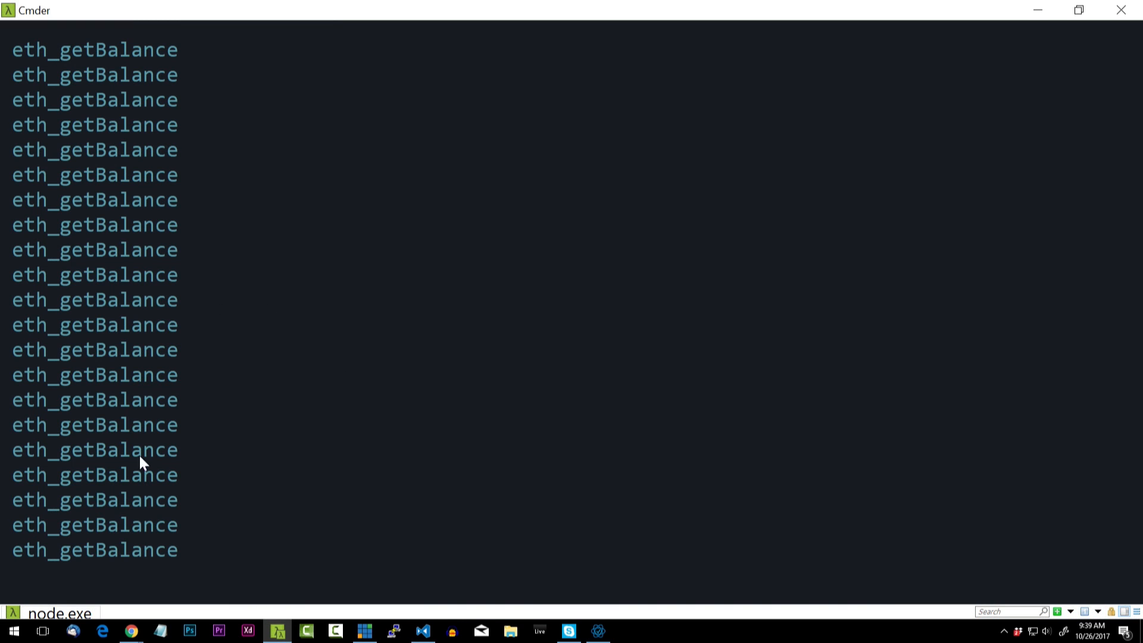
mouse_move(258, 621)
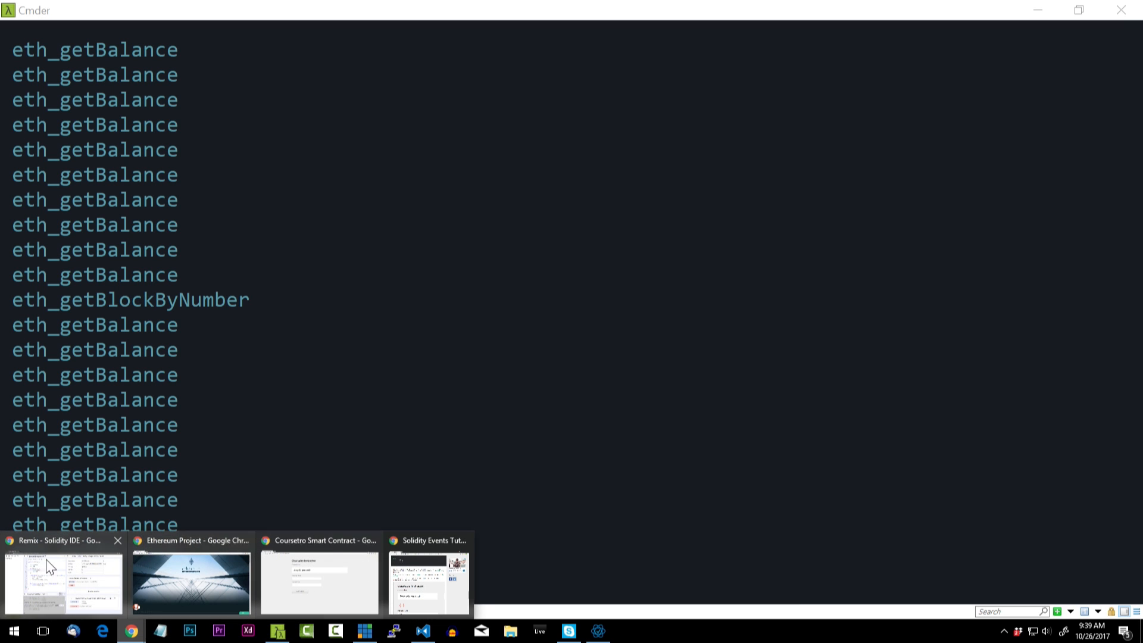
left_click(62, 582)
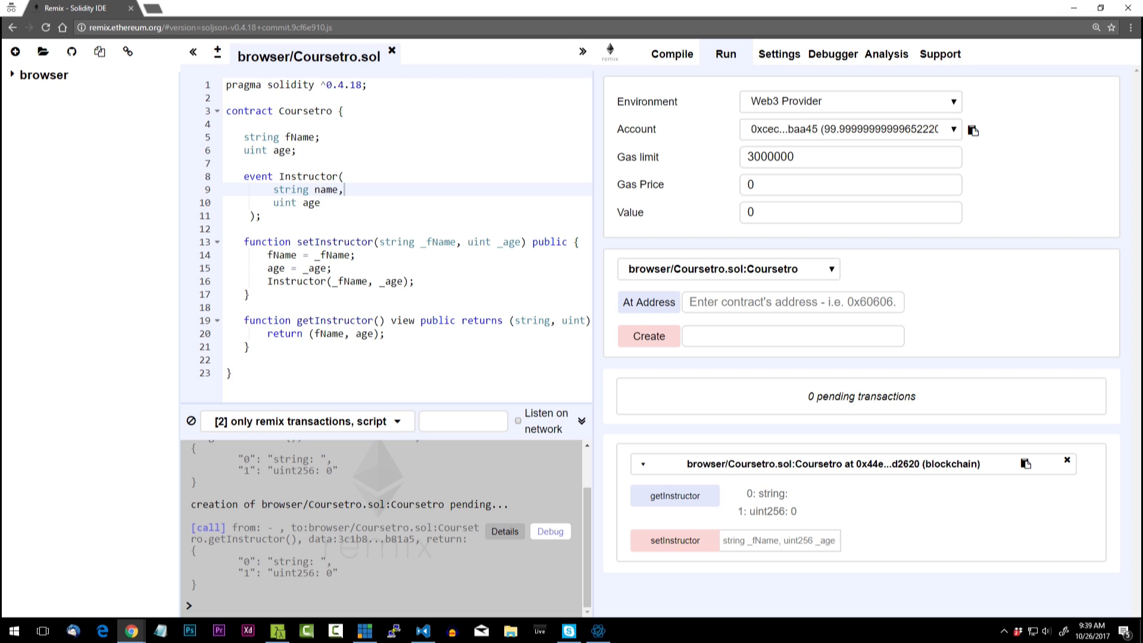
mouse_move(983, 34)
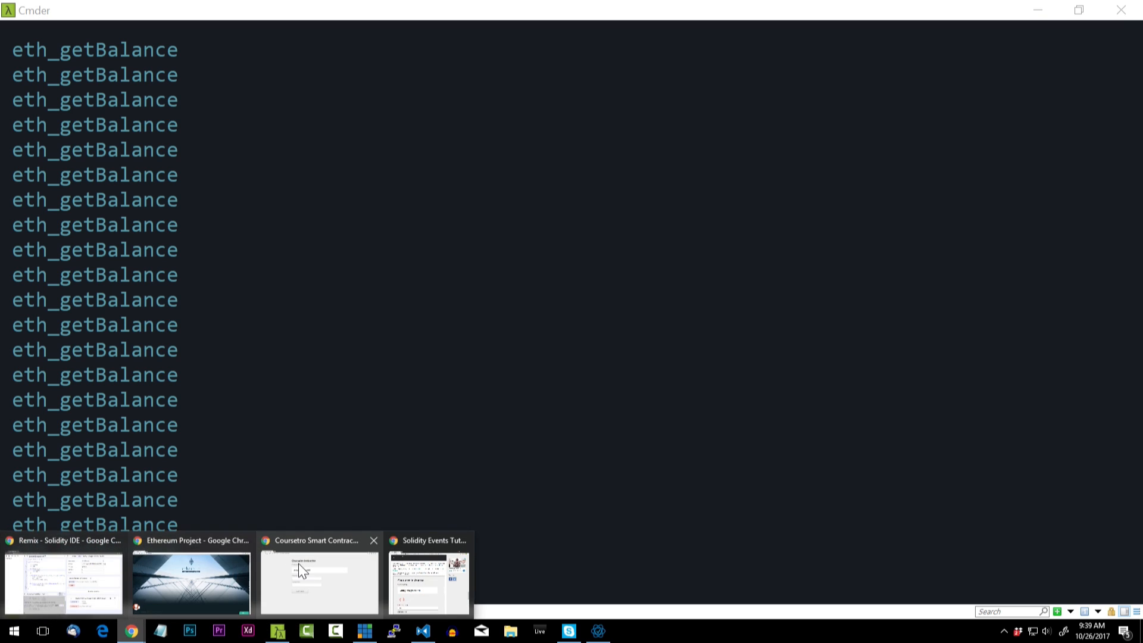
Step: Enter Gary and 34 on the Coursetro page, with DevTools visible, and submit Update Instructor
left_click(319, 582)
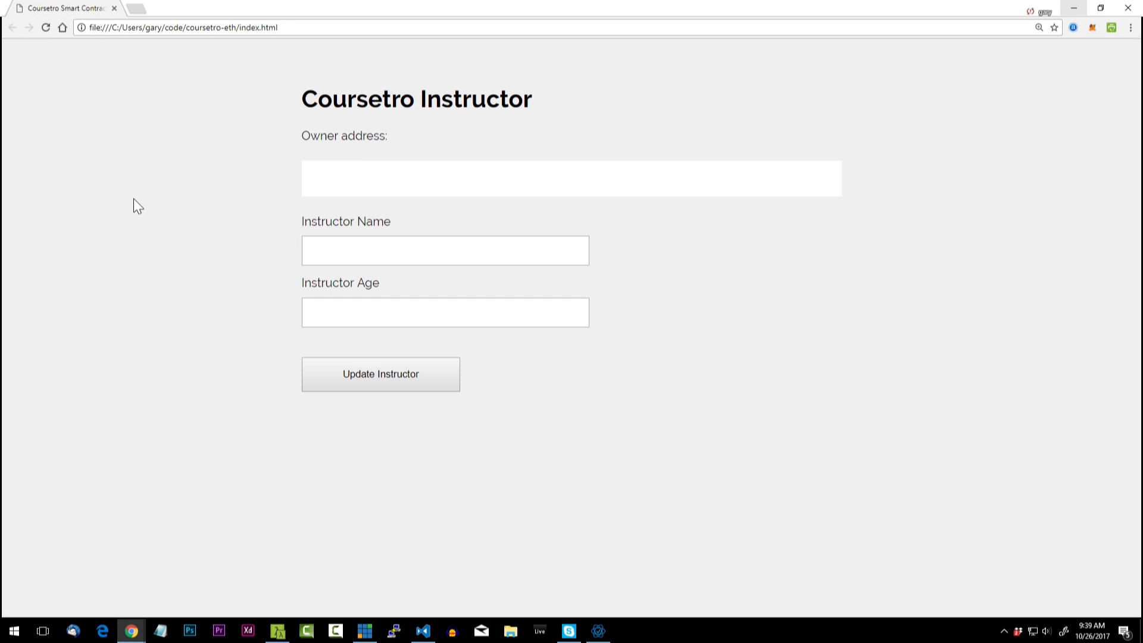
mouse_move(332, 179)
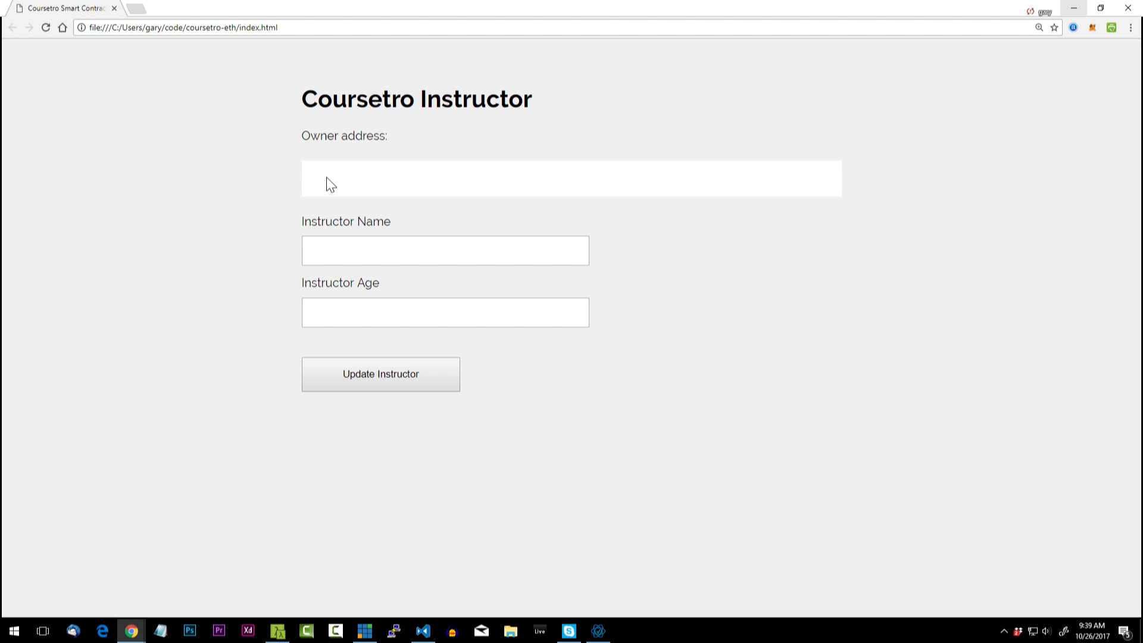
left_click(444, 250)
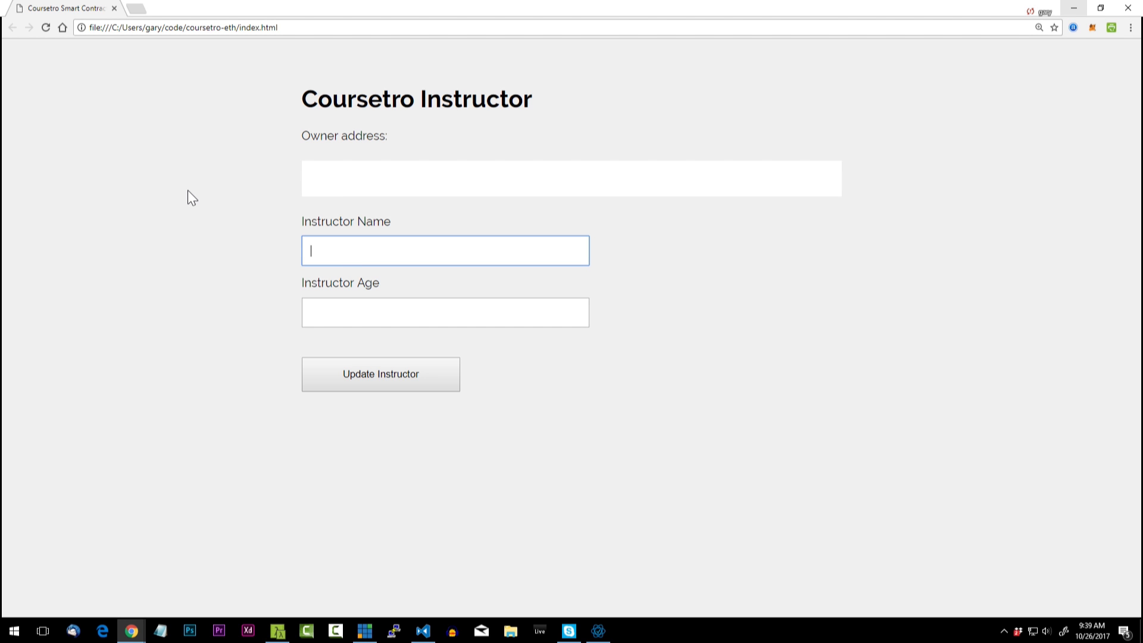
mouse_move(346, 209)
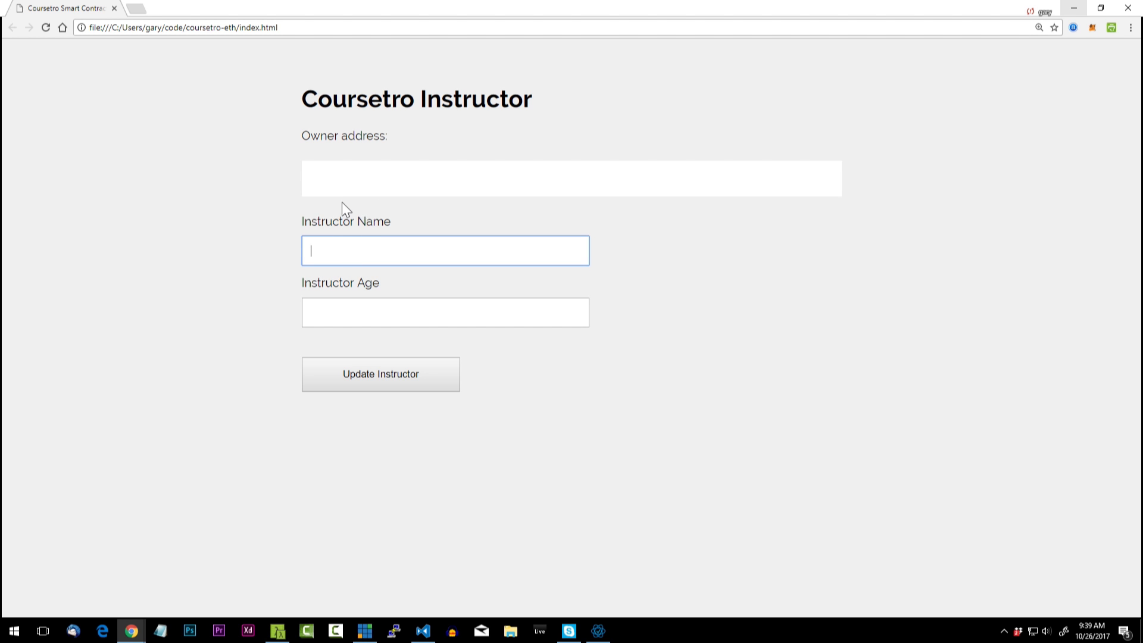
mouse_move(238, 212)
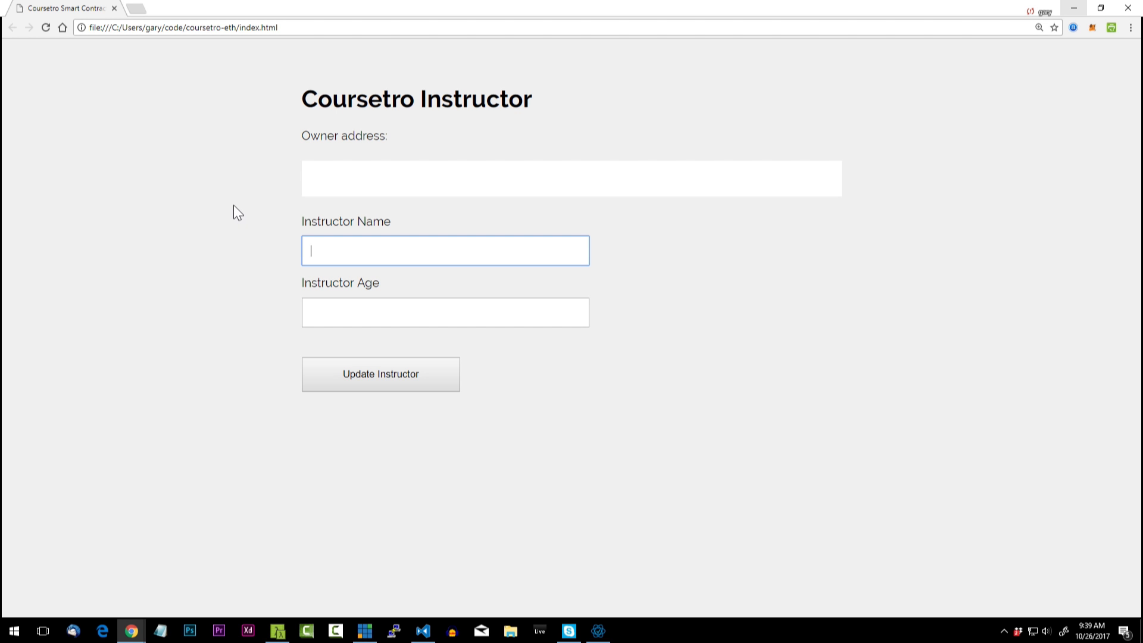
type("Gary")
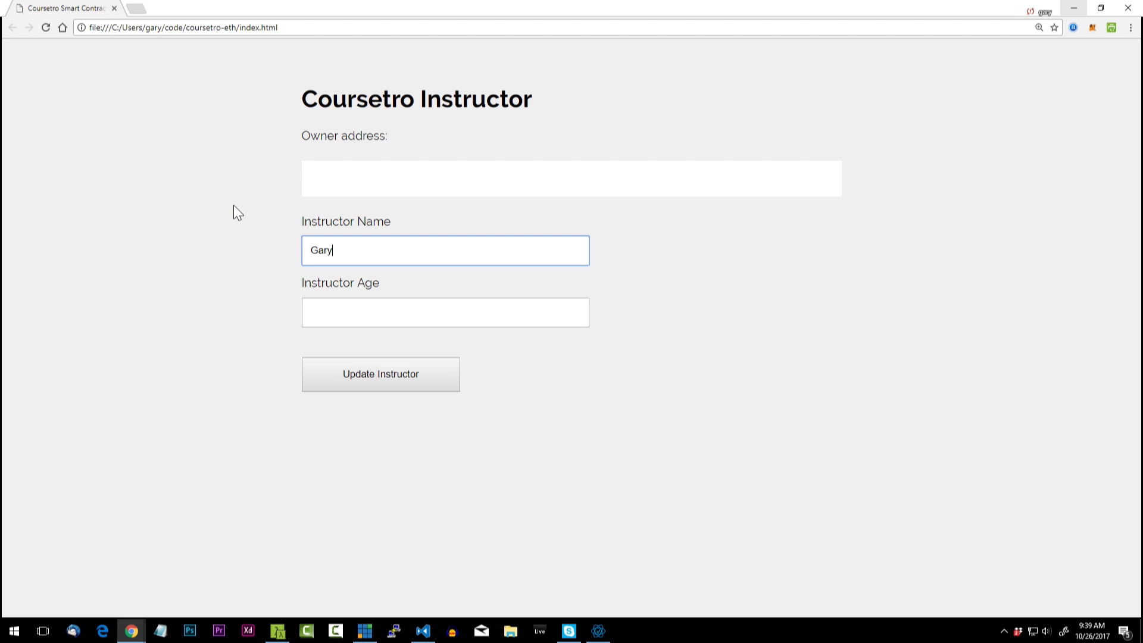
type("34")
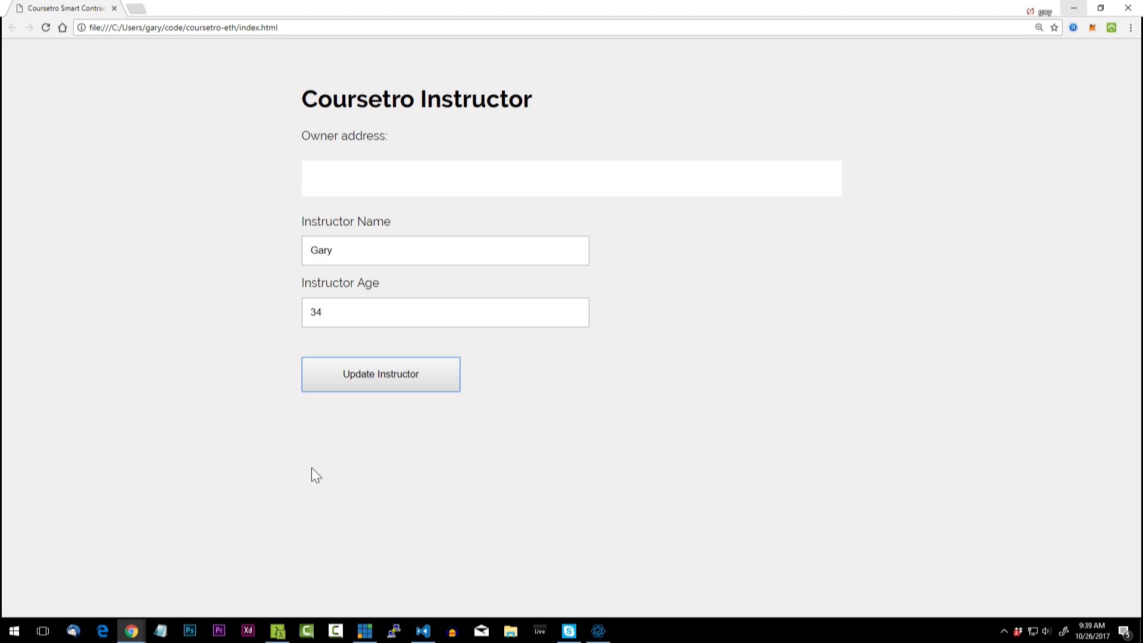
key("F12")
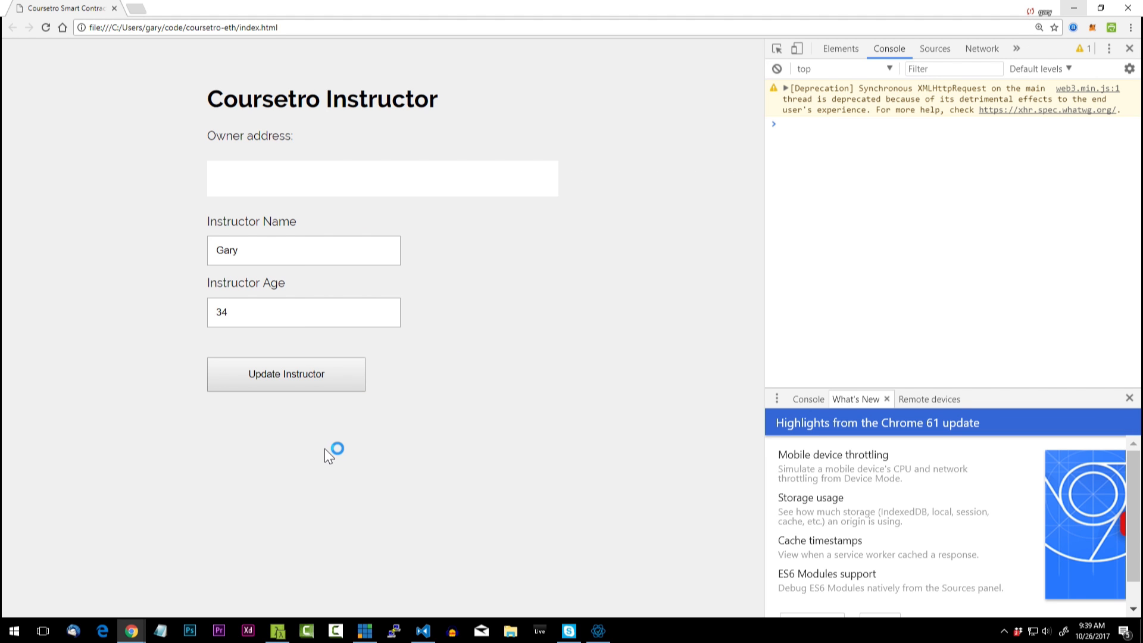
left_click(422, 631)
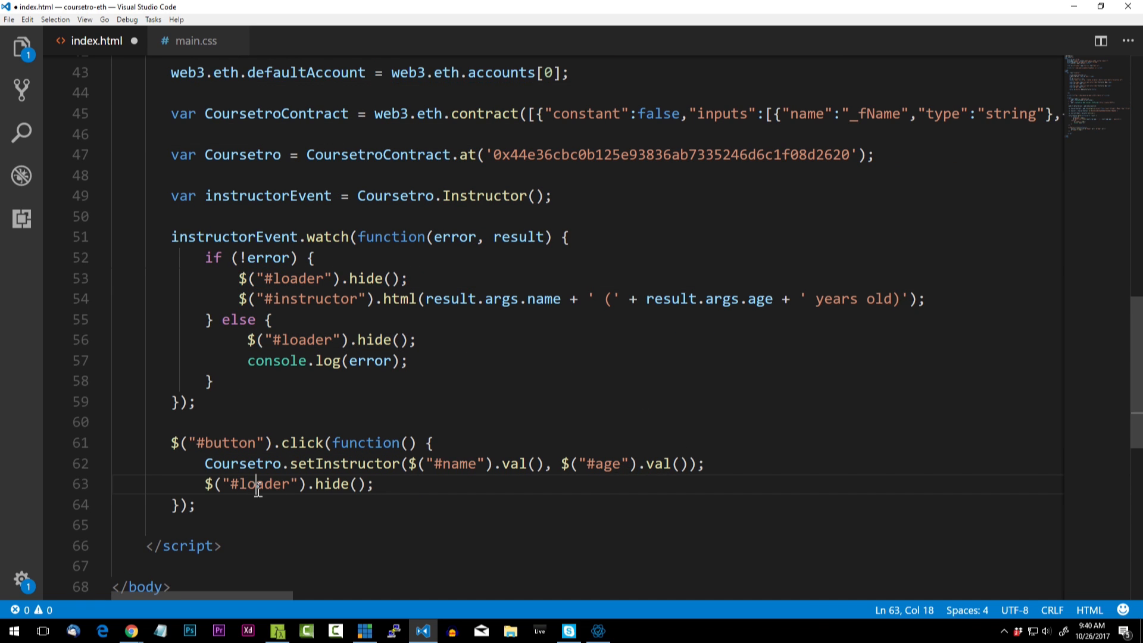
Step: Change the loader call after setInstructor on line 63 from hide() to show()
double_click(261, 483)
type("show")
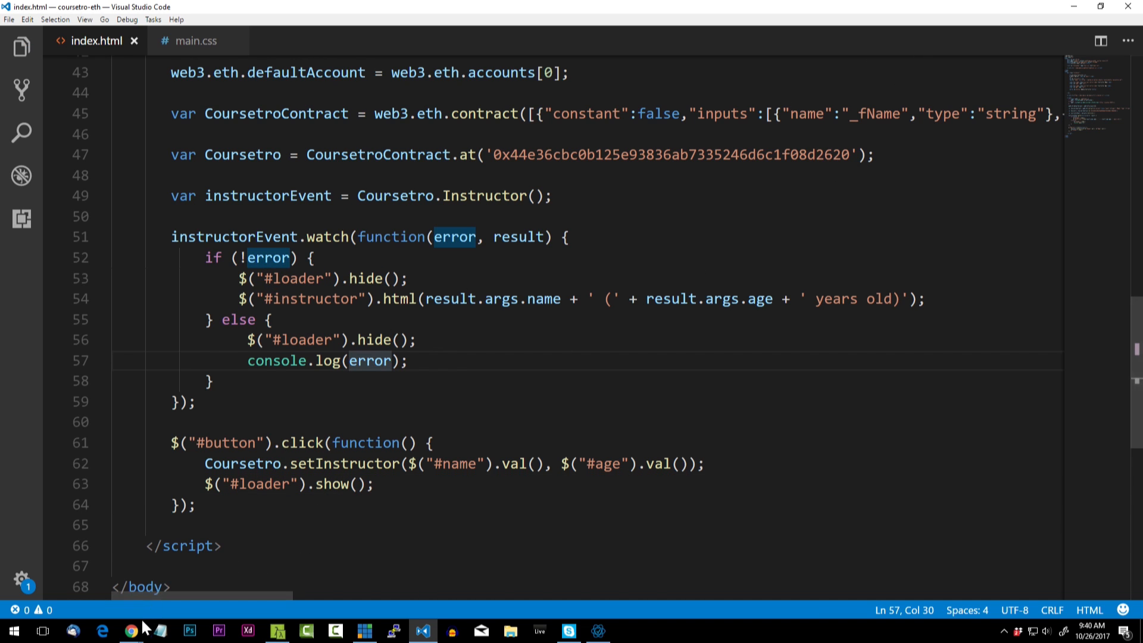
mouse_move(130, 631)
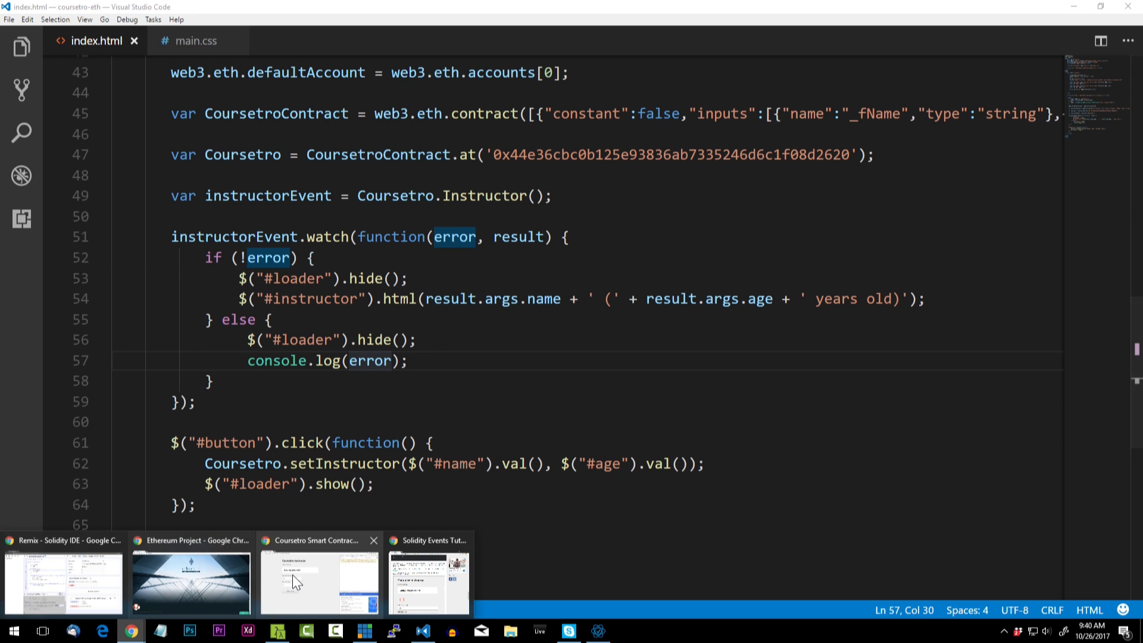
Step: Submit Joe, aged 81, as instructor and watch the loader spinner
left_click(319, 580)
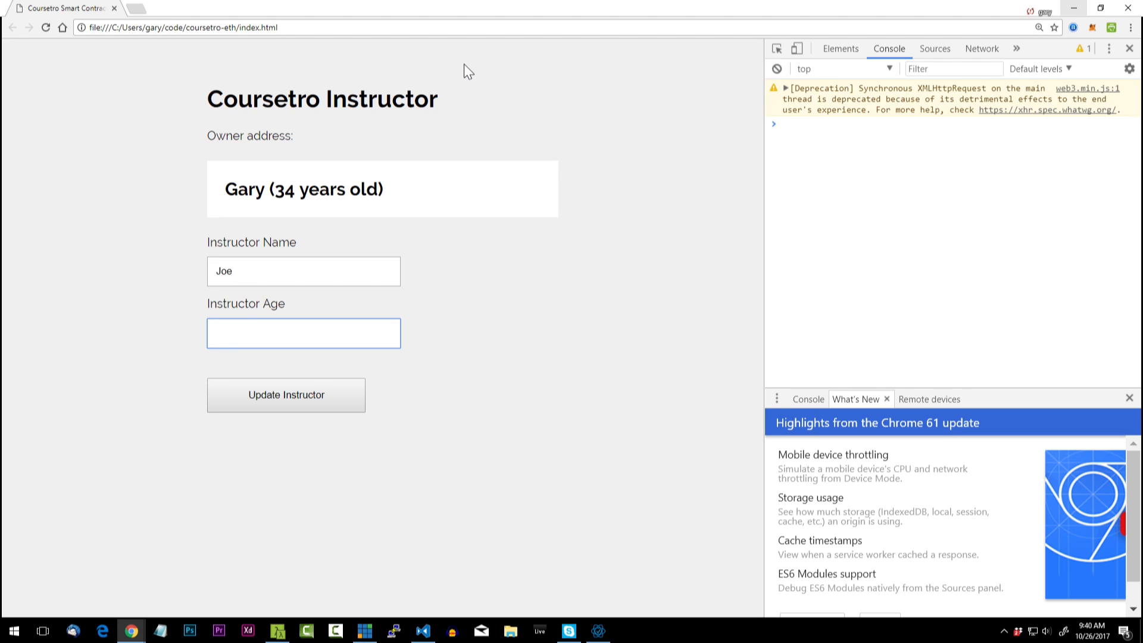
type("81")
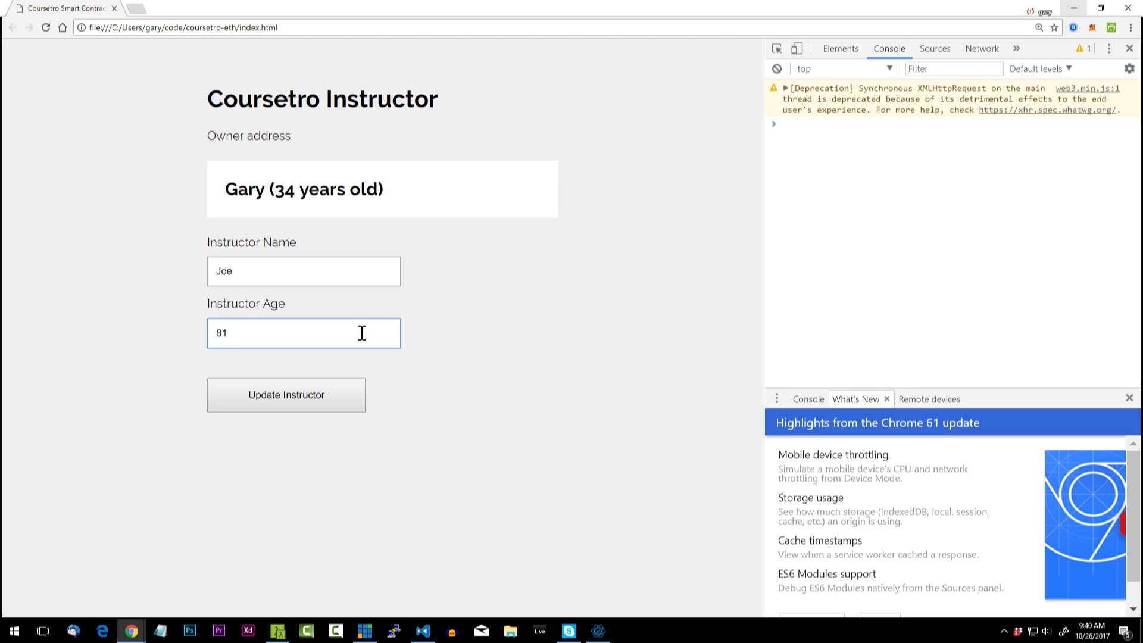
left_click(286, 394)
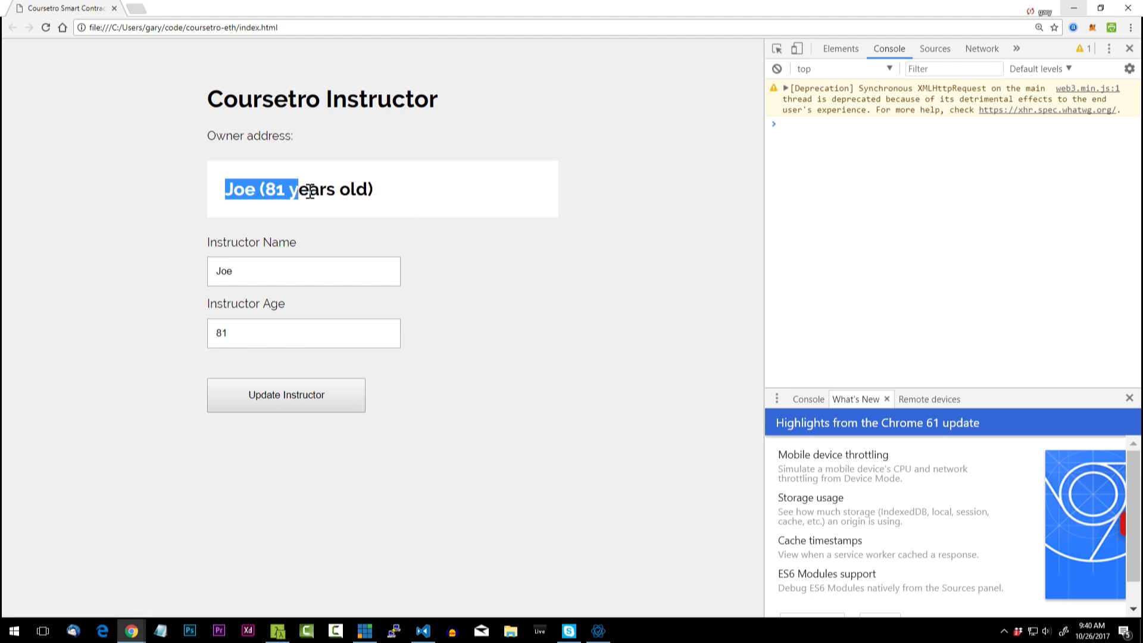
Step: Change the fields to Joseph, 65, and submit so the page shows Joseph (65 years old)
left_click(303, 272)
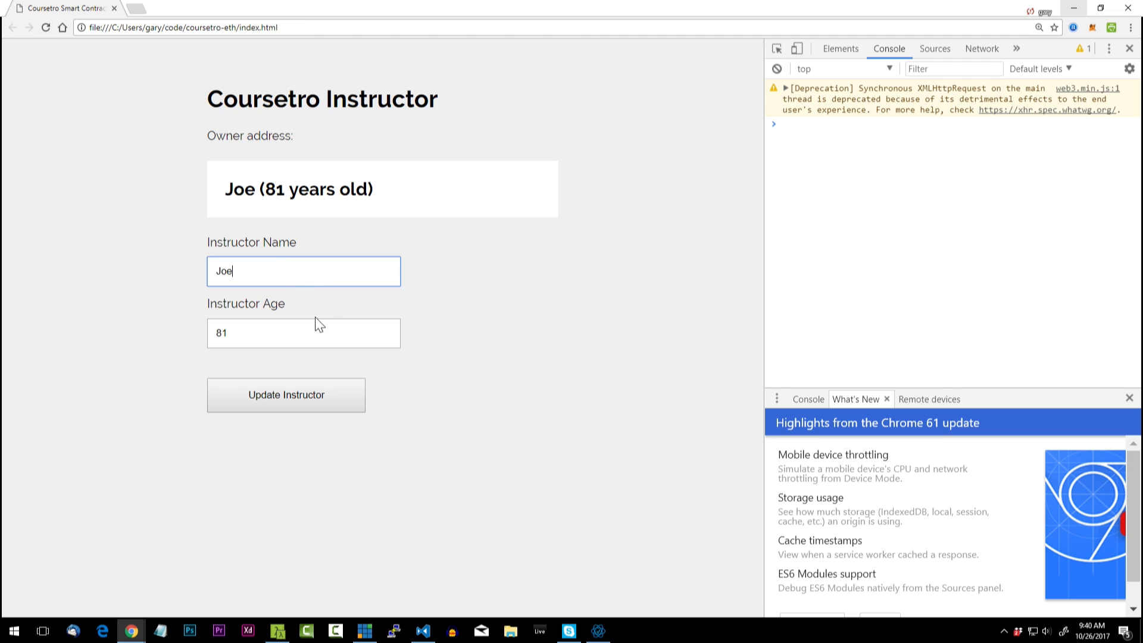
key("Backspace")
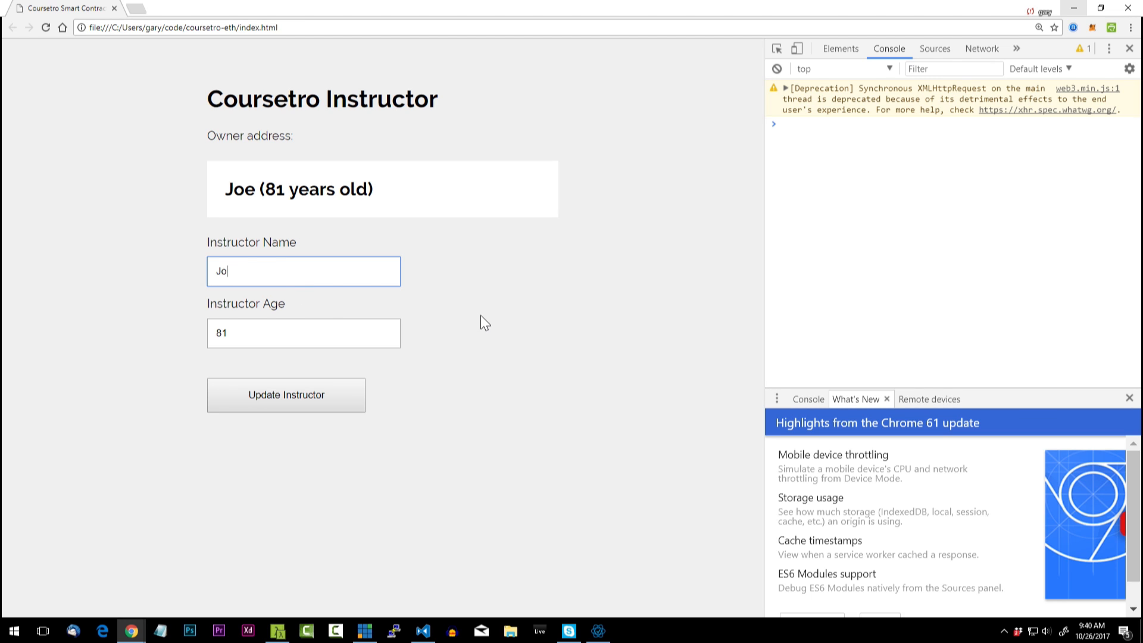
left_click(304, 333)
type("65")
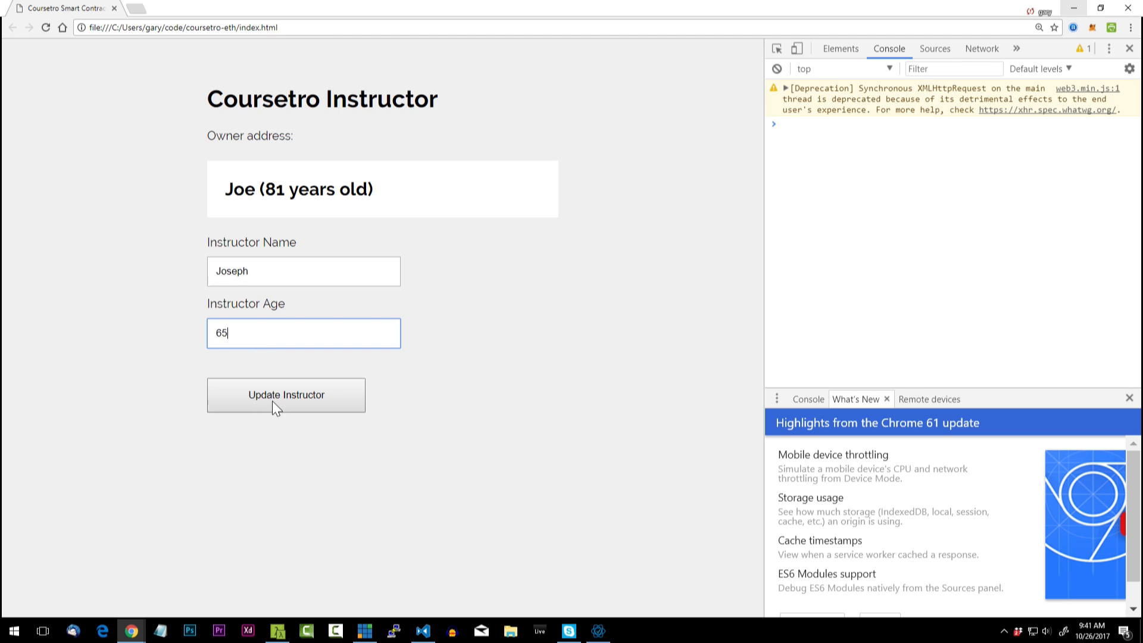
left_click(285, 394)
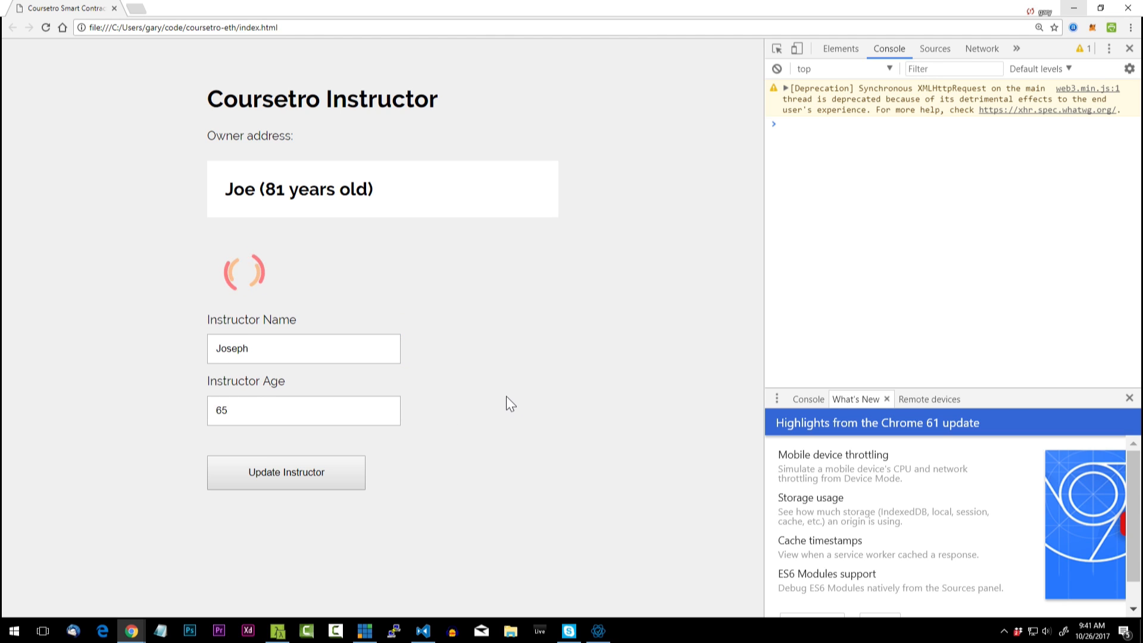
left_click(286, 471)
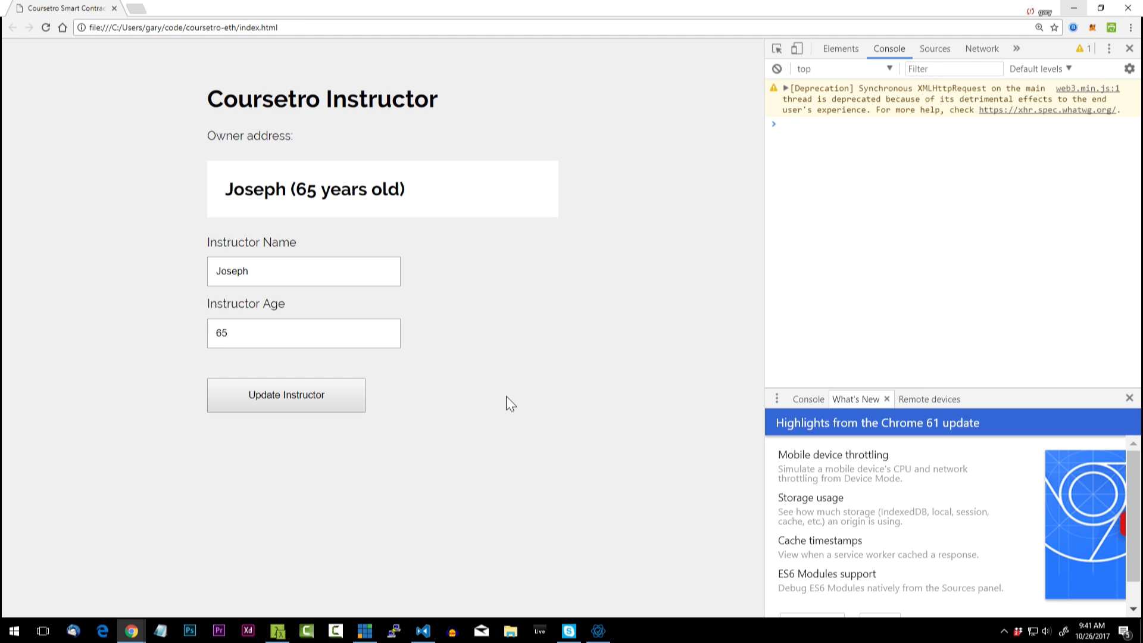